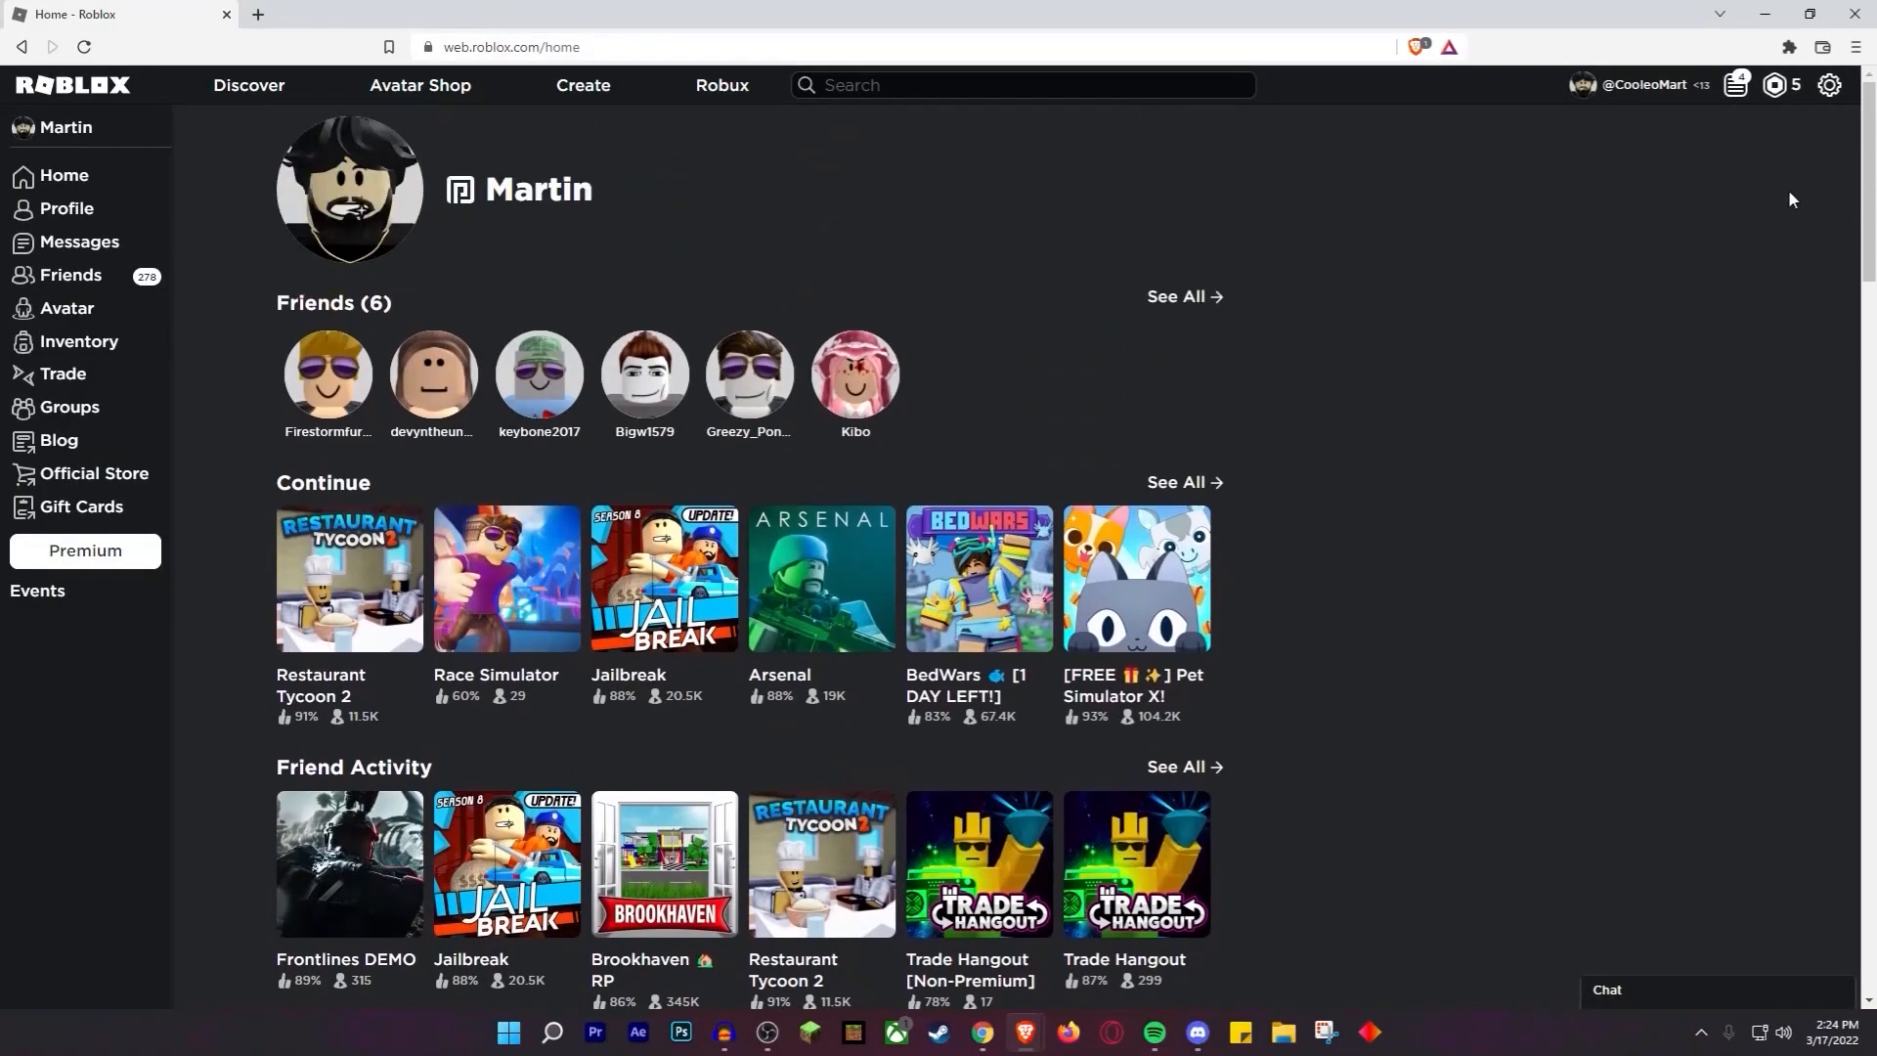
mouse_move(1677, 398)
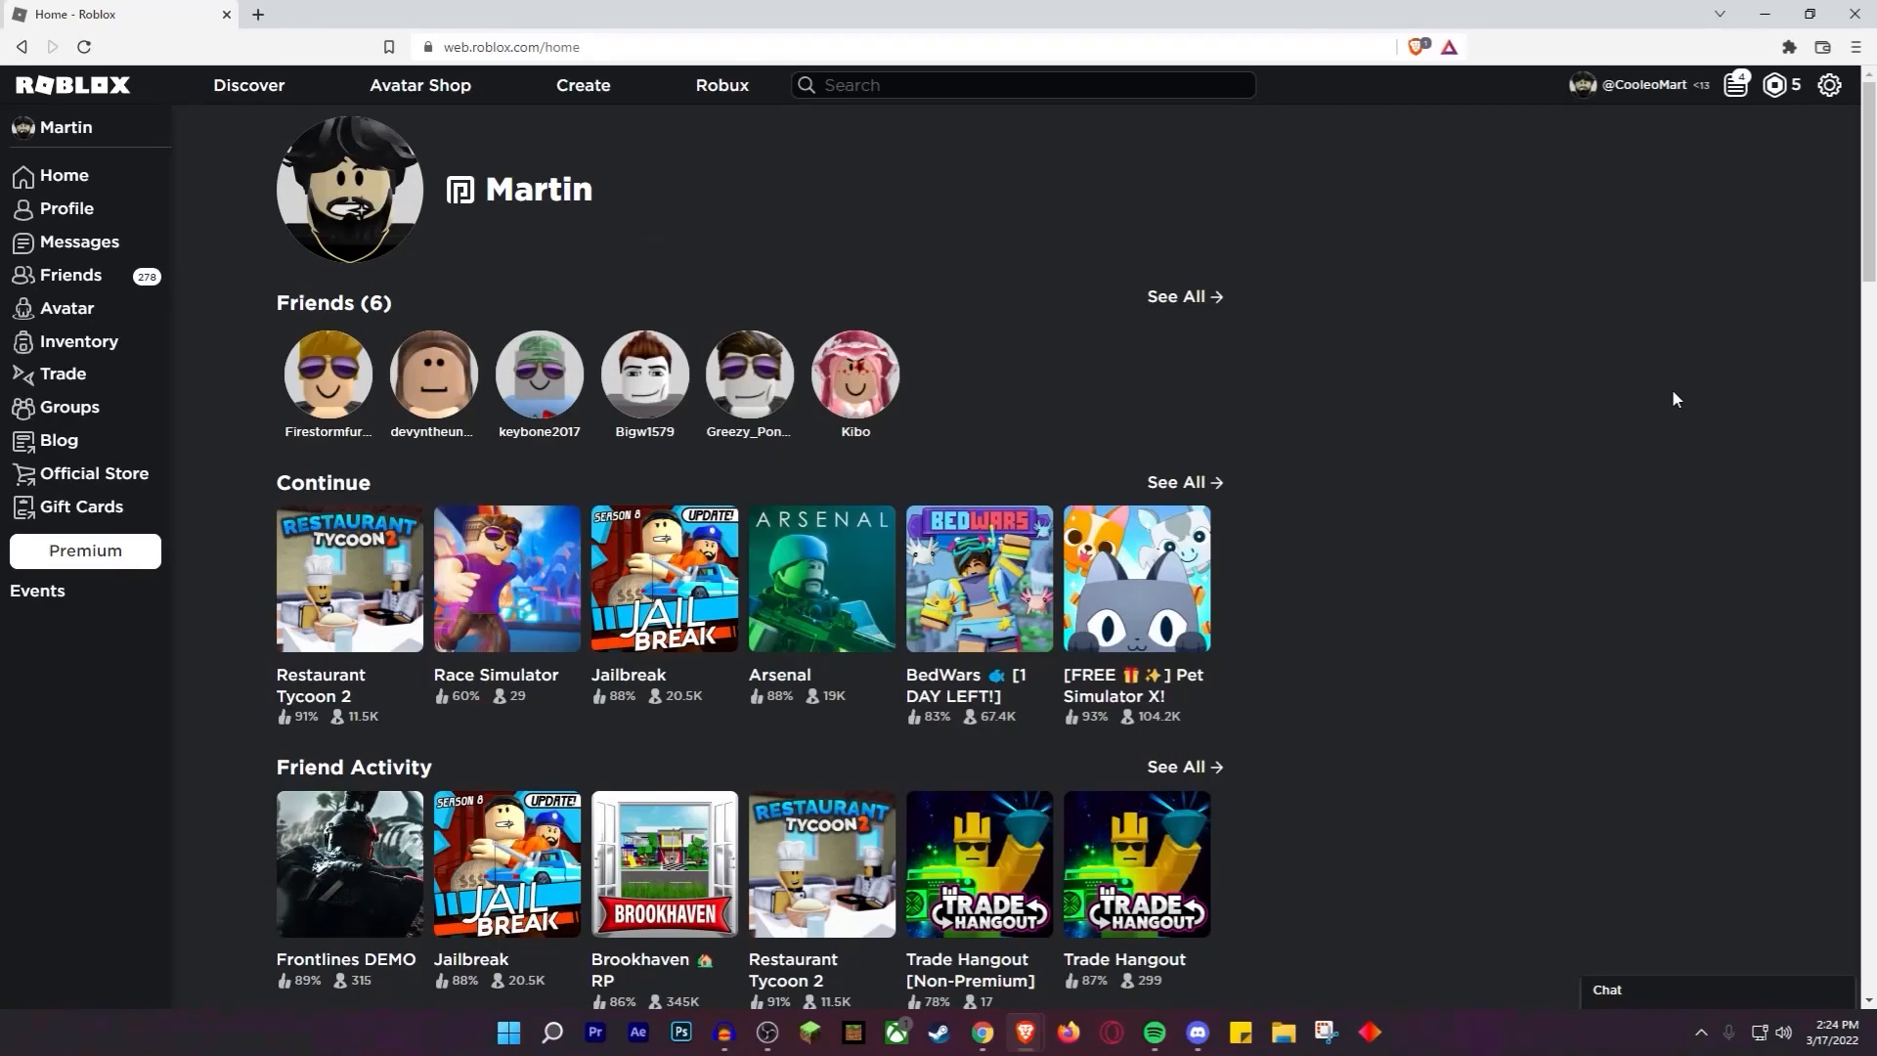
Choose the Billing tile on the Roblox Support home to list its articles.
scroll(up, 3)
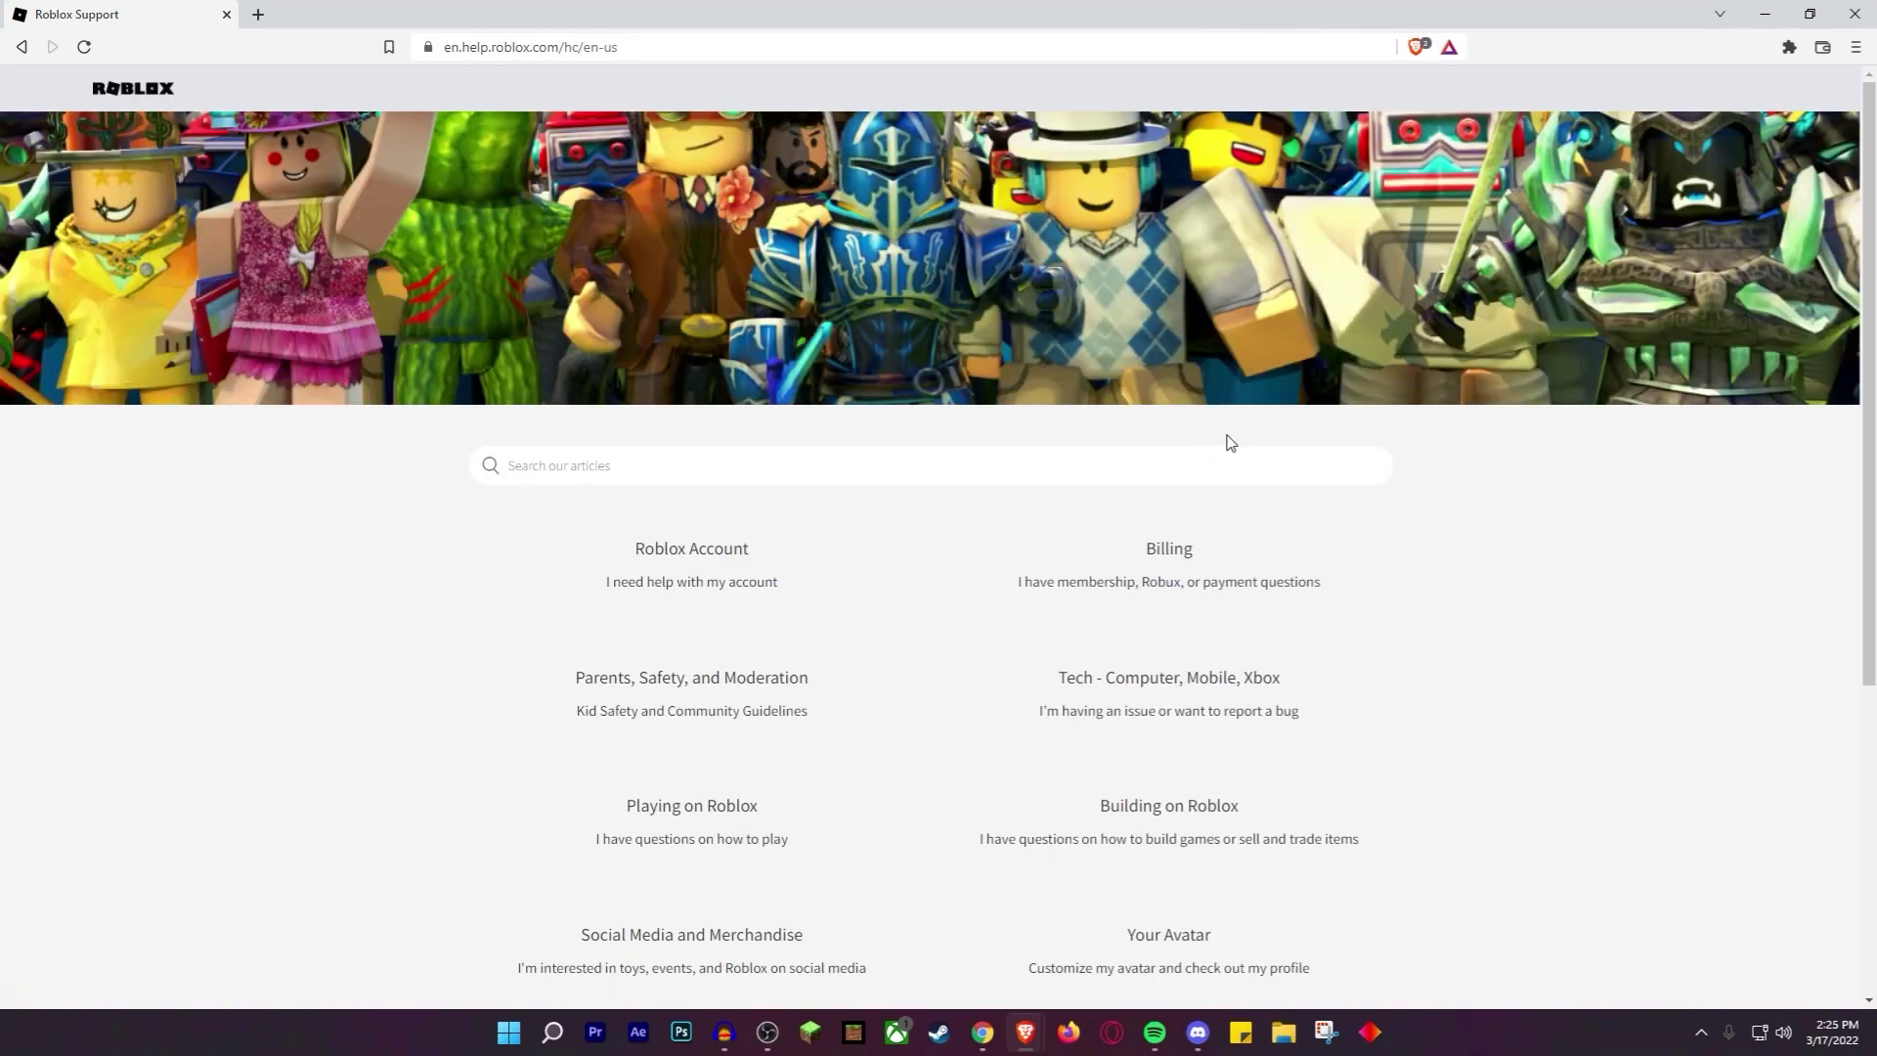
mouse_move(1134, 549)
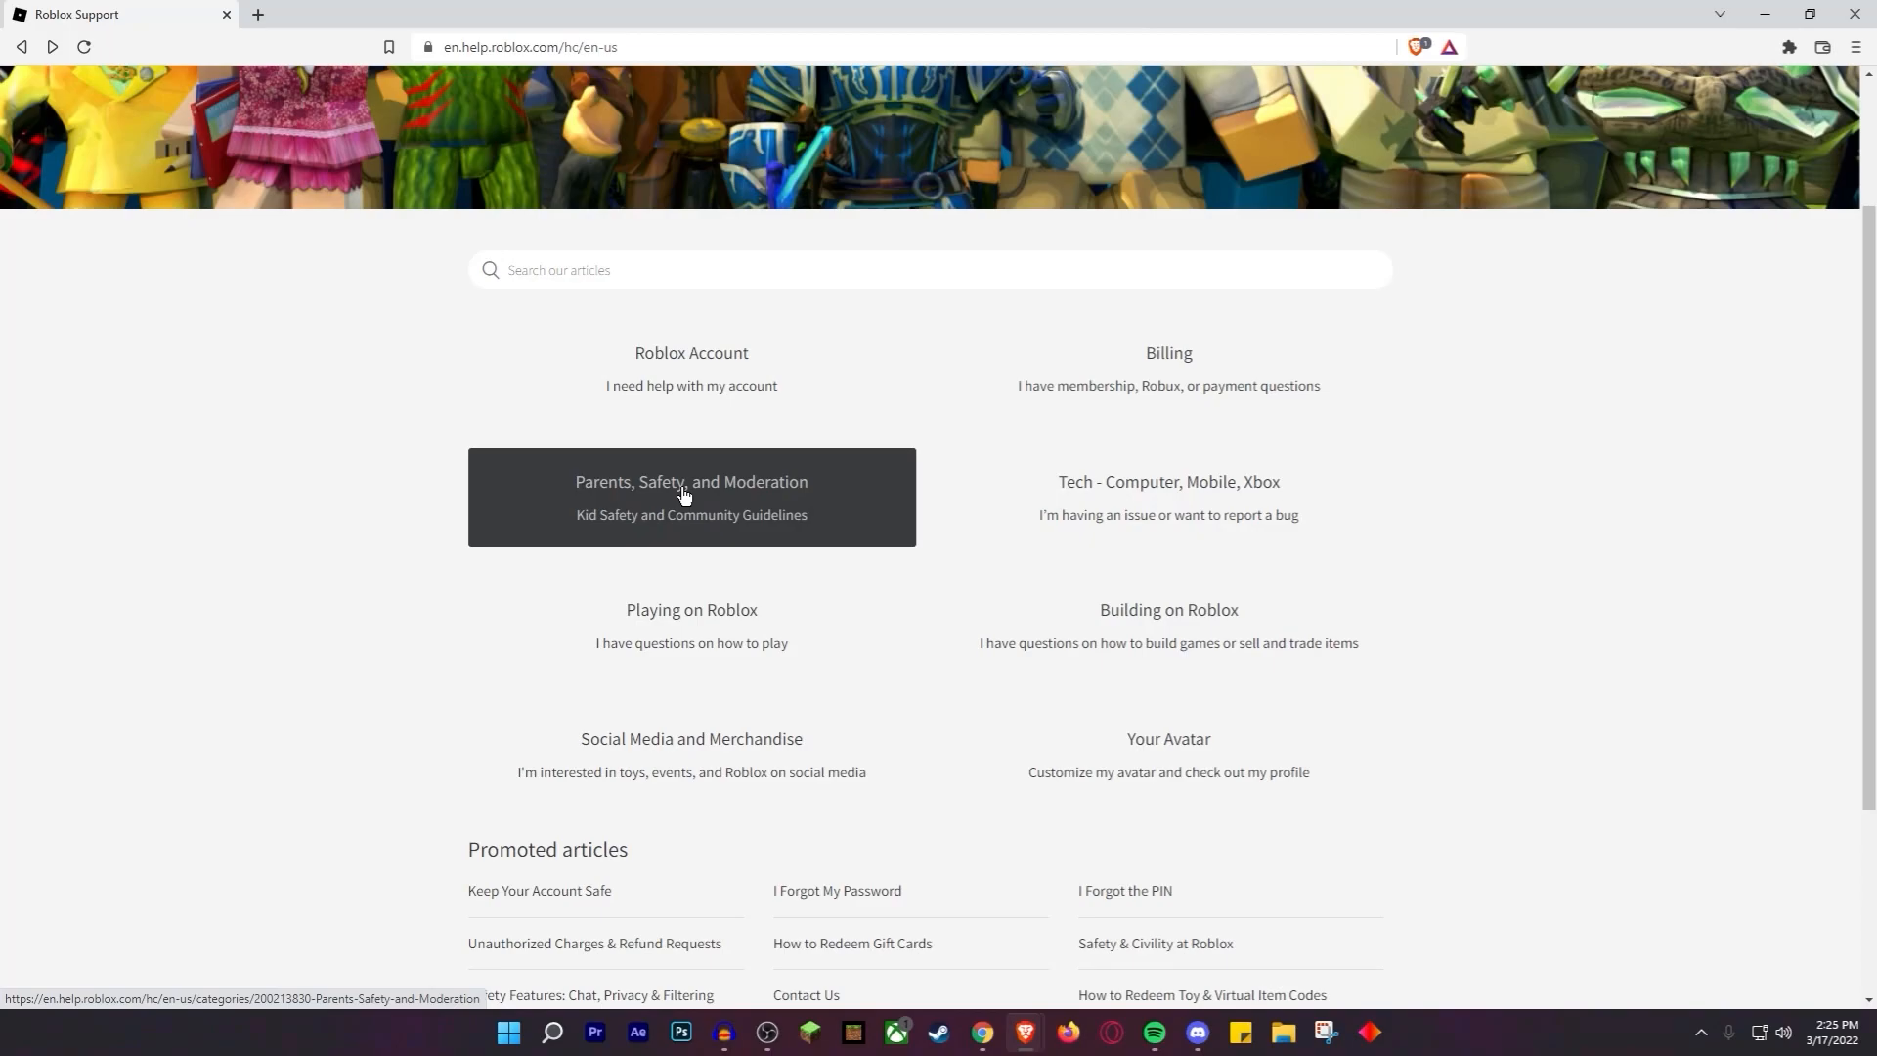
mouse_move(645, 585)
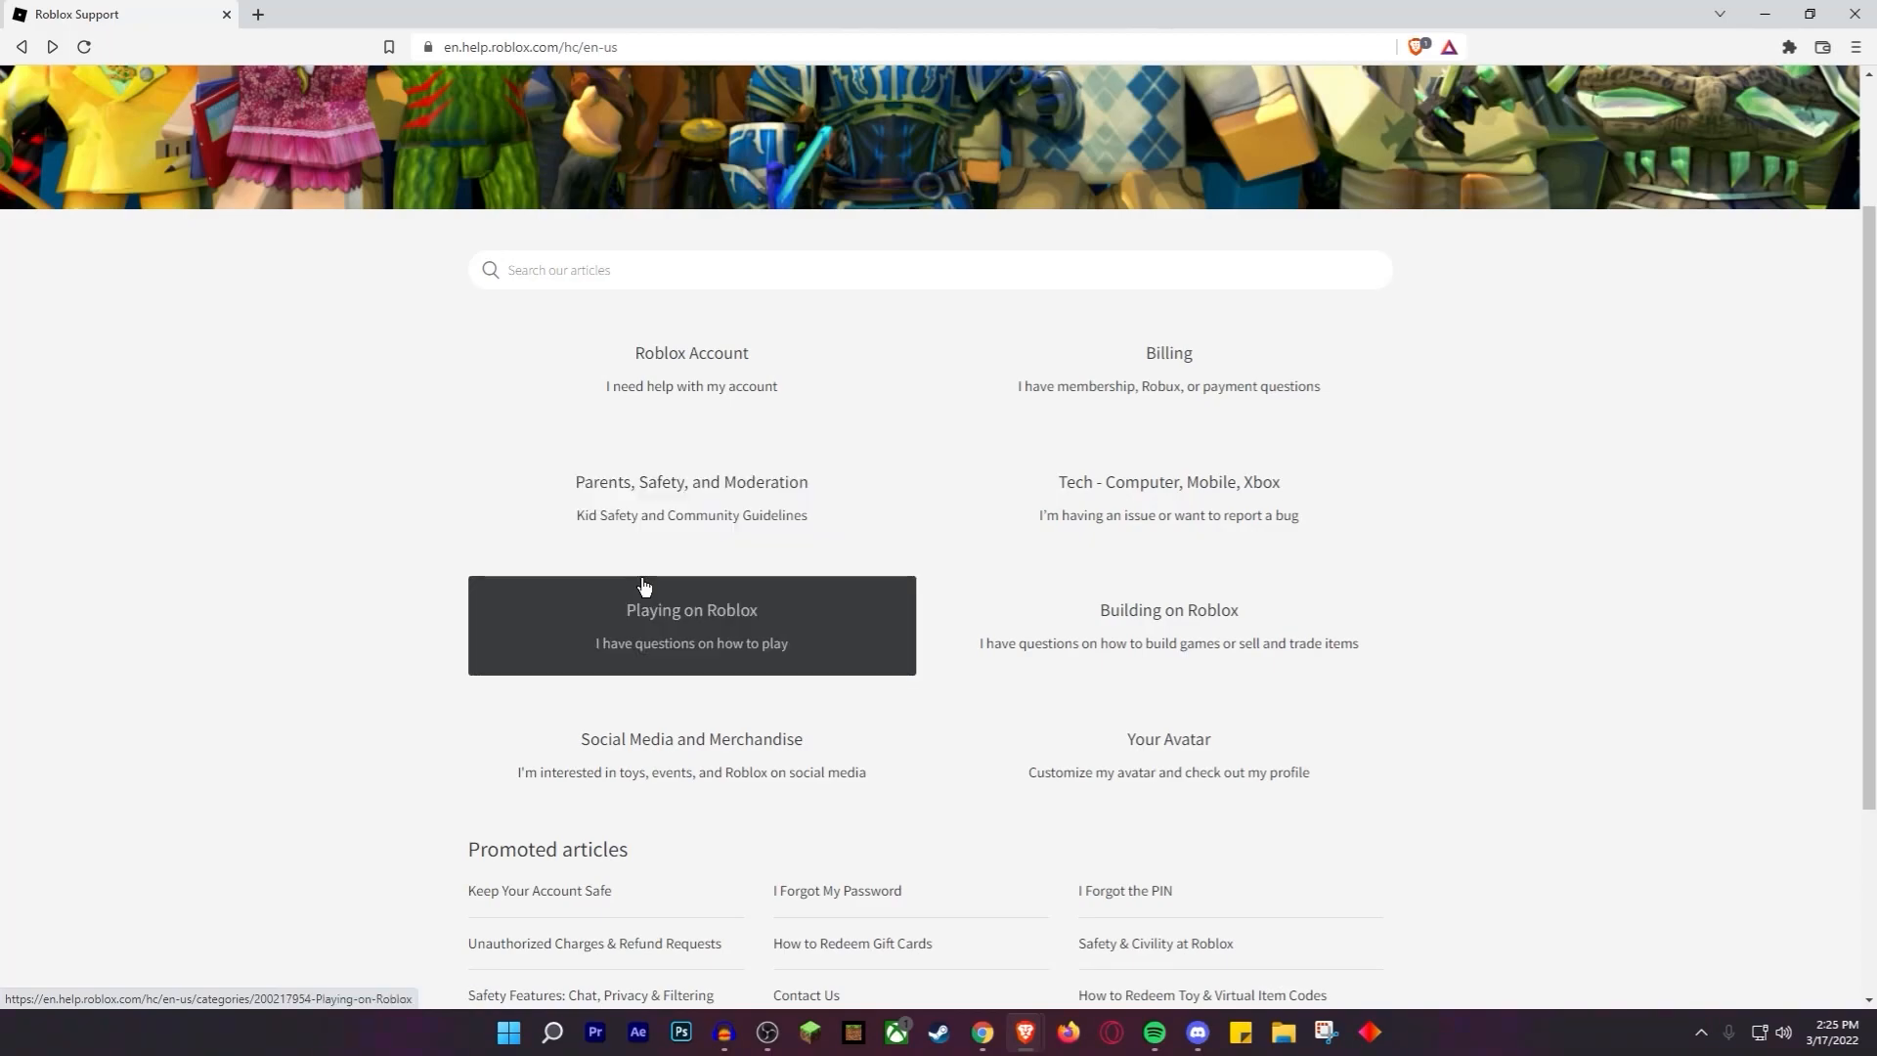
mouse_move(708, 802)
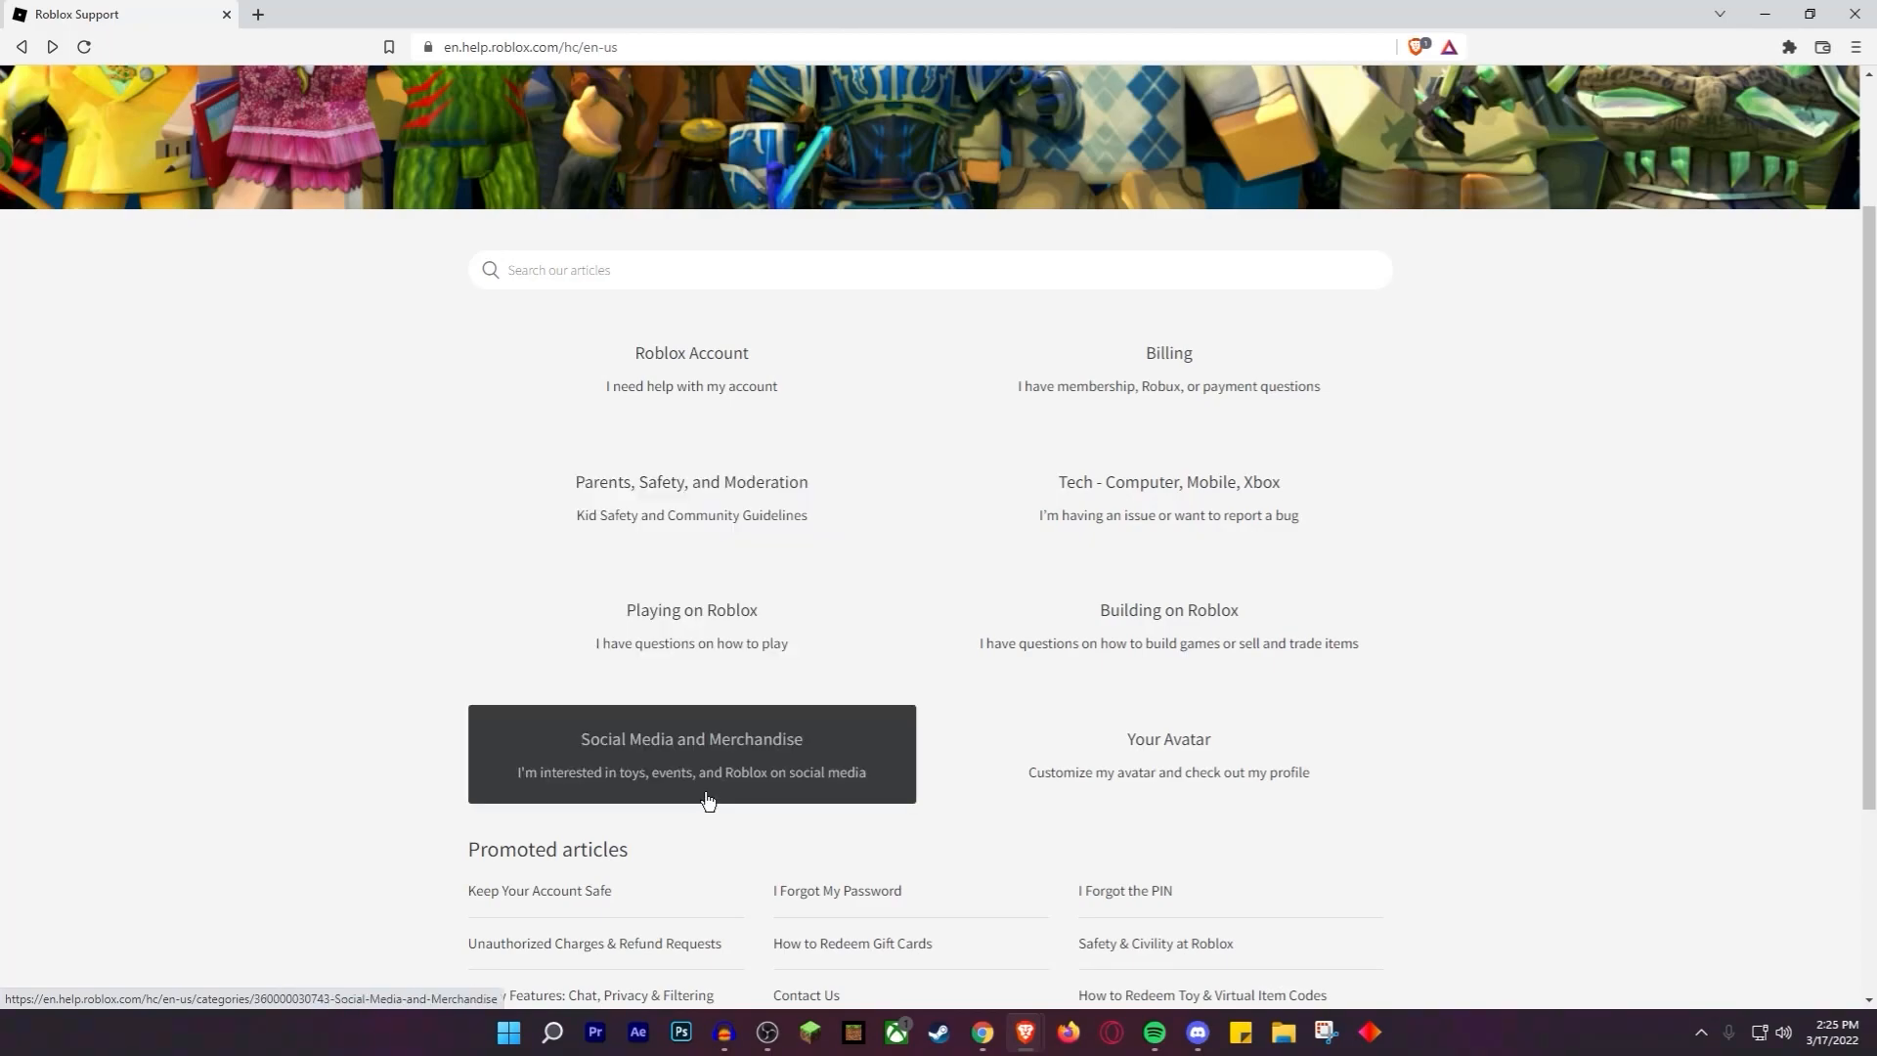
mouse_move(1124, 678)
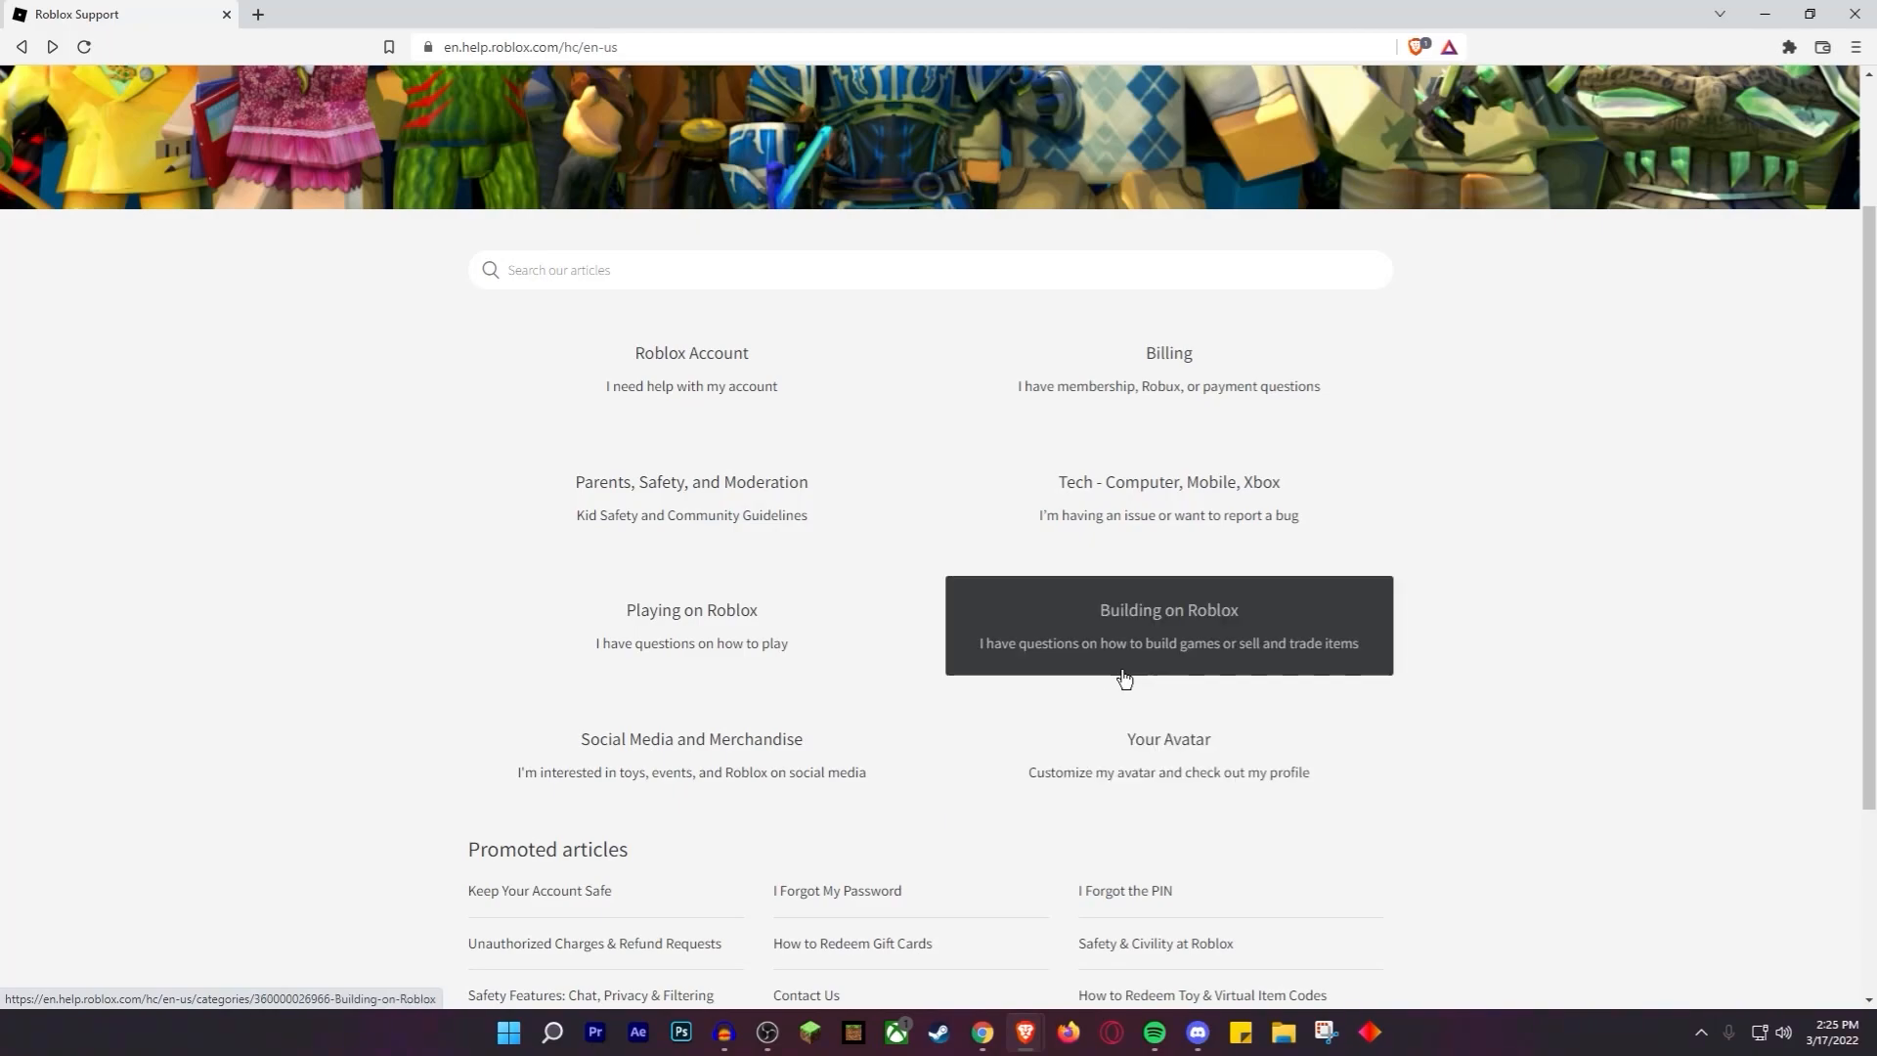
mouse_move(1040, 356)
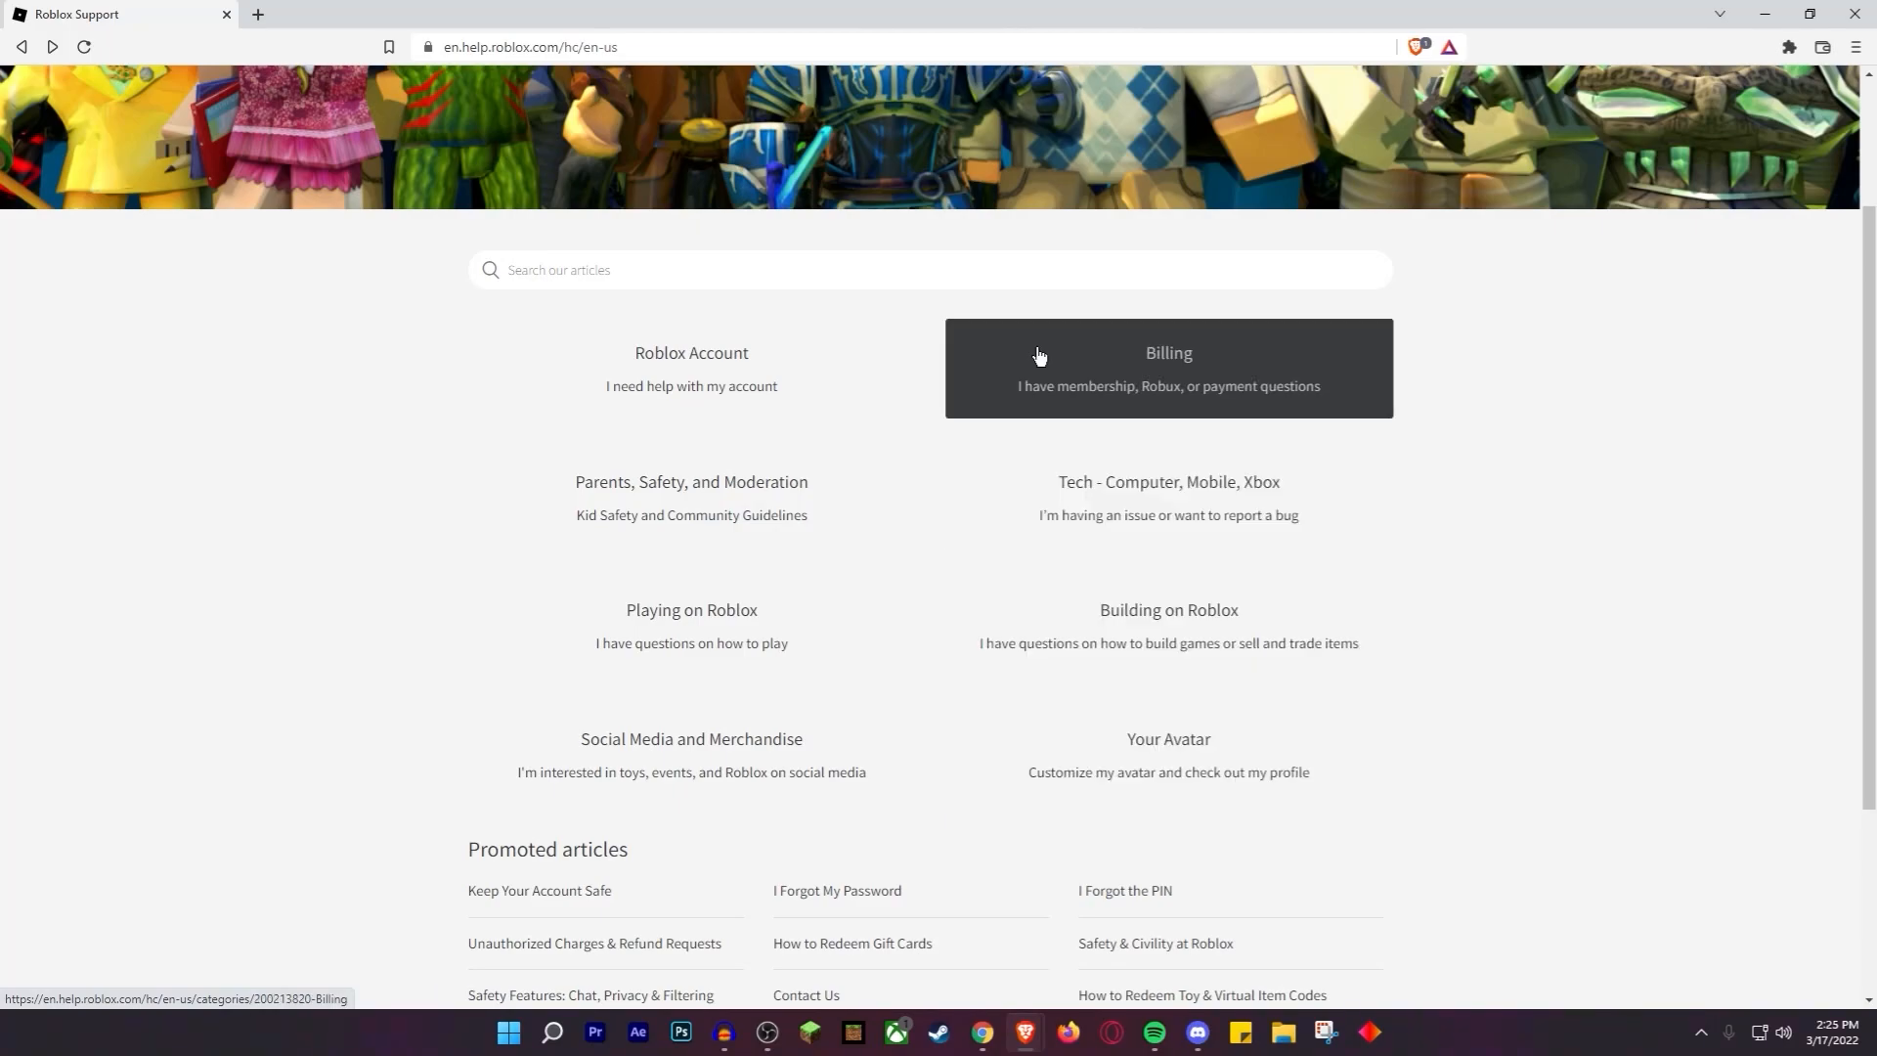
click(1167, 367)
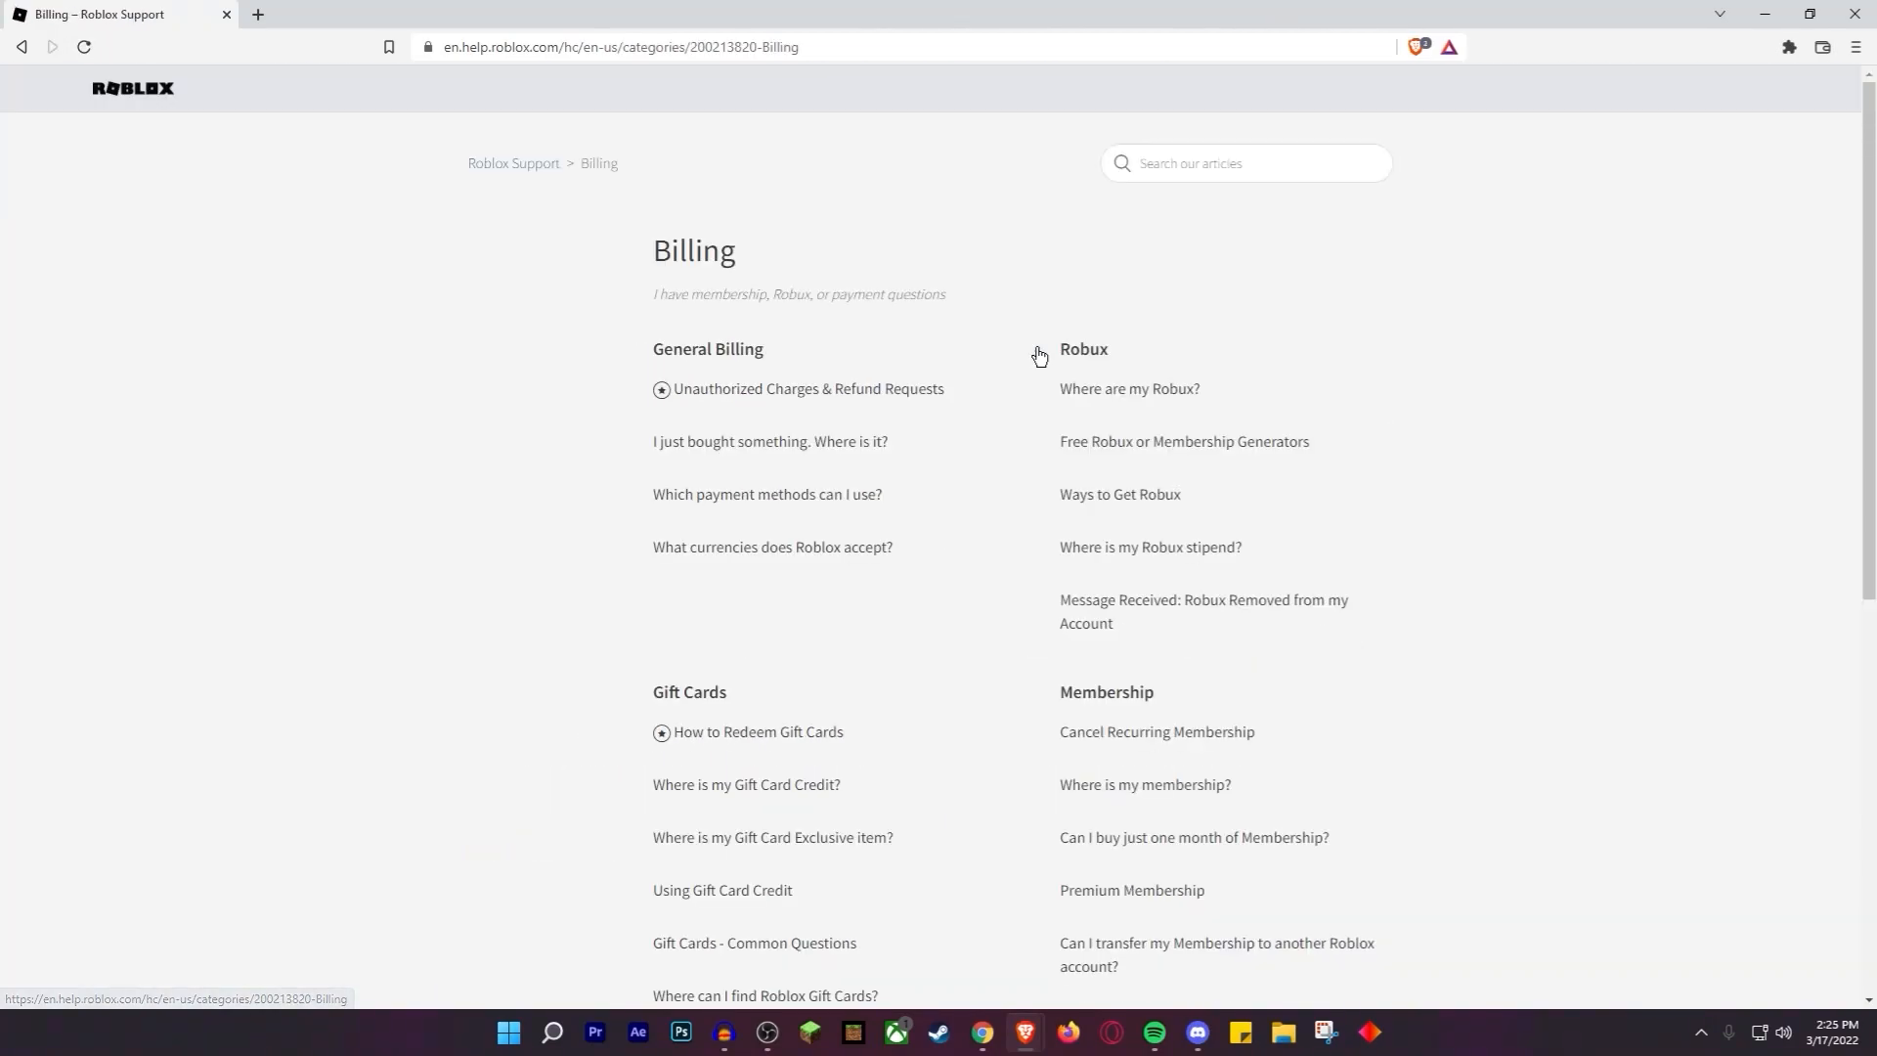
mouse_move(856, 426)
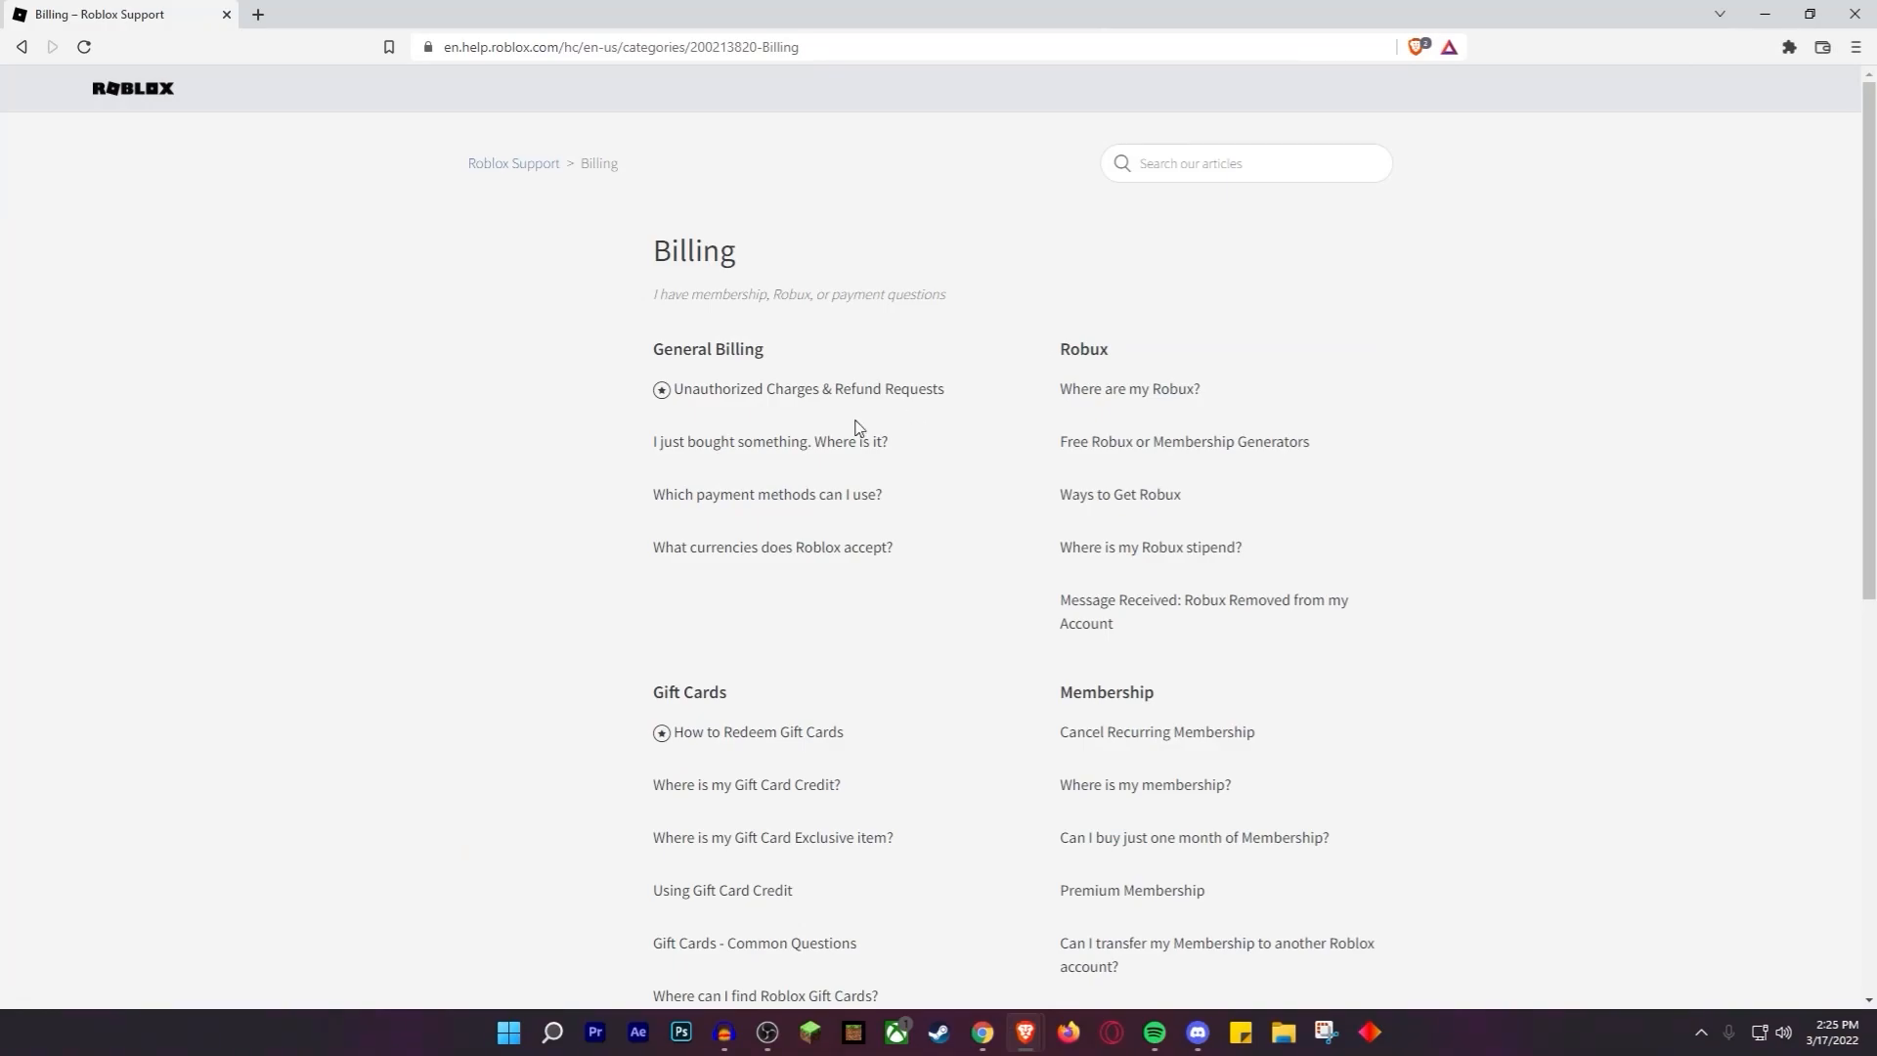
mouse_move(778, 406)
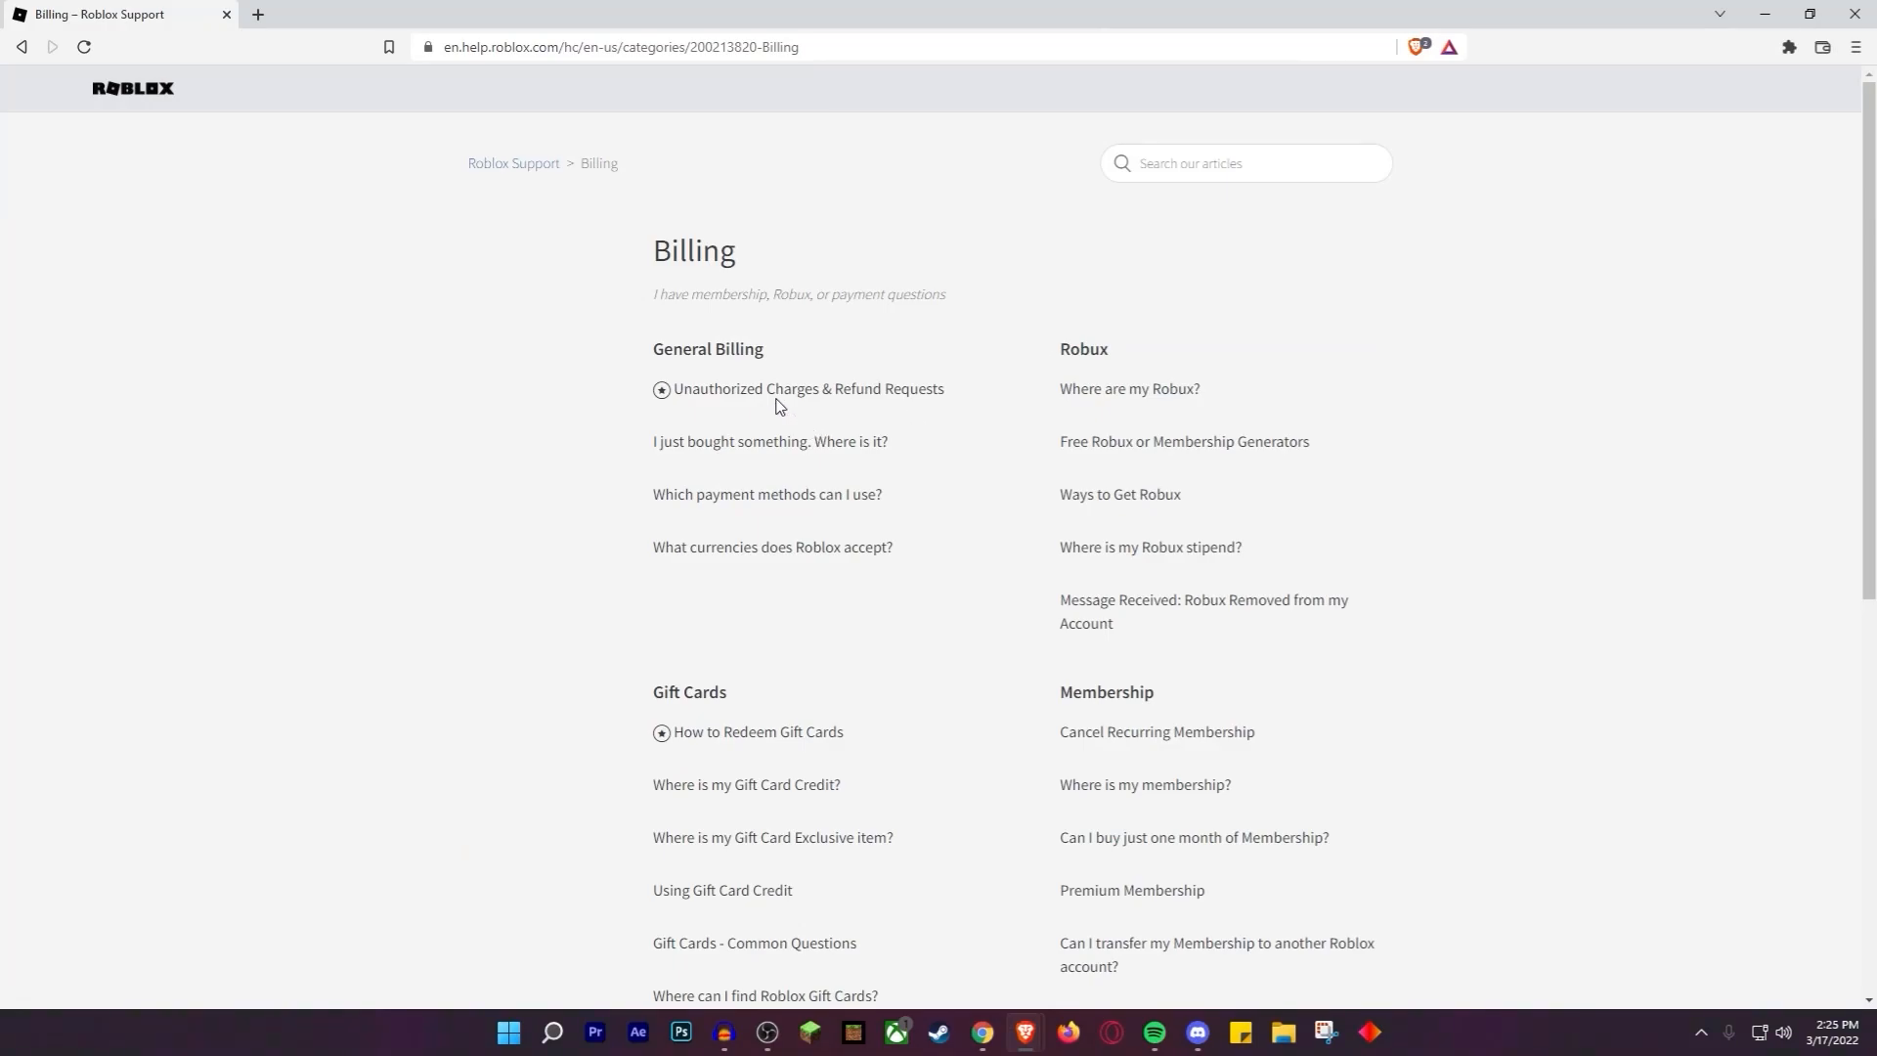
mouse_move(782, 398)
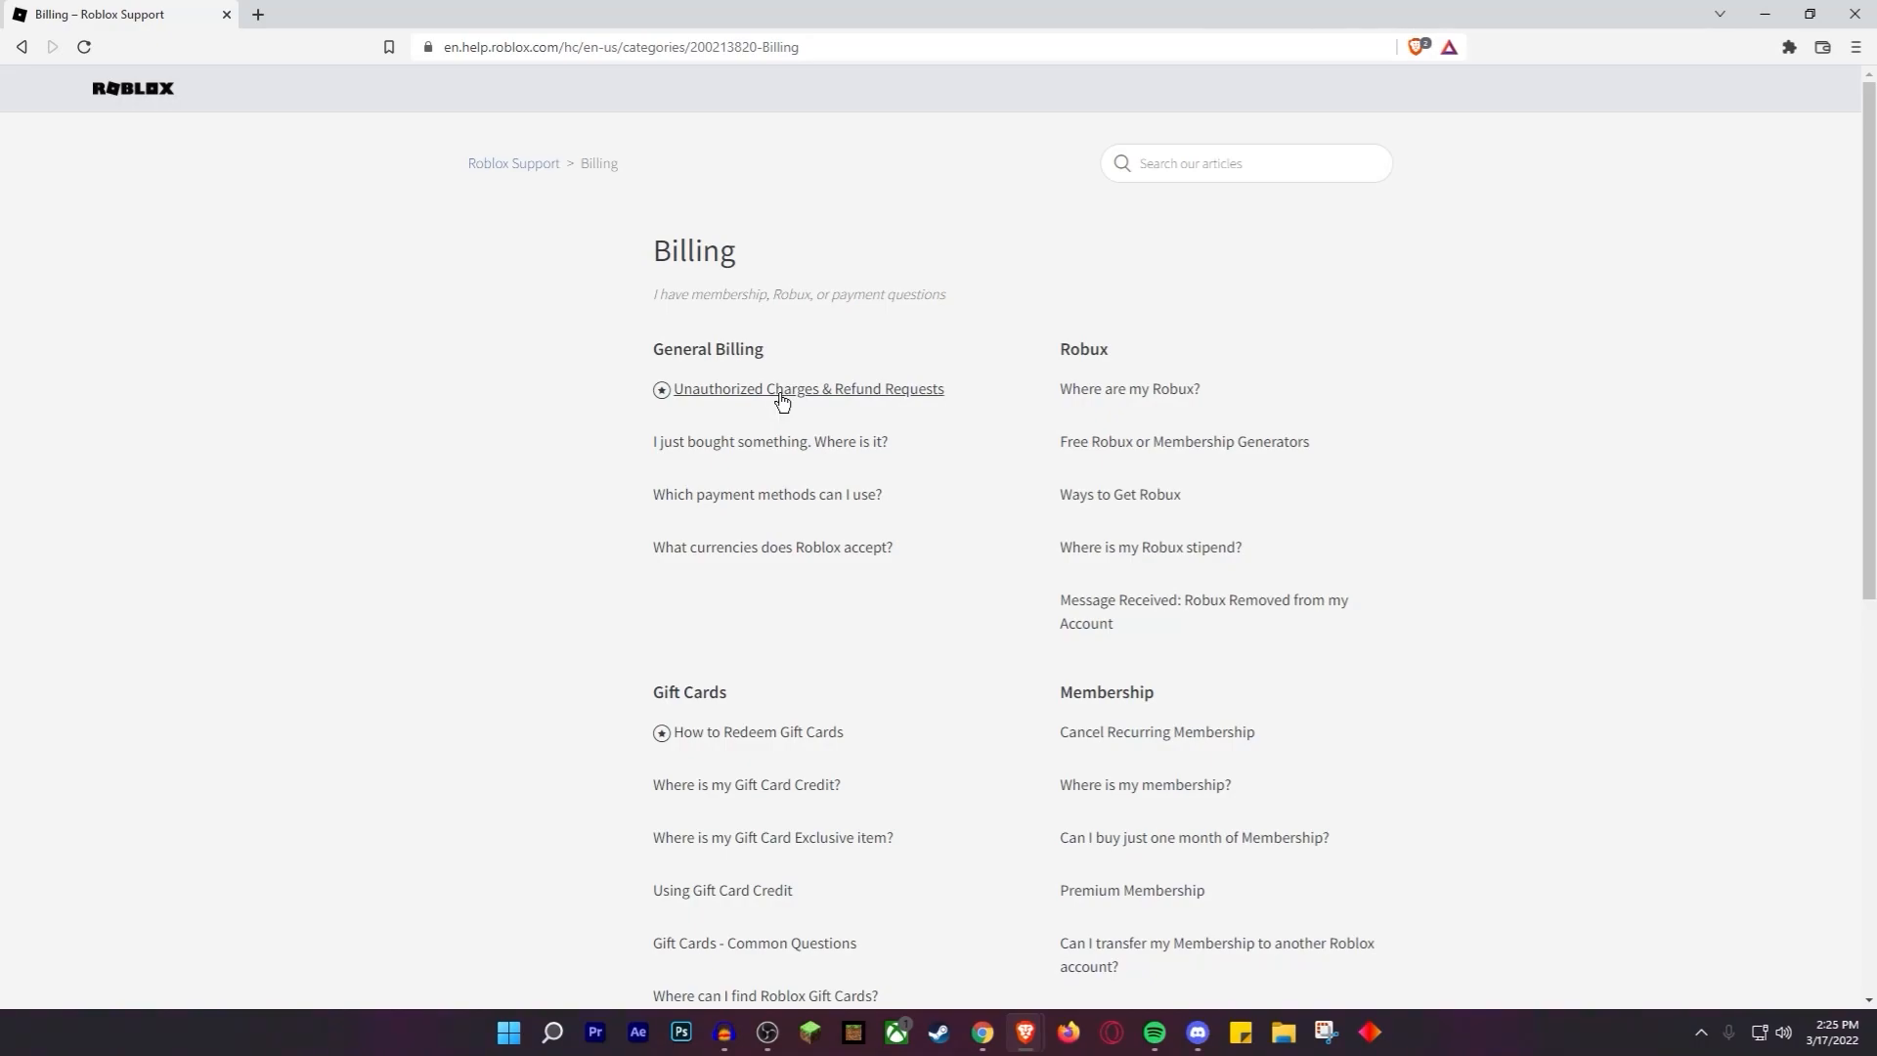
Read the Unauthorized Charges & Refund Requests article, briefly checking the recent-purchase article.
click(807, 387)
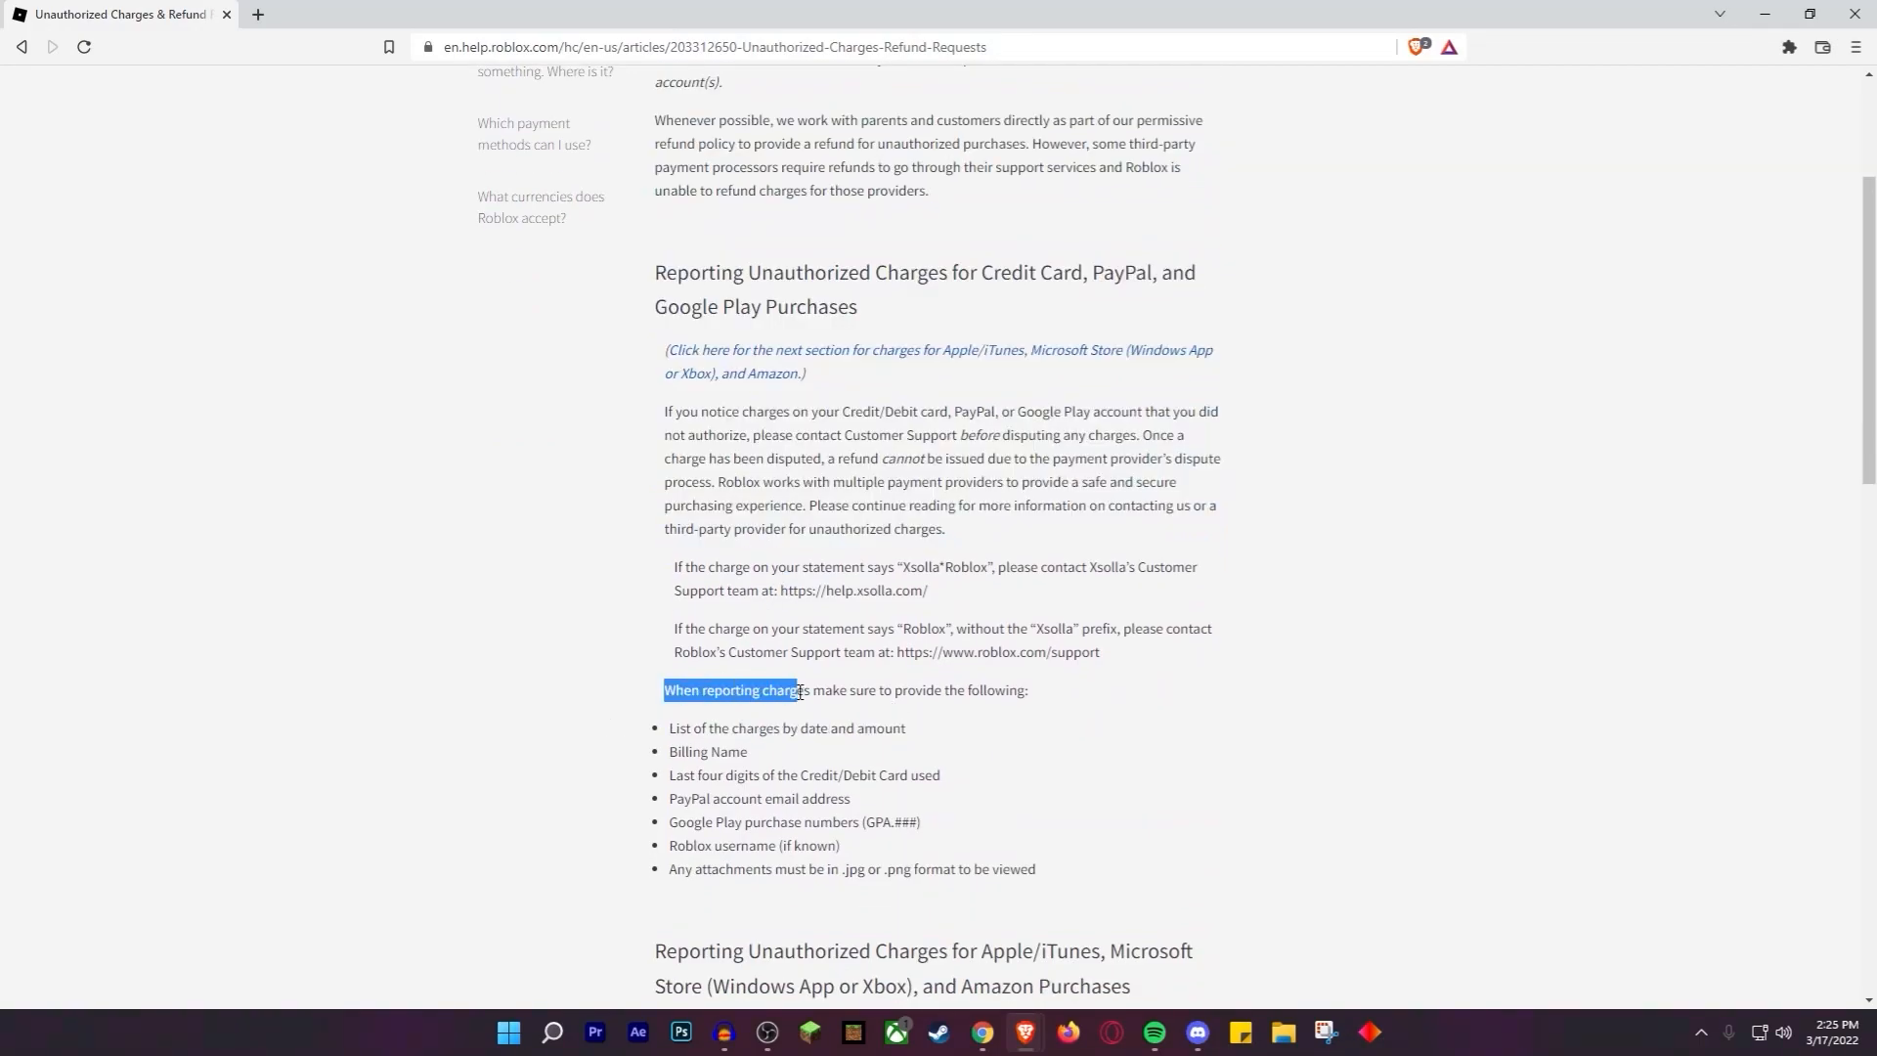
click(868, 696)
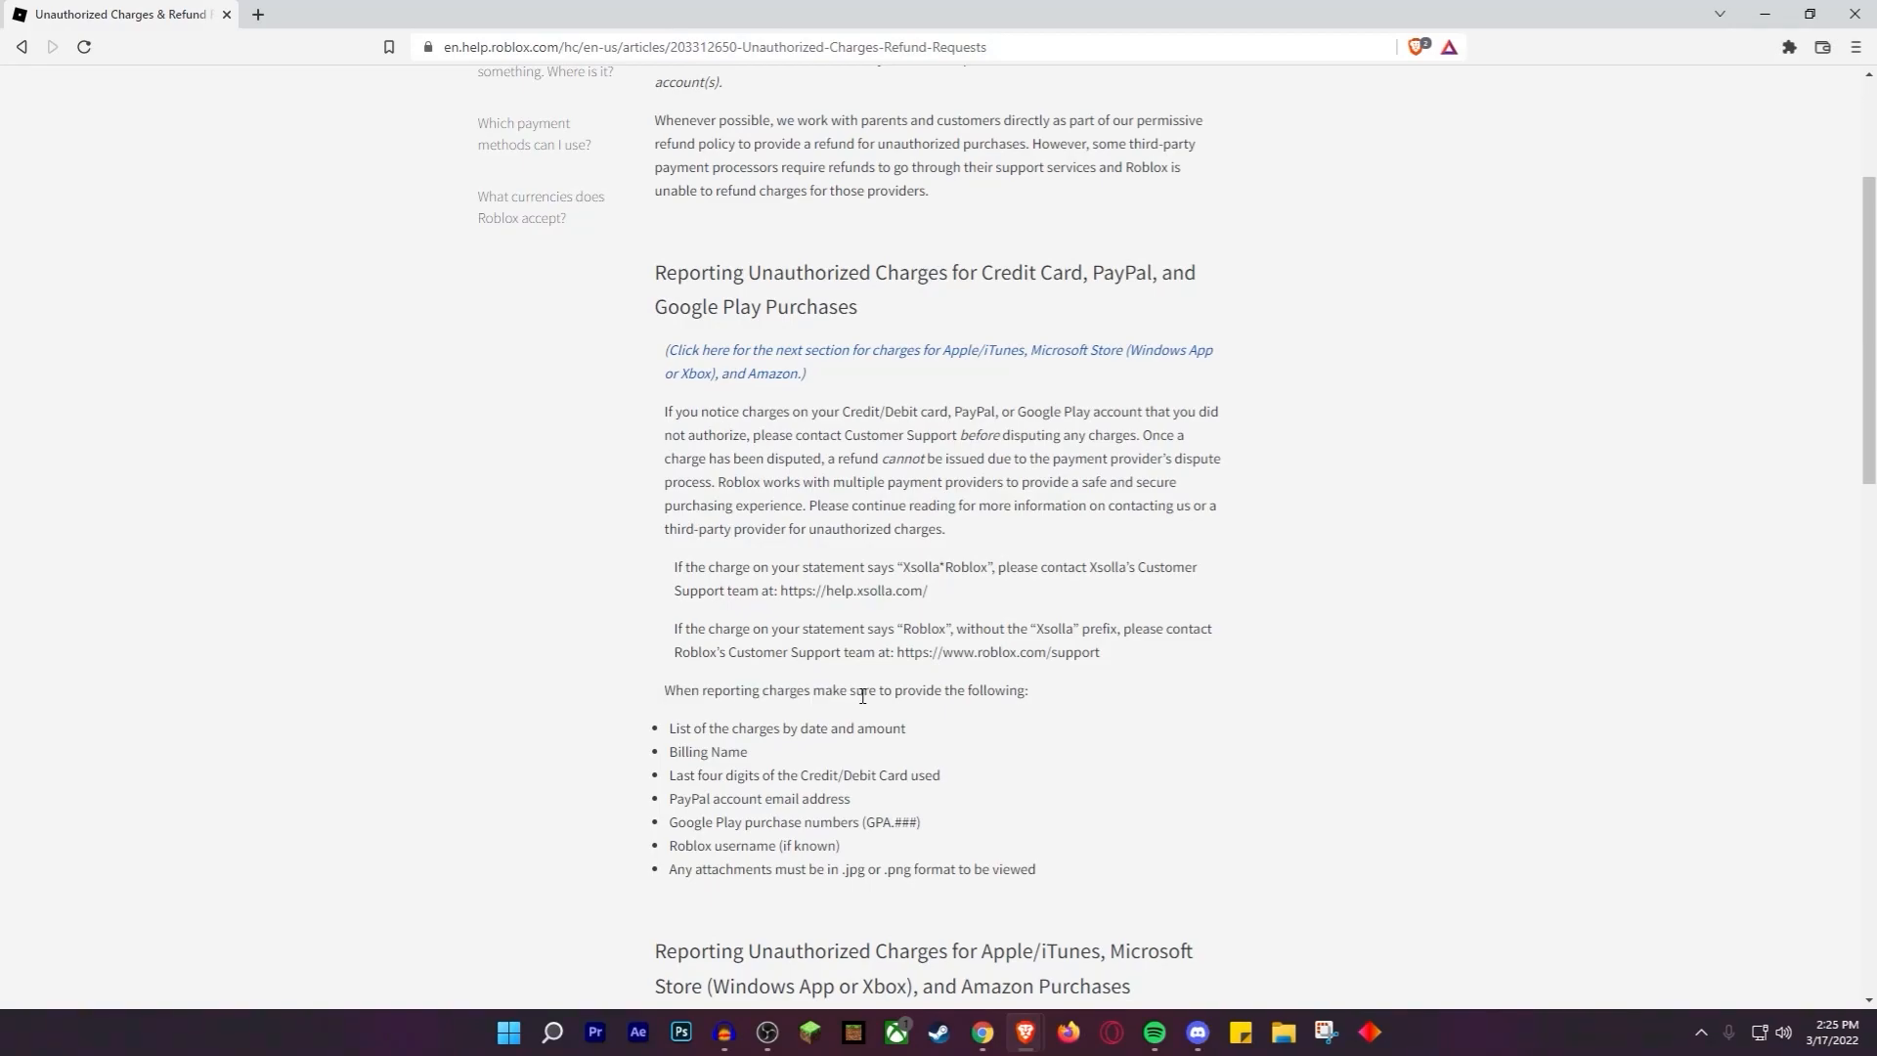
scroll(up, 3)
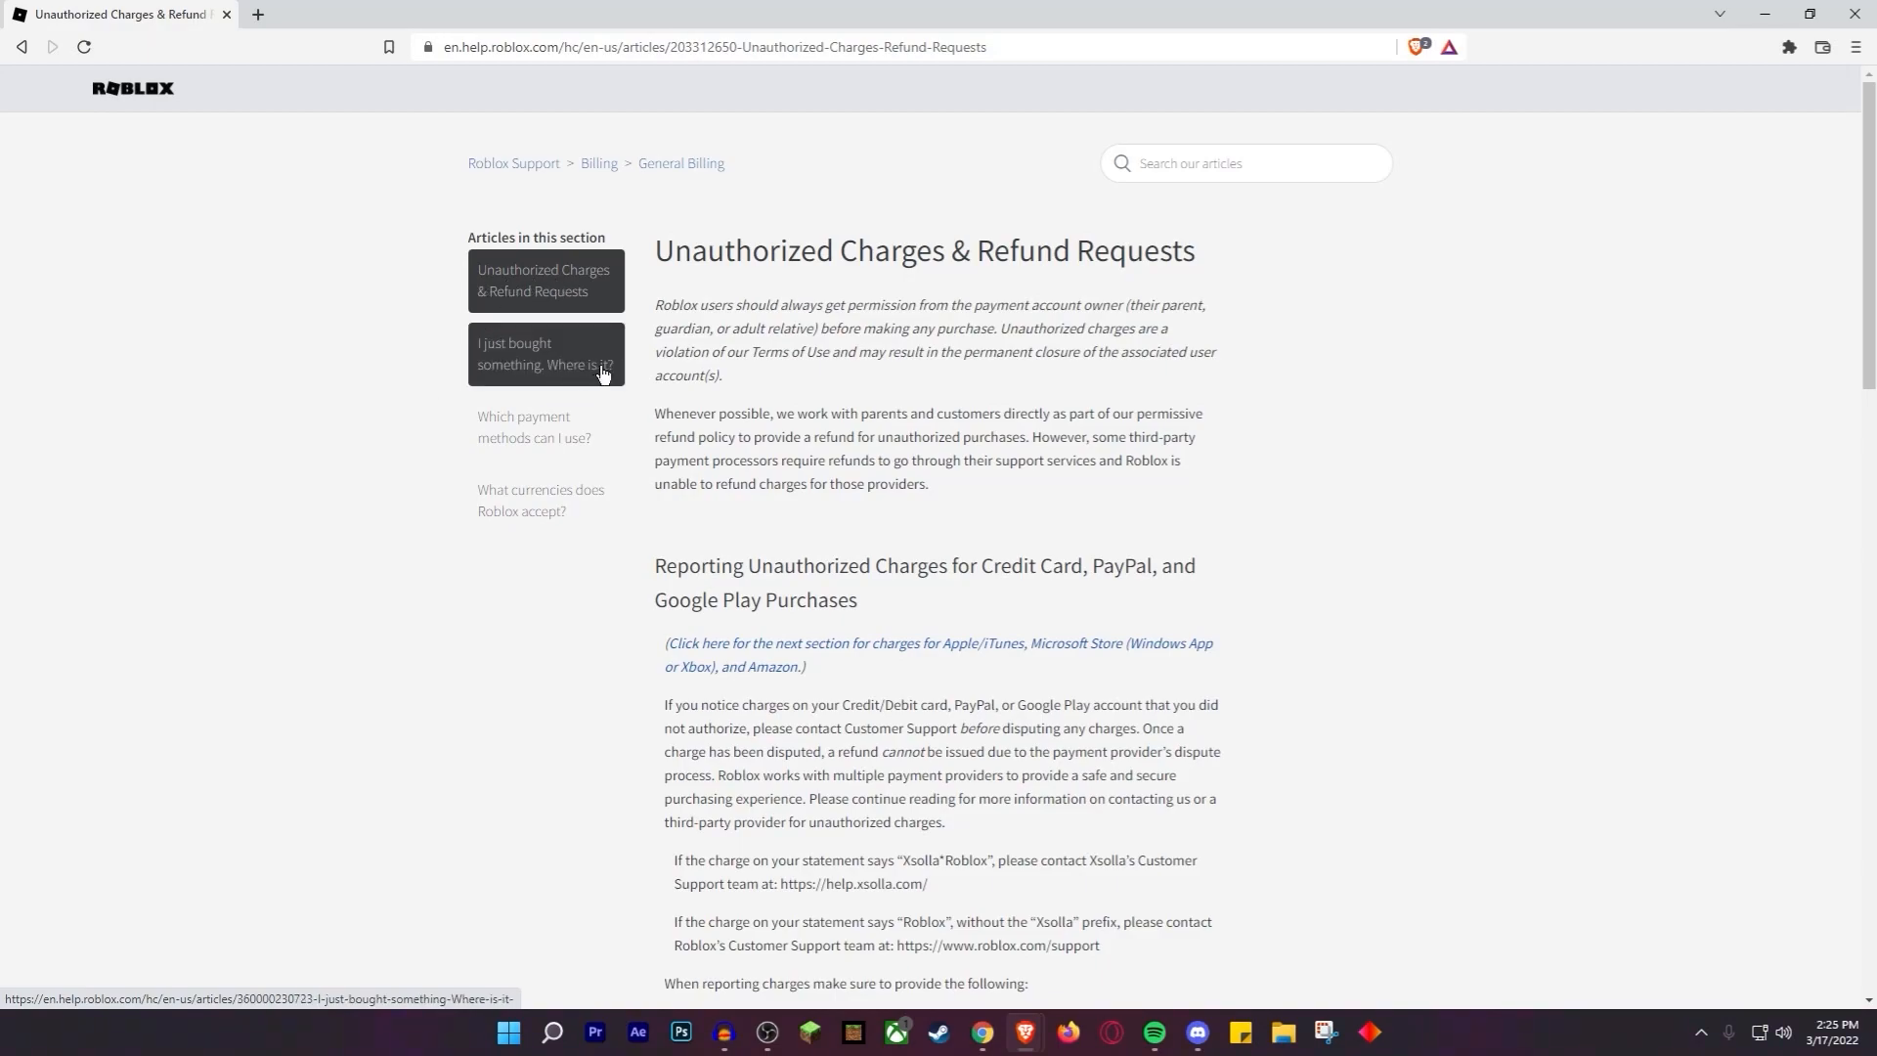
mouse_move(219, 500)
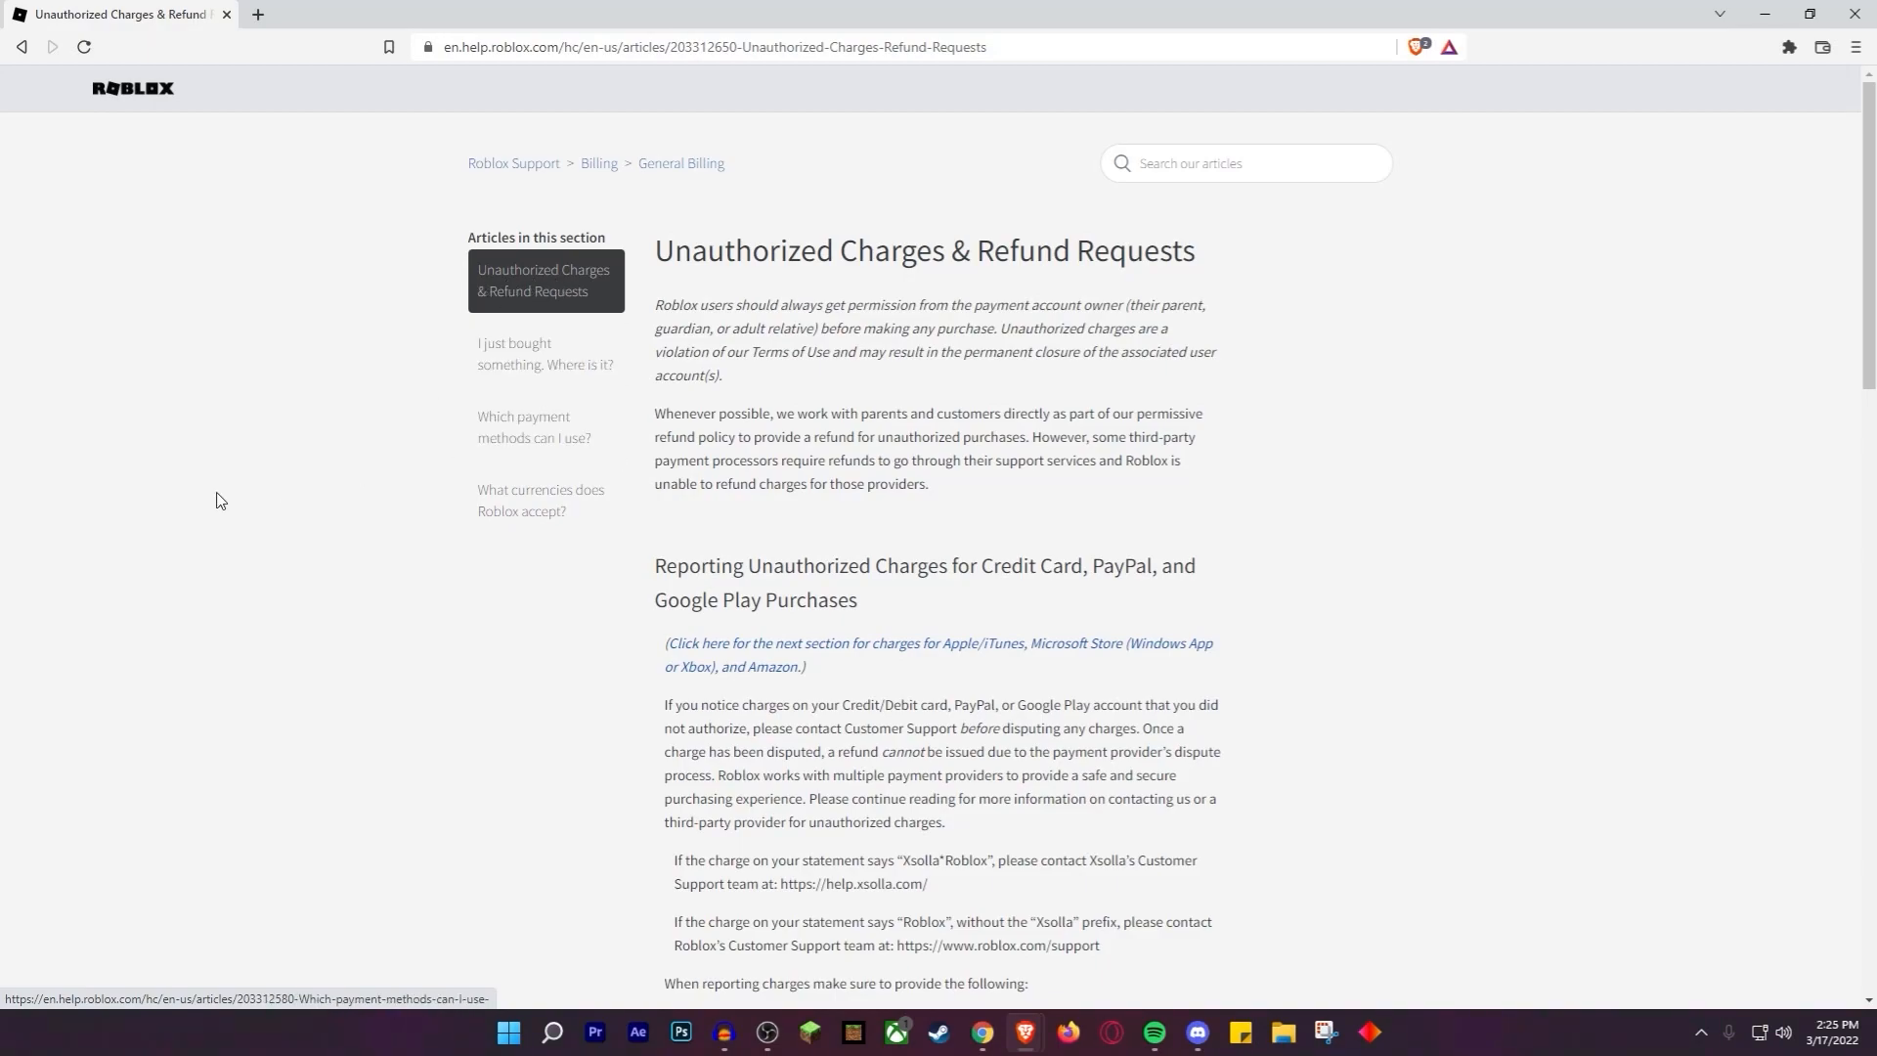
mouse_move(516, 528)
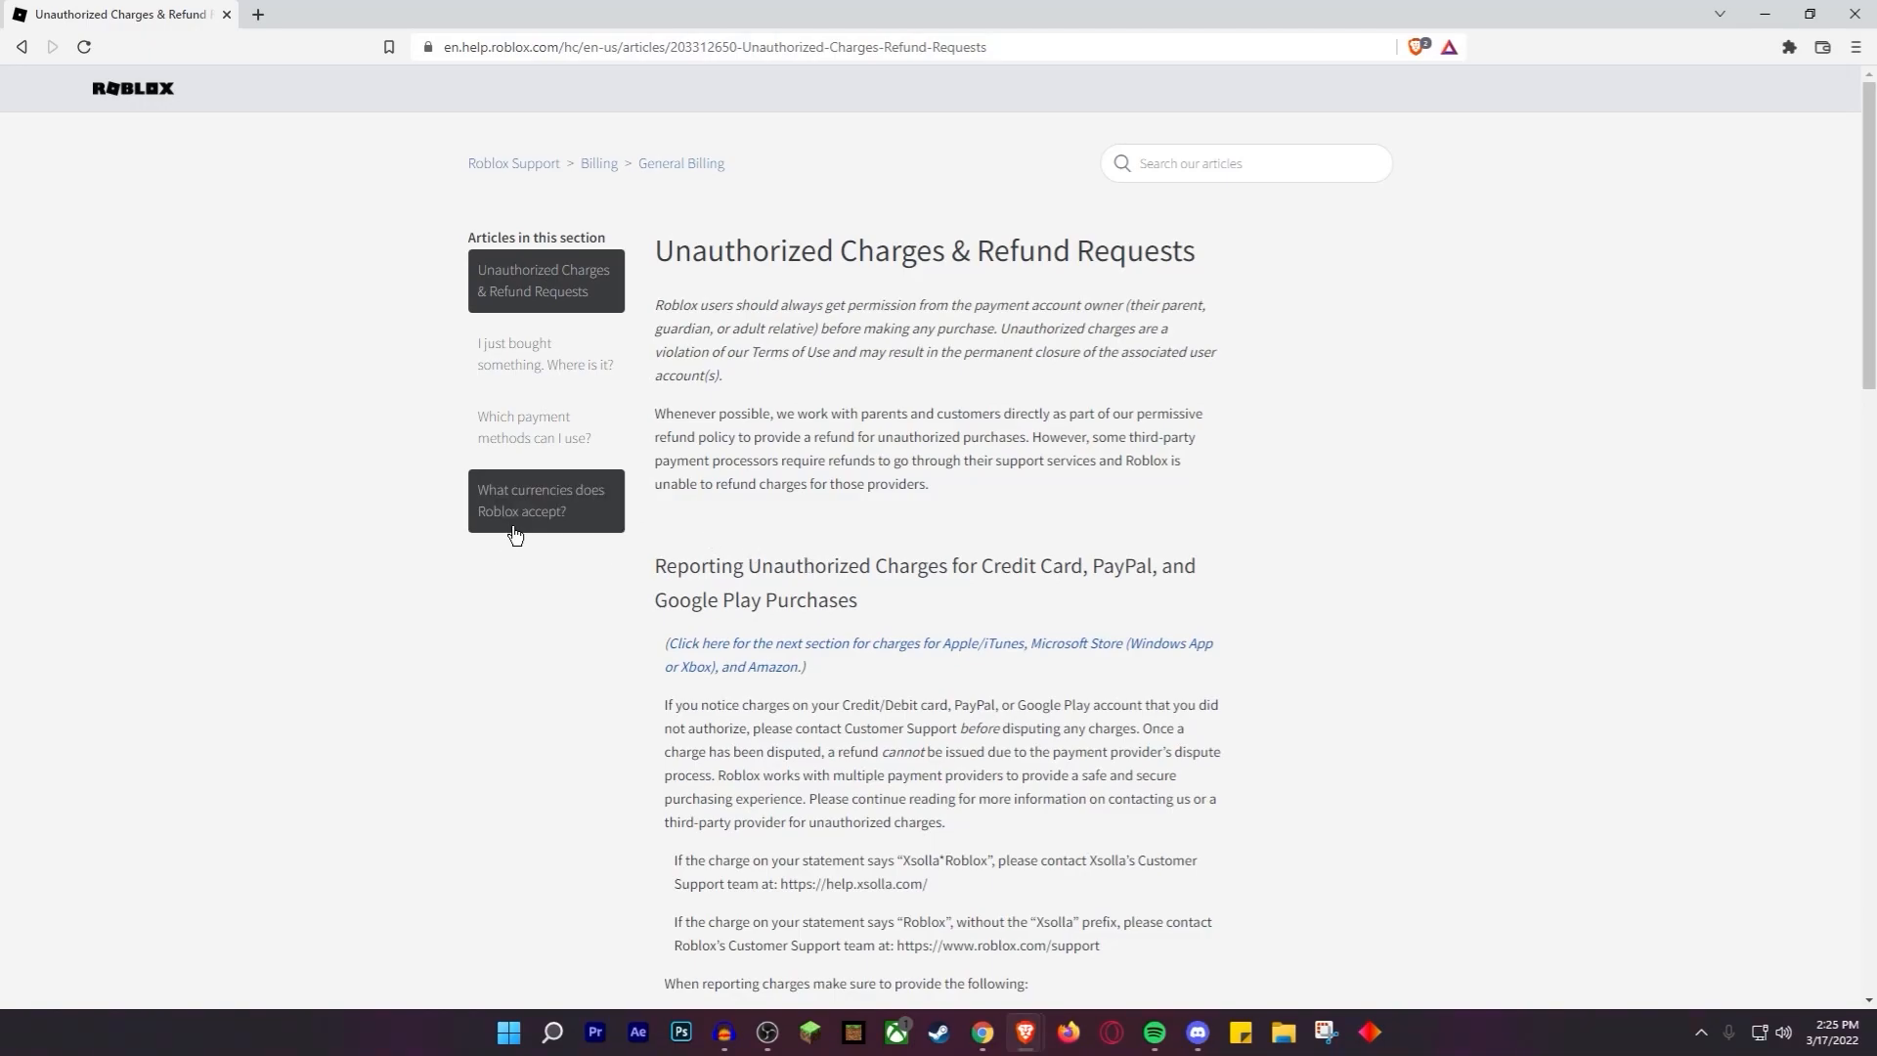
click(533, 352)
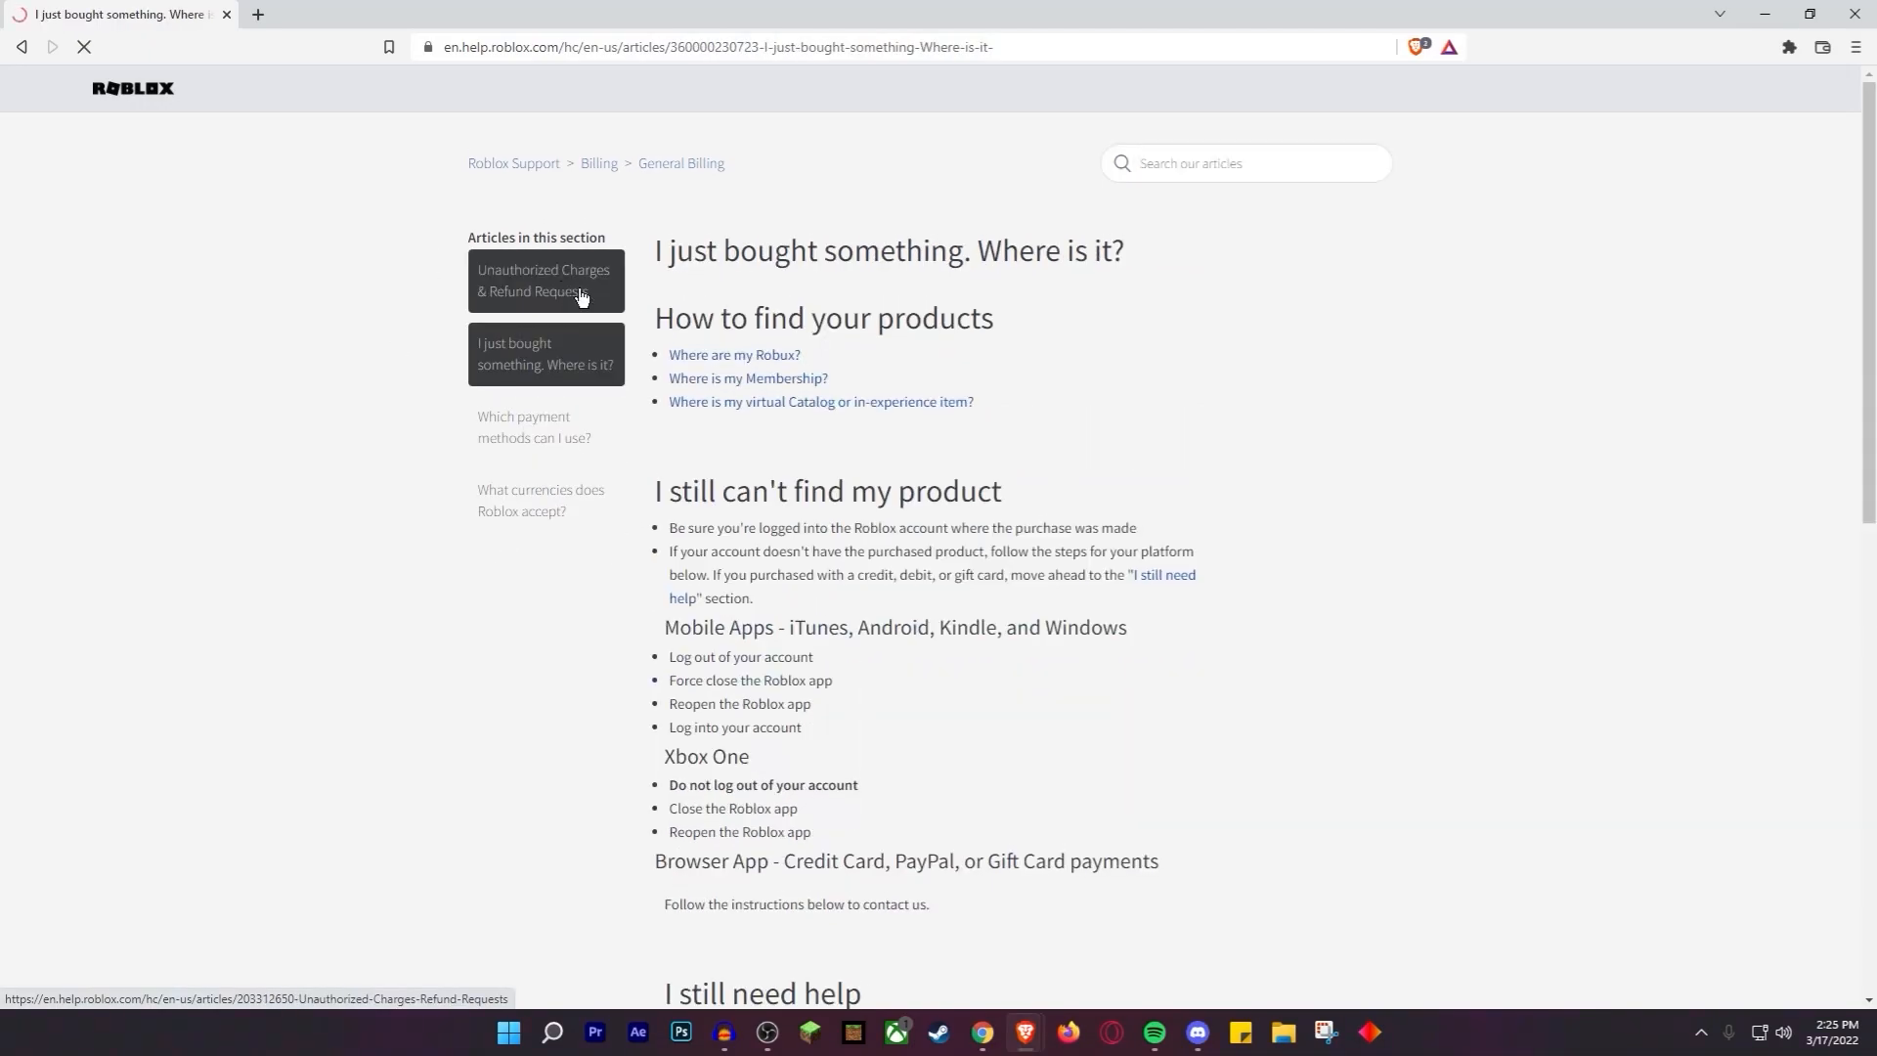
click(543, 282)
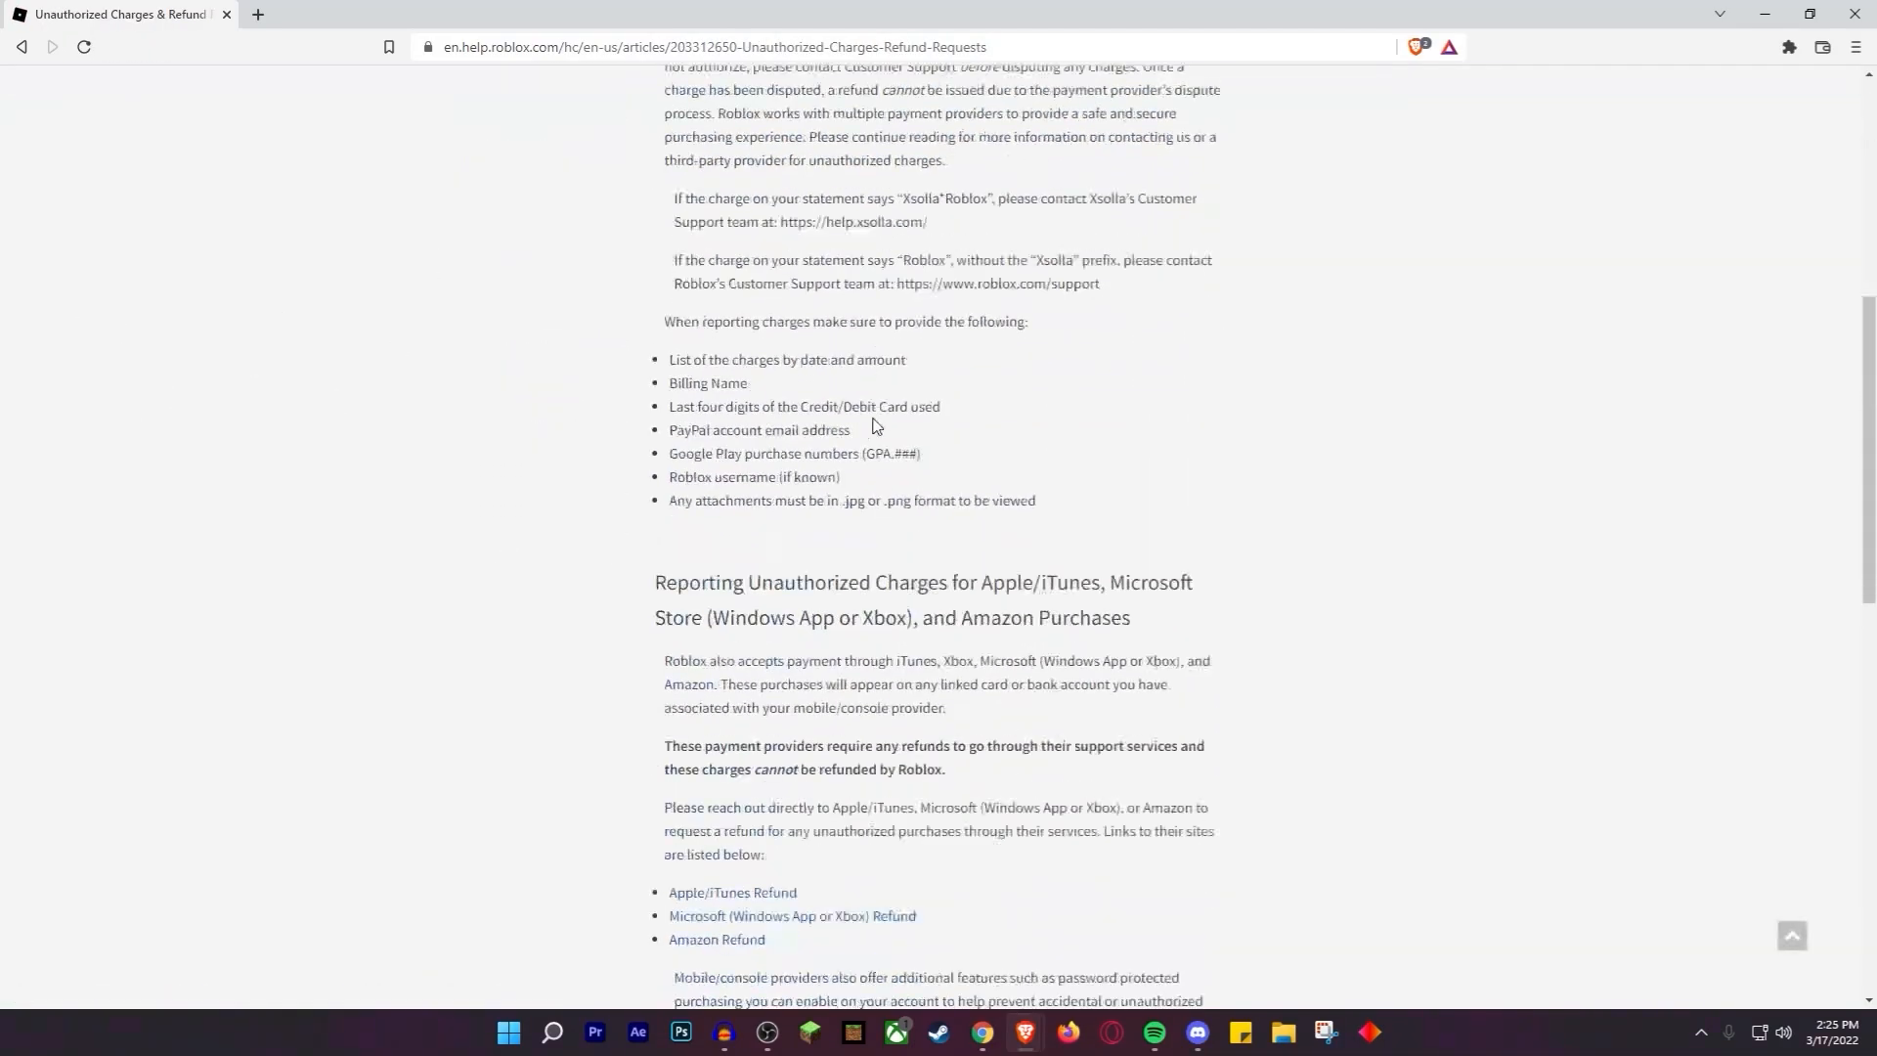
Reach the Contact Us form via 'Need more help? Contact support here.'.
scroll(down, 3)
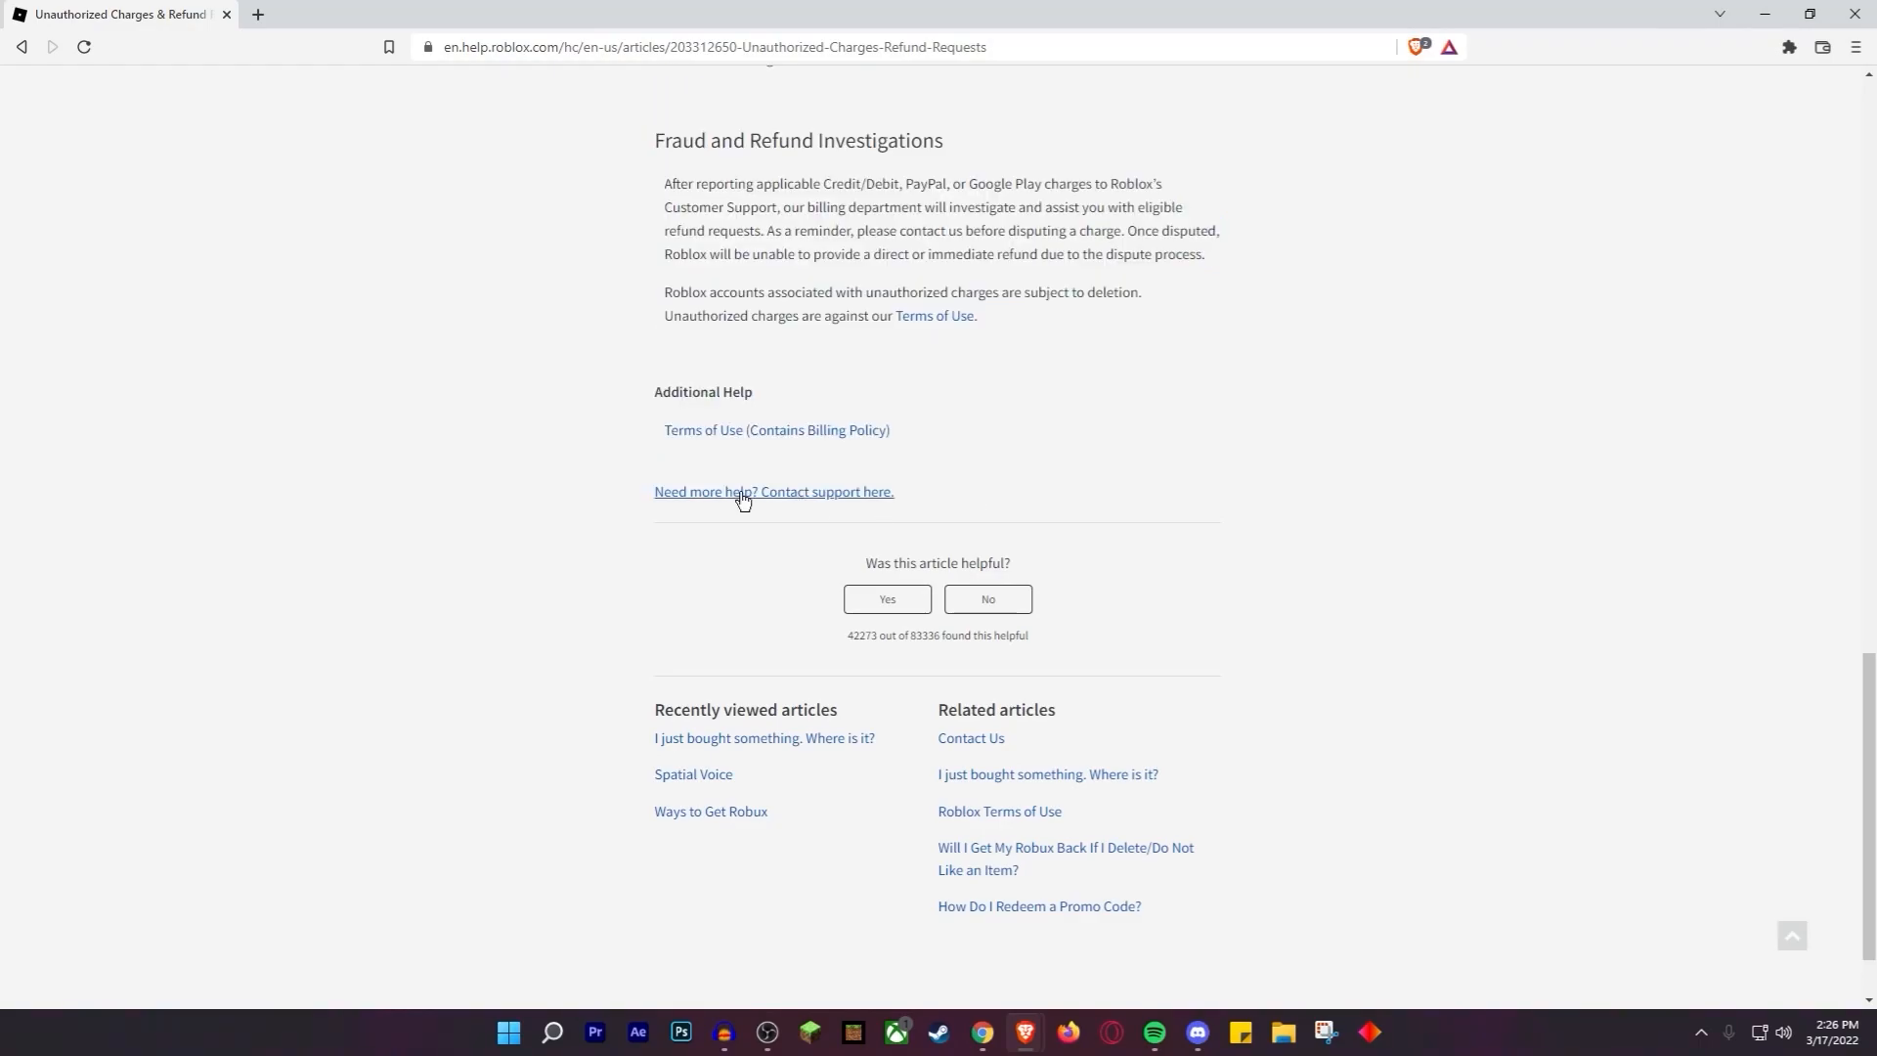
click(775, 493)
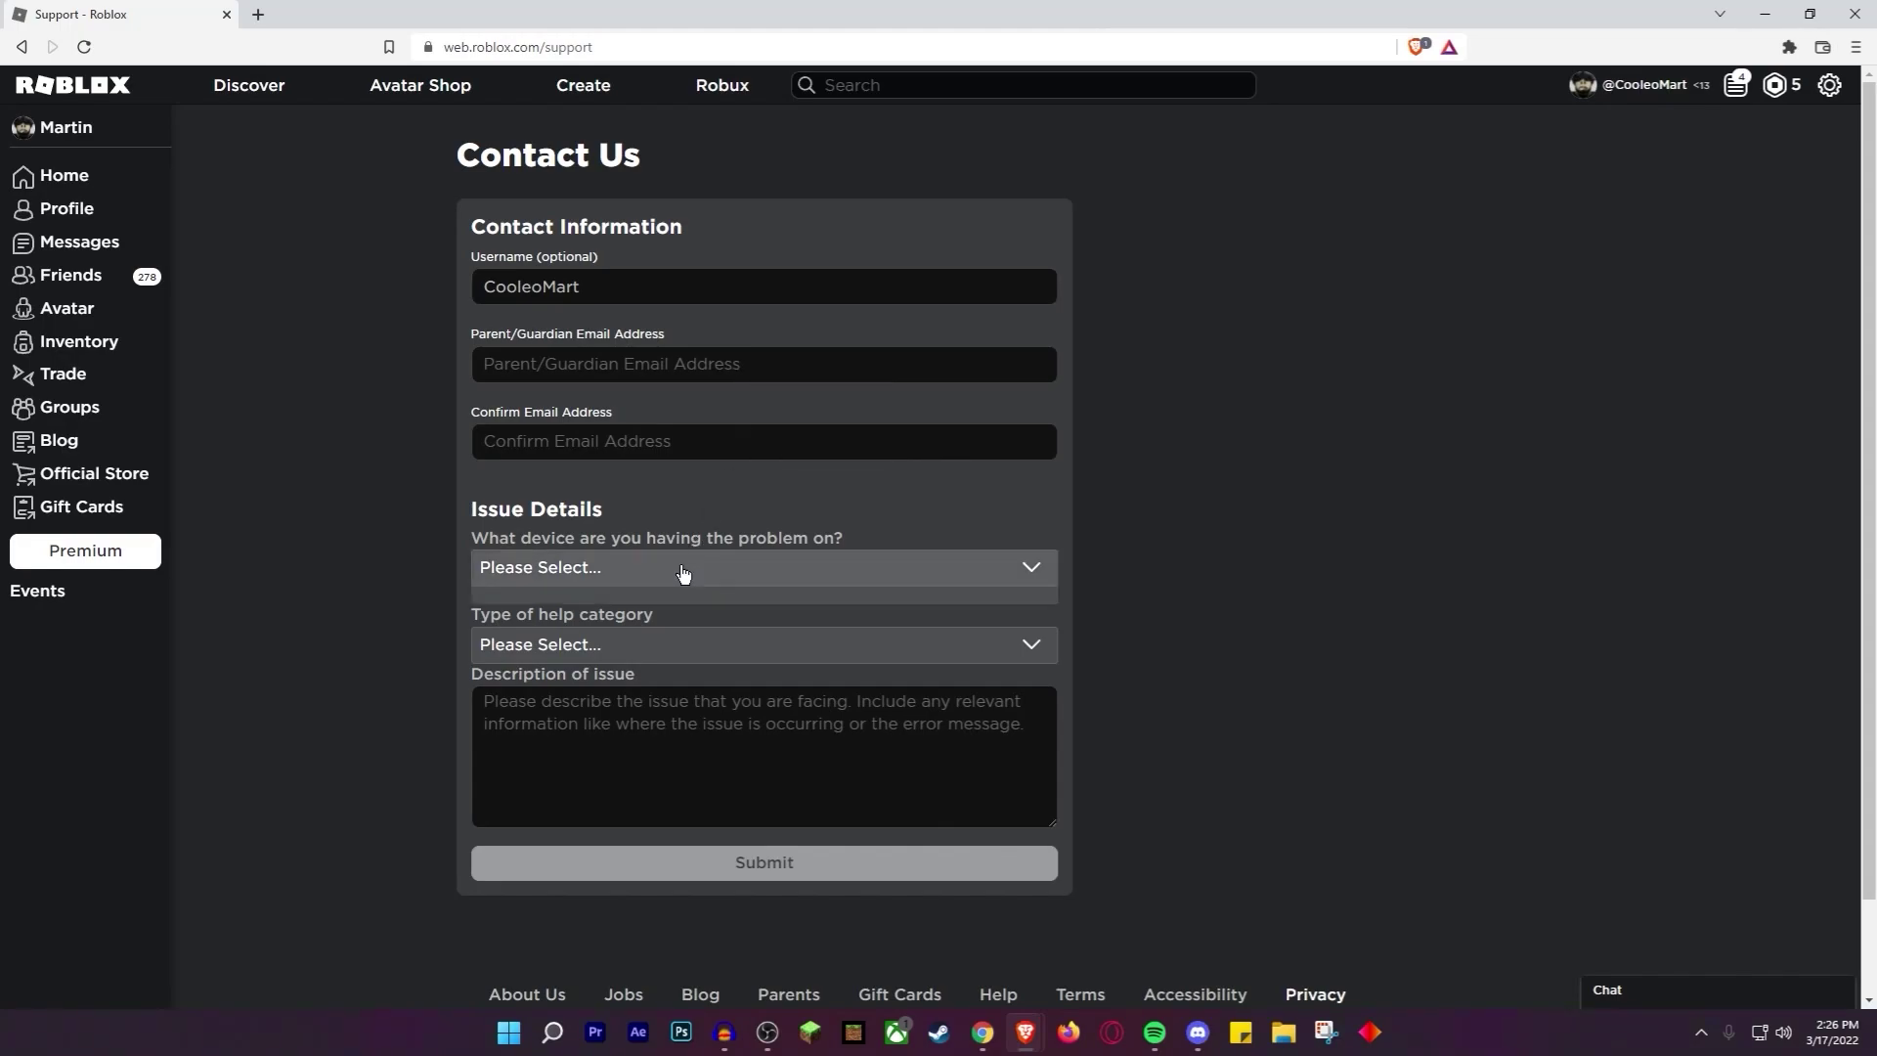
Set PC as the problem device on the Contact Us form and show the help categories.
click(762, 567)
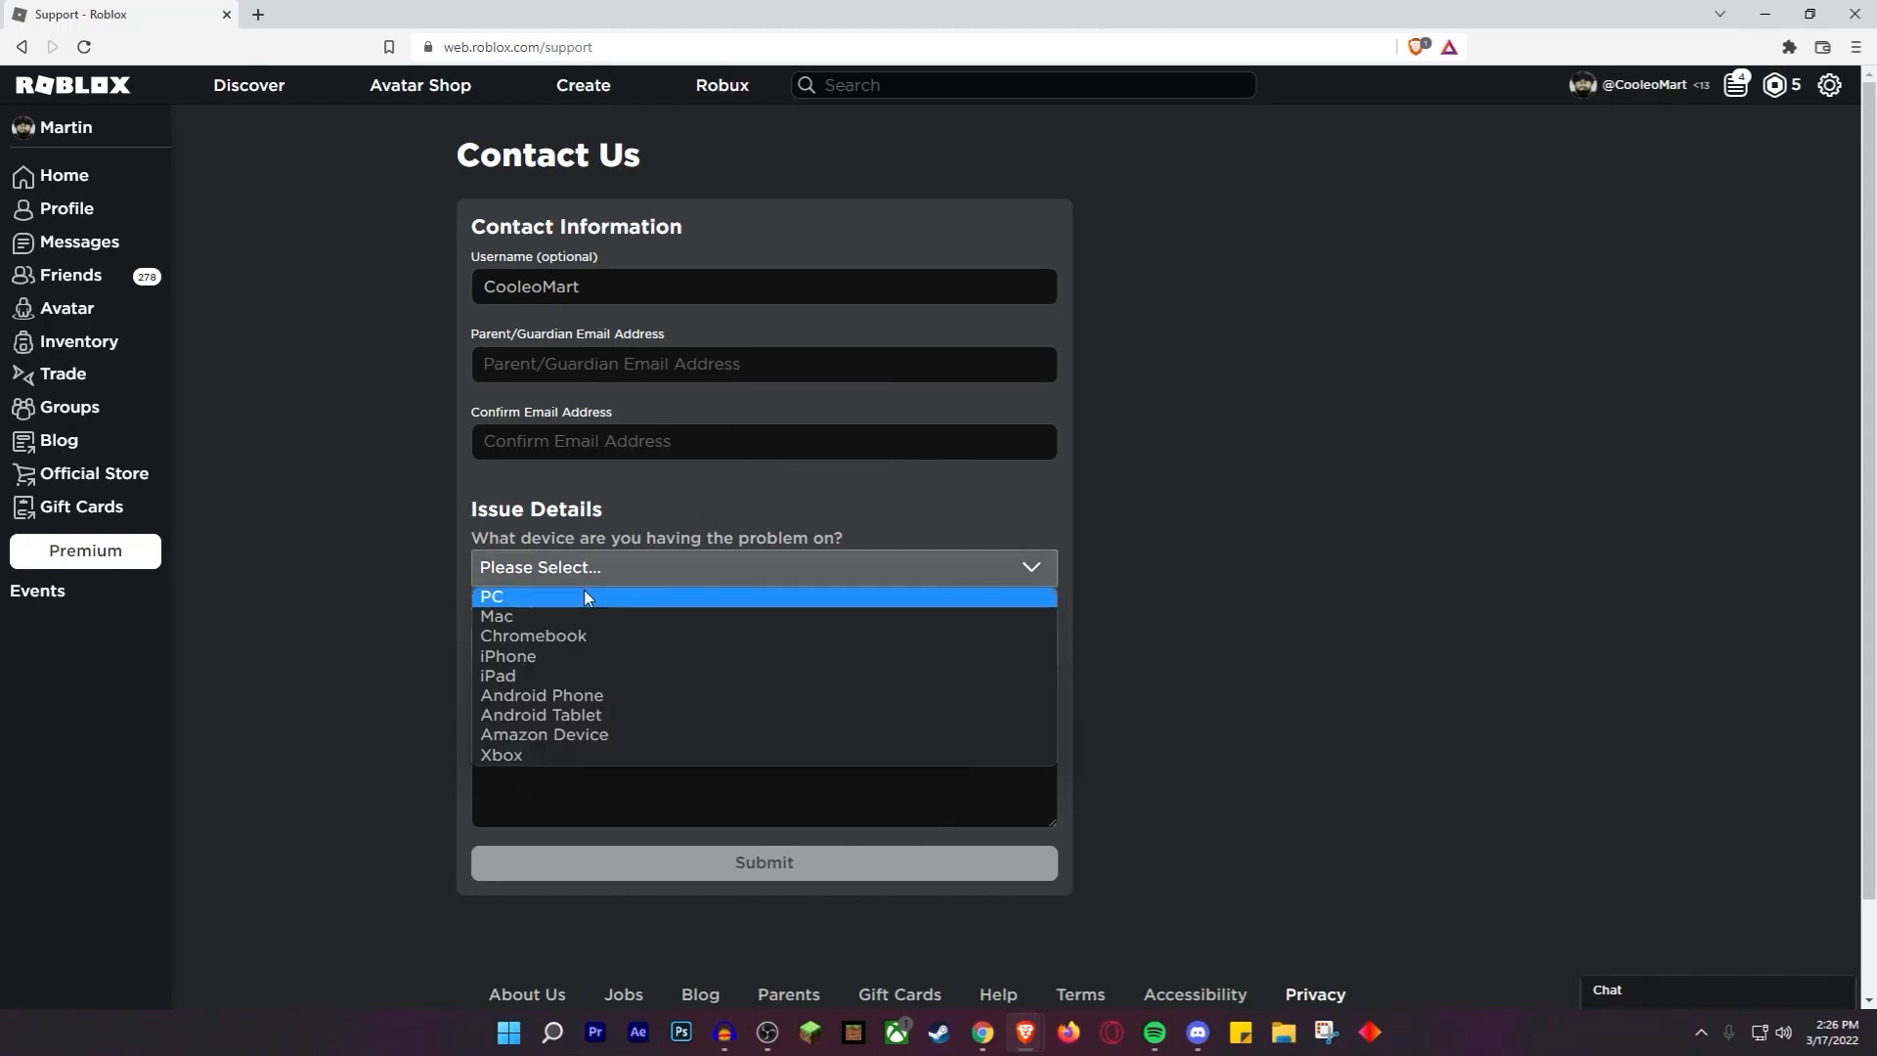
mouse_move(575, 637)
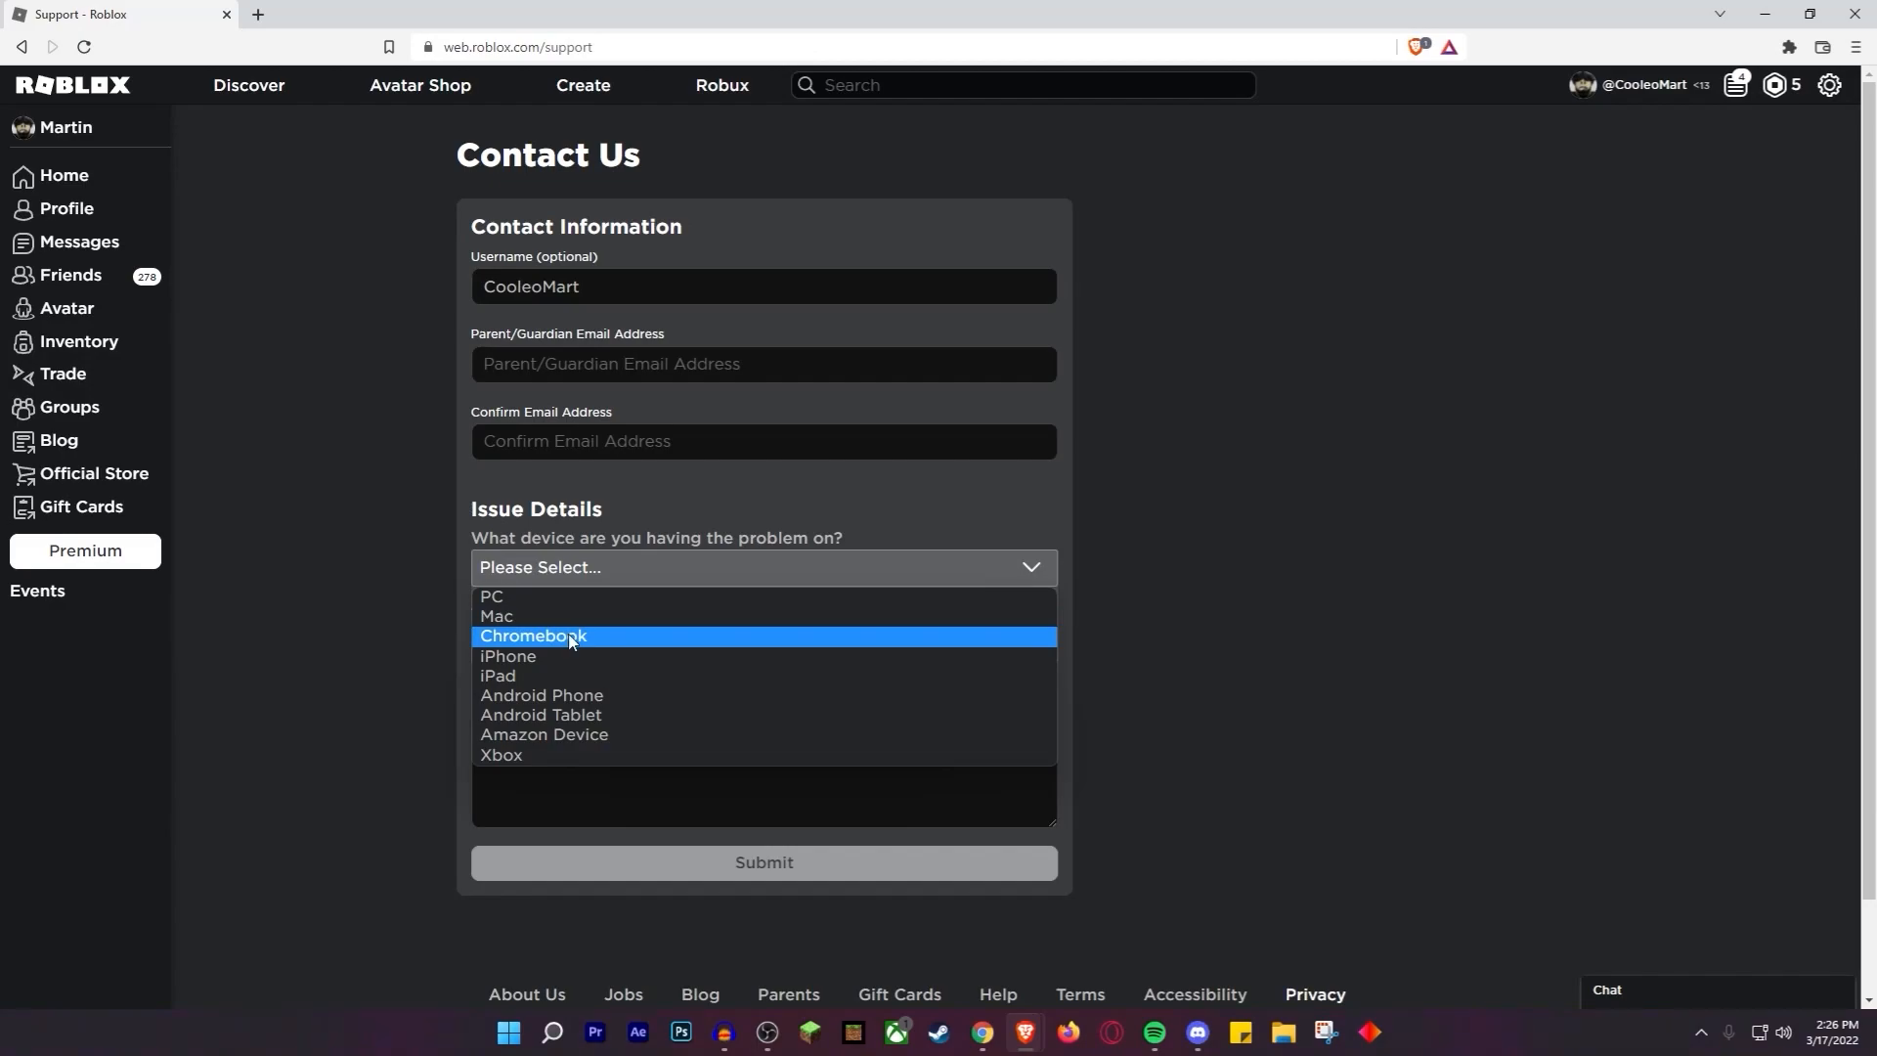
mouse_move(561, 729)
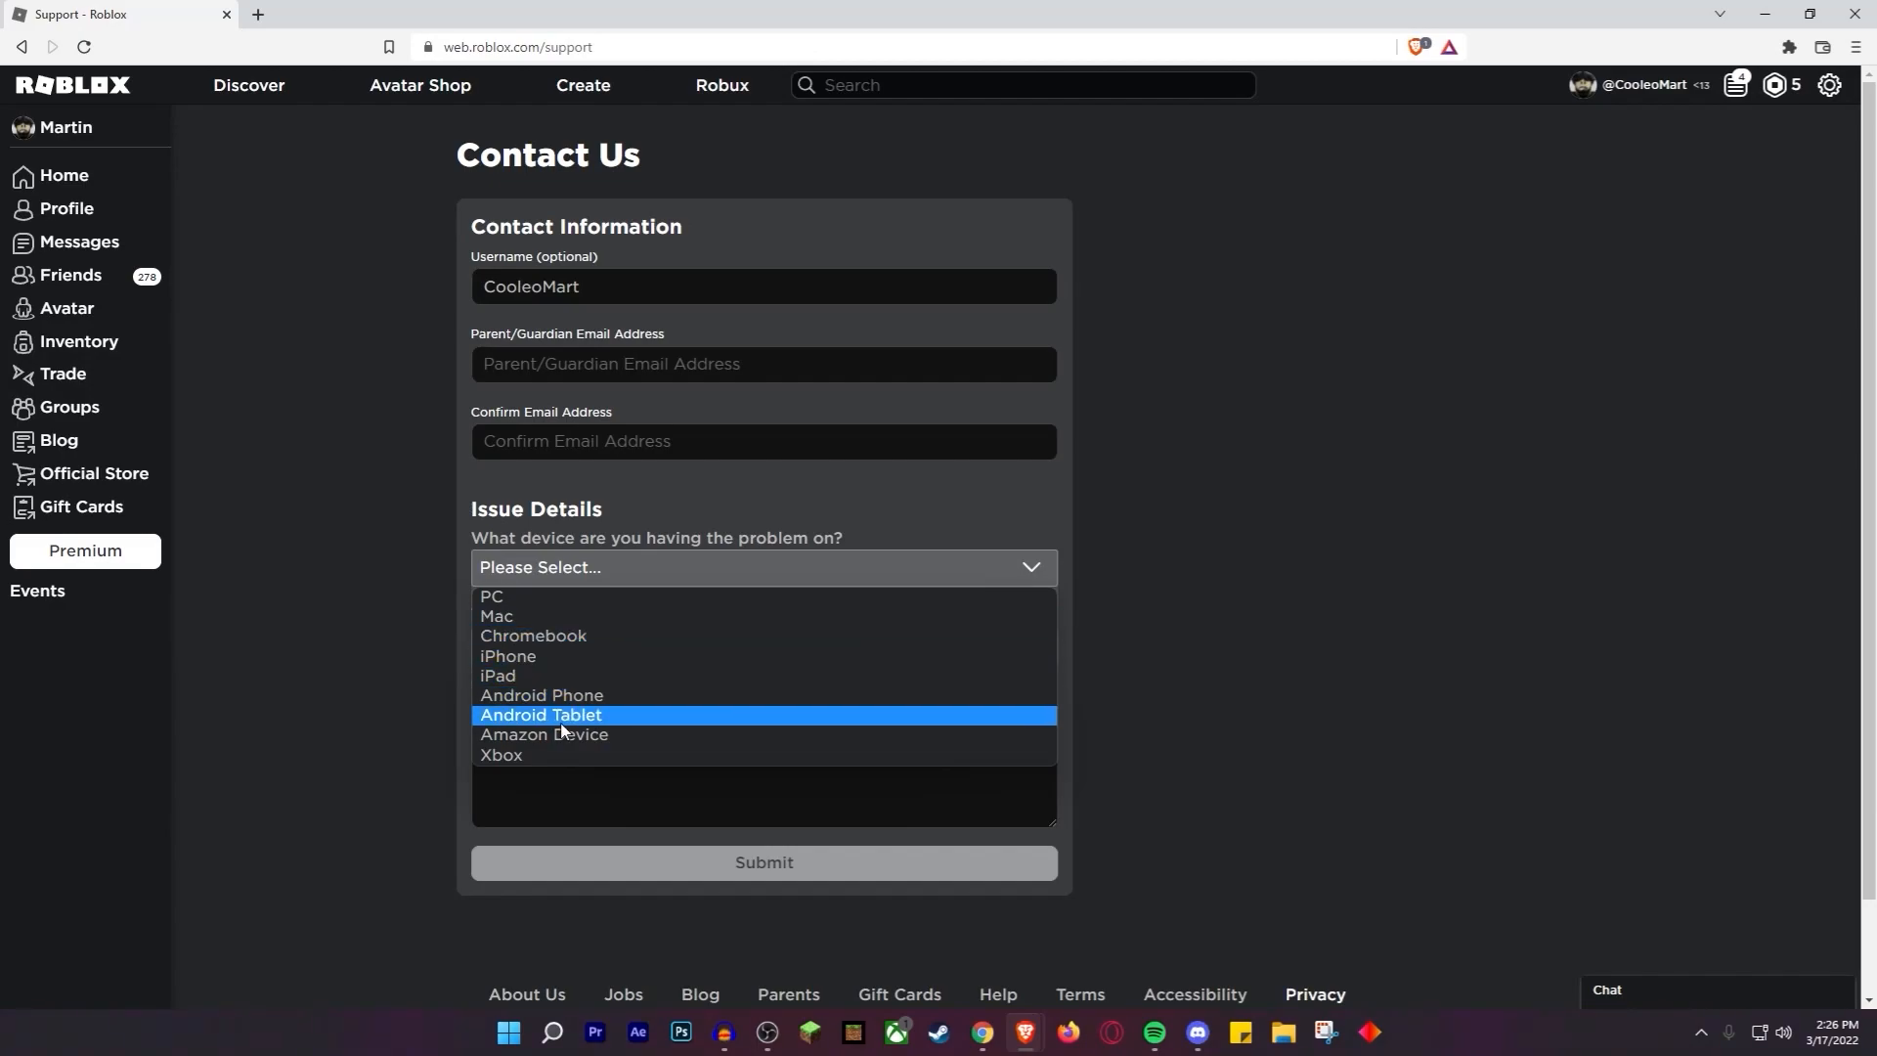
mouse_move(551, 661)
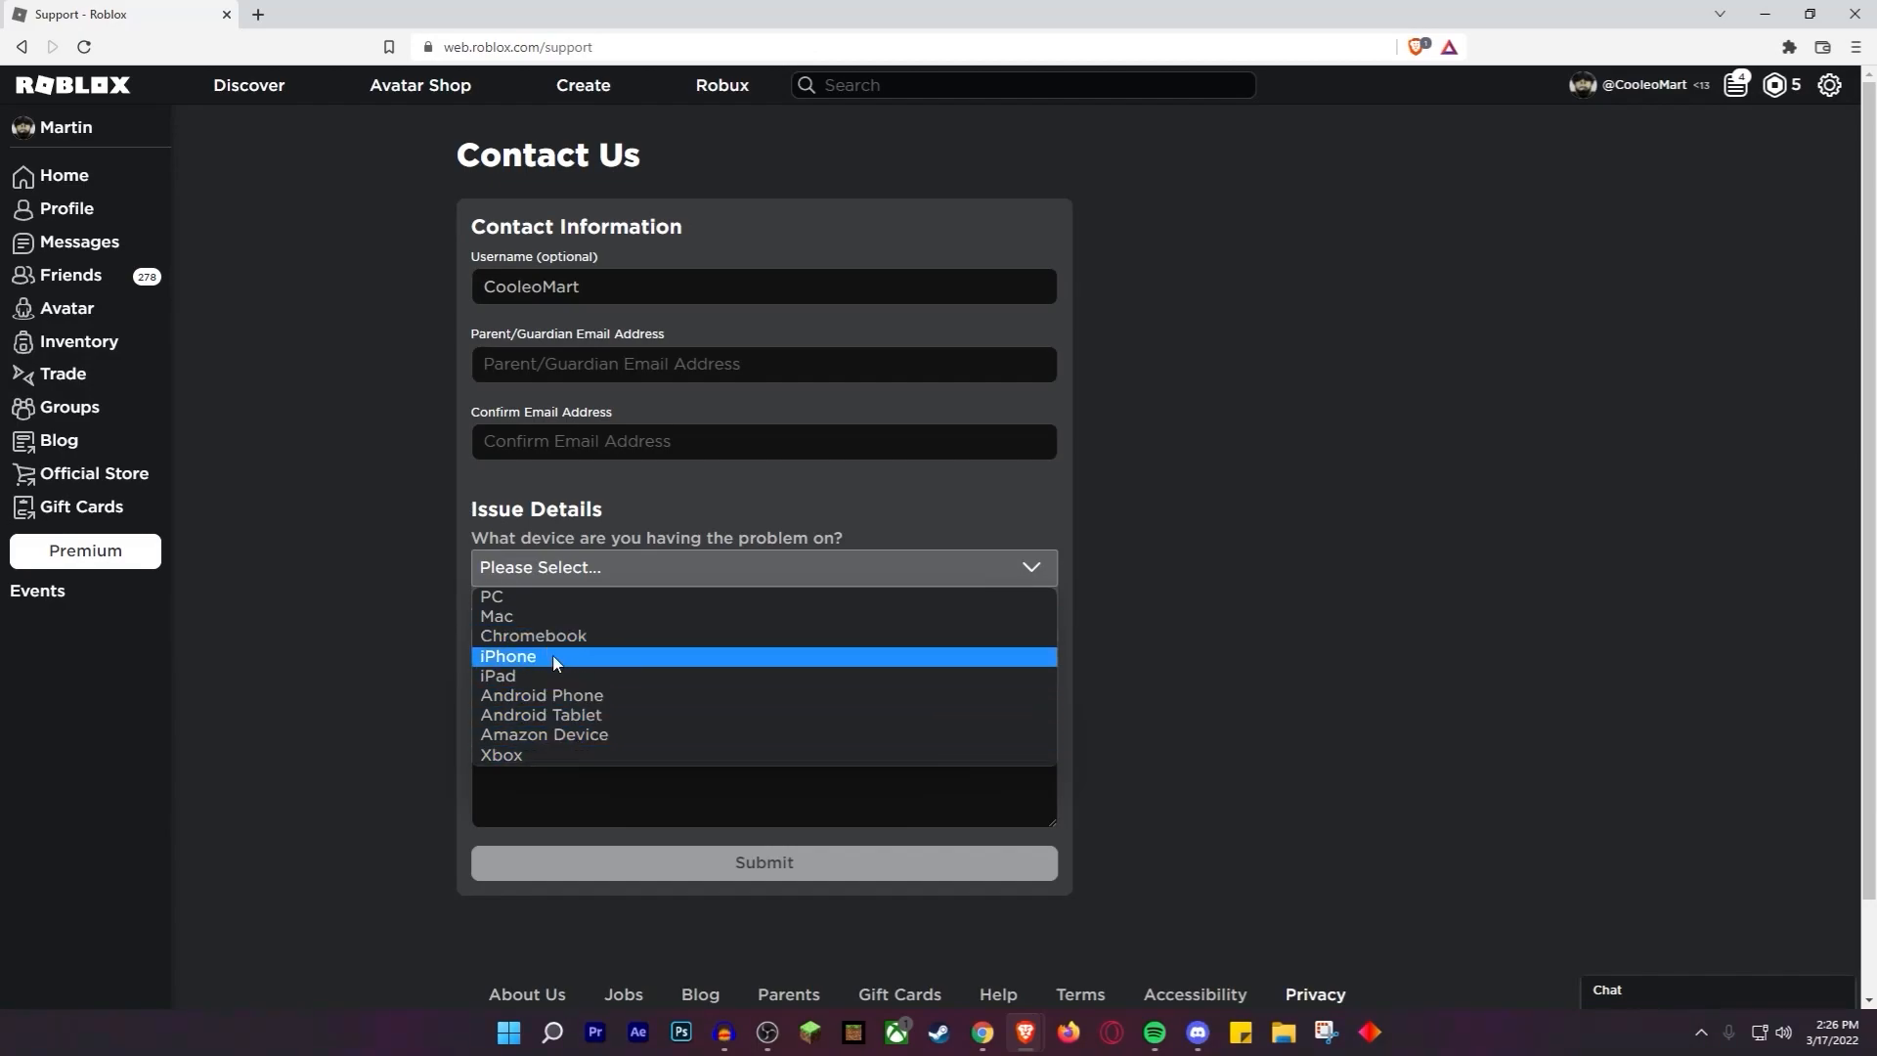
click(493, 596)
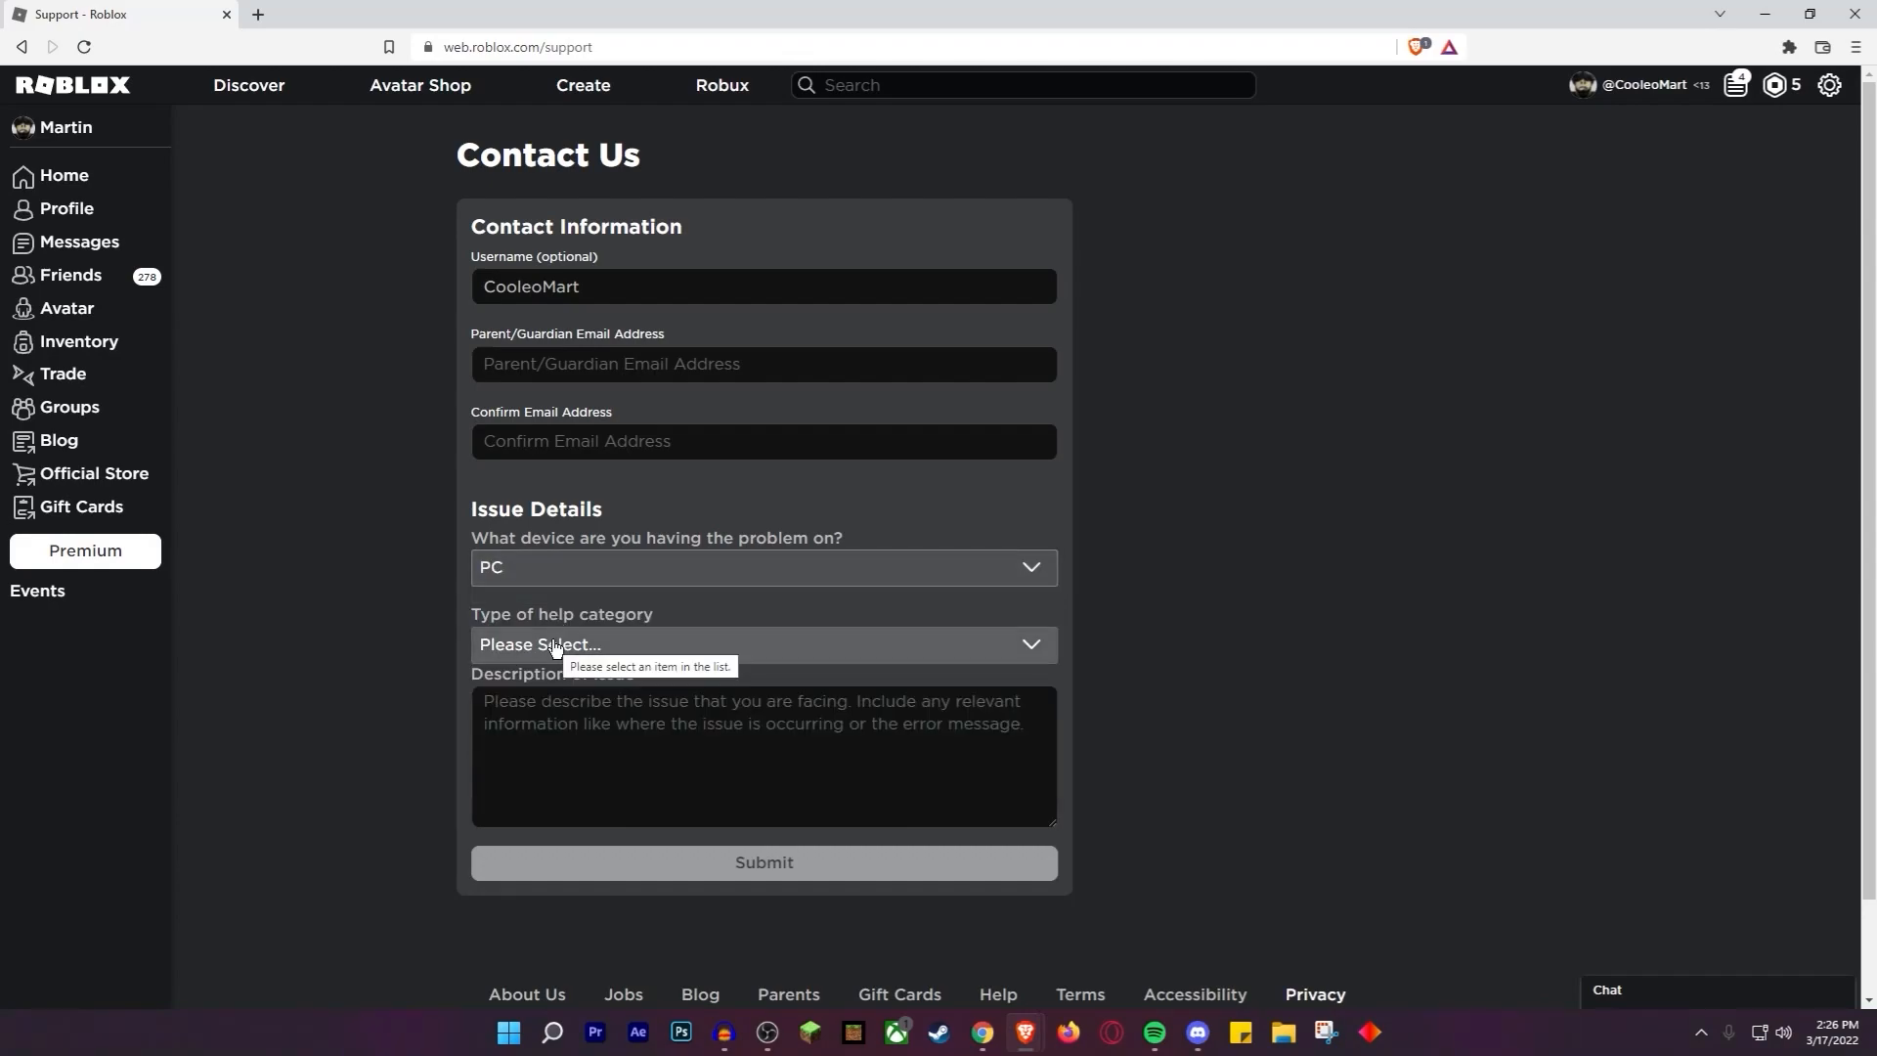
mouse_move(559, 651)
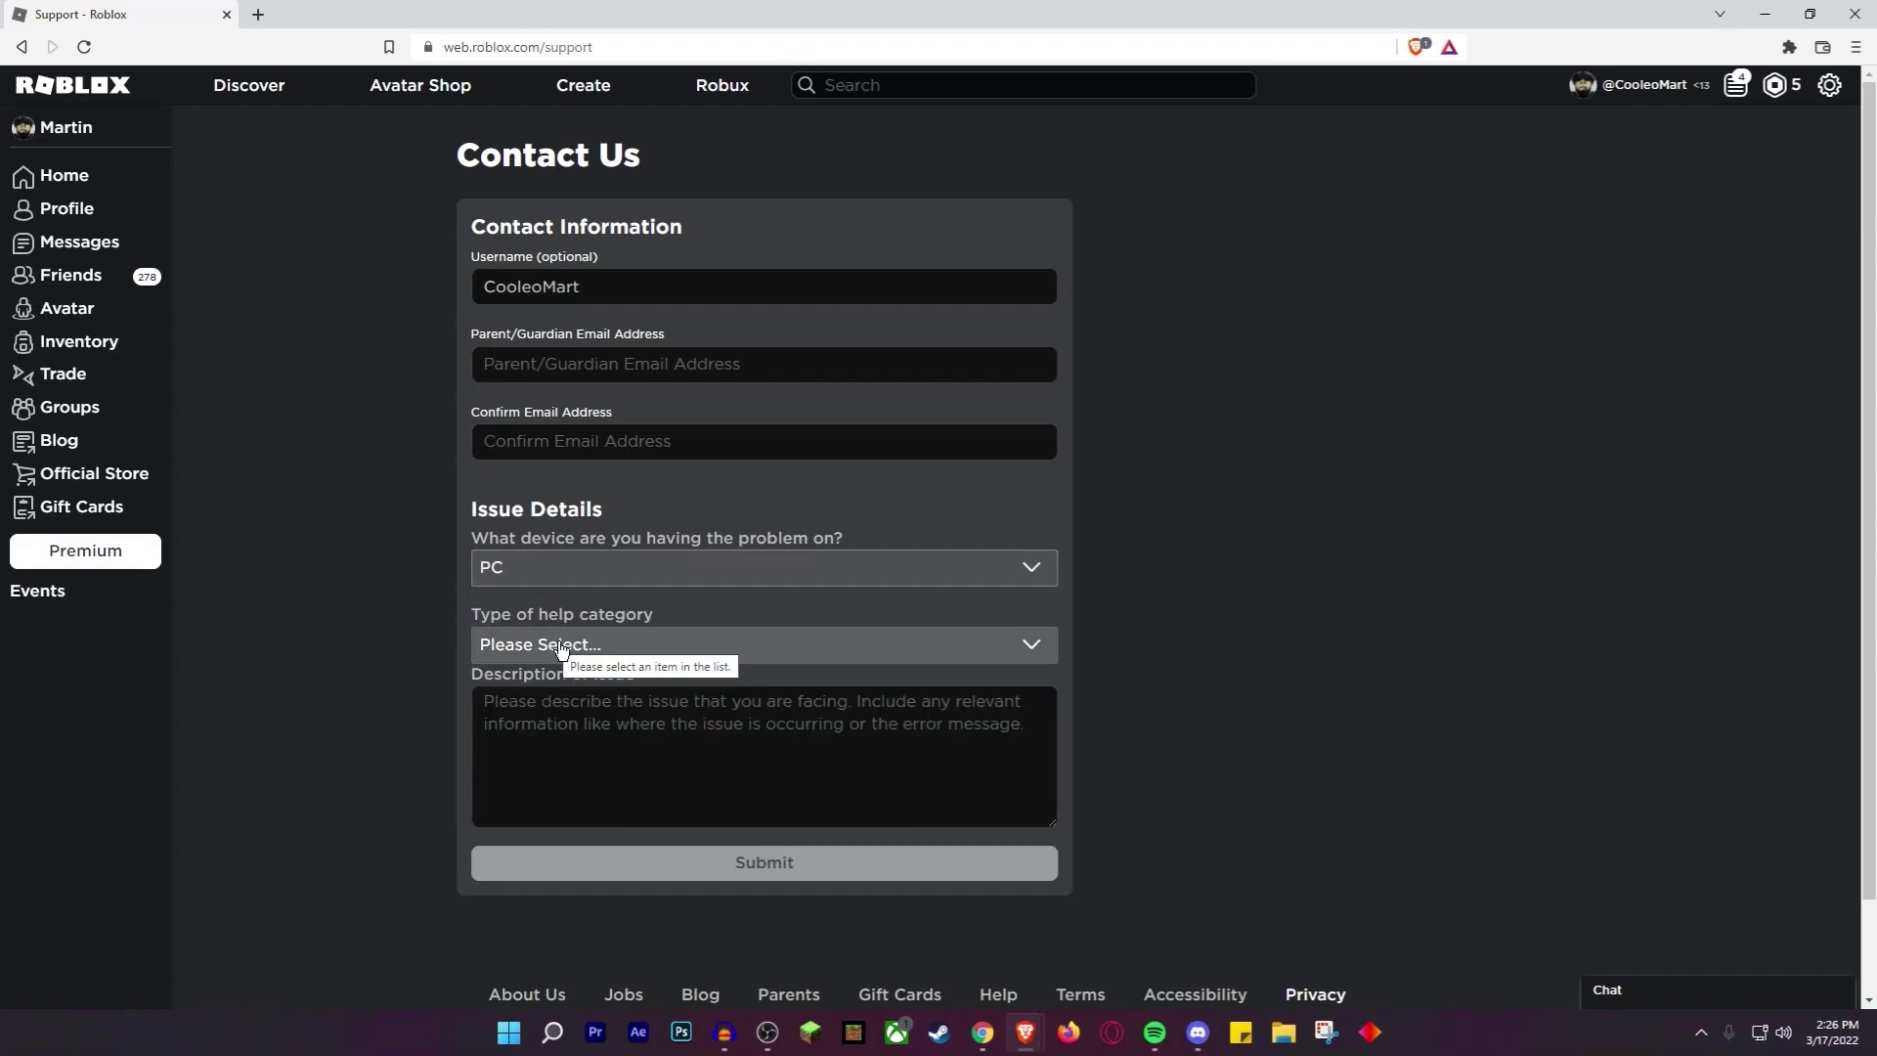
click(762, 645)
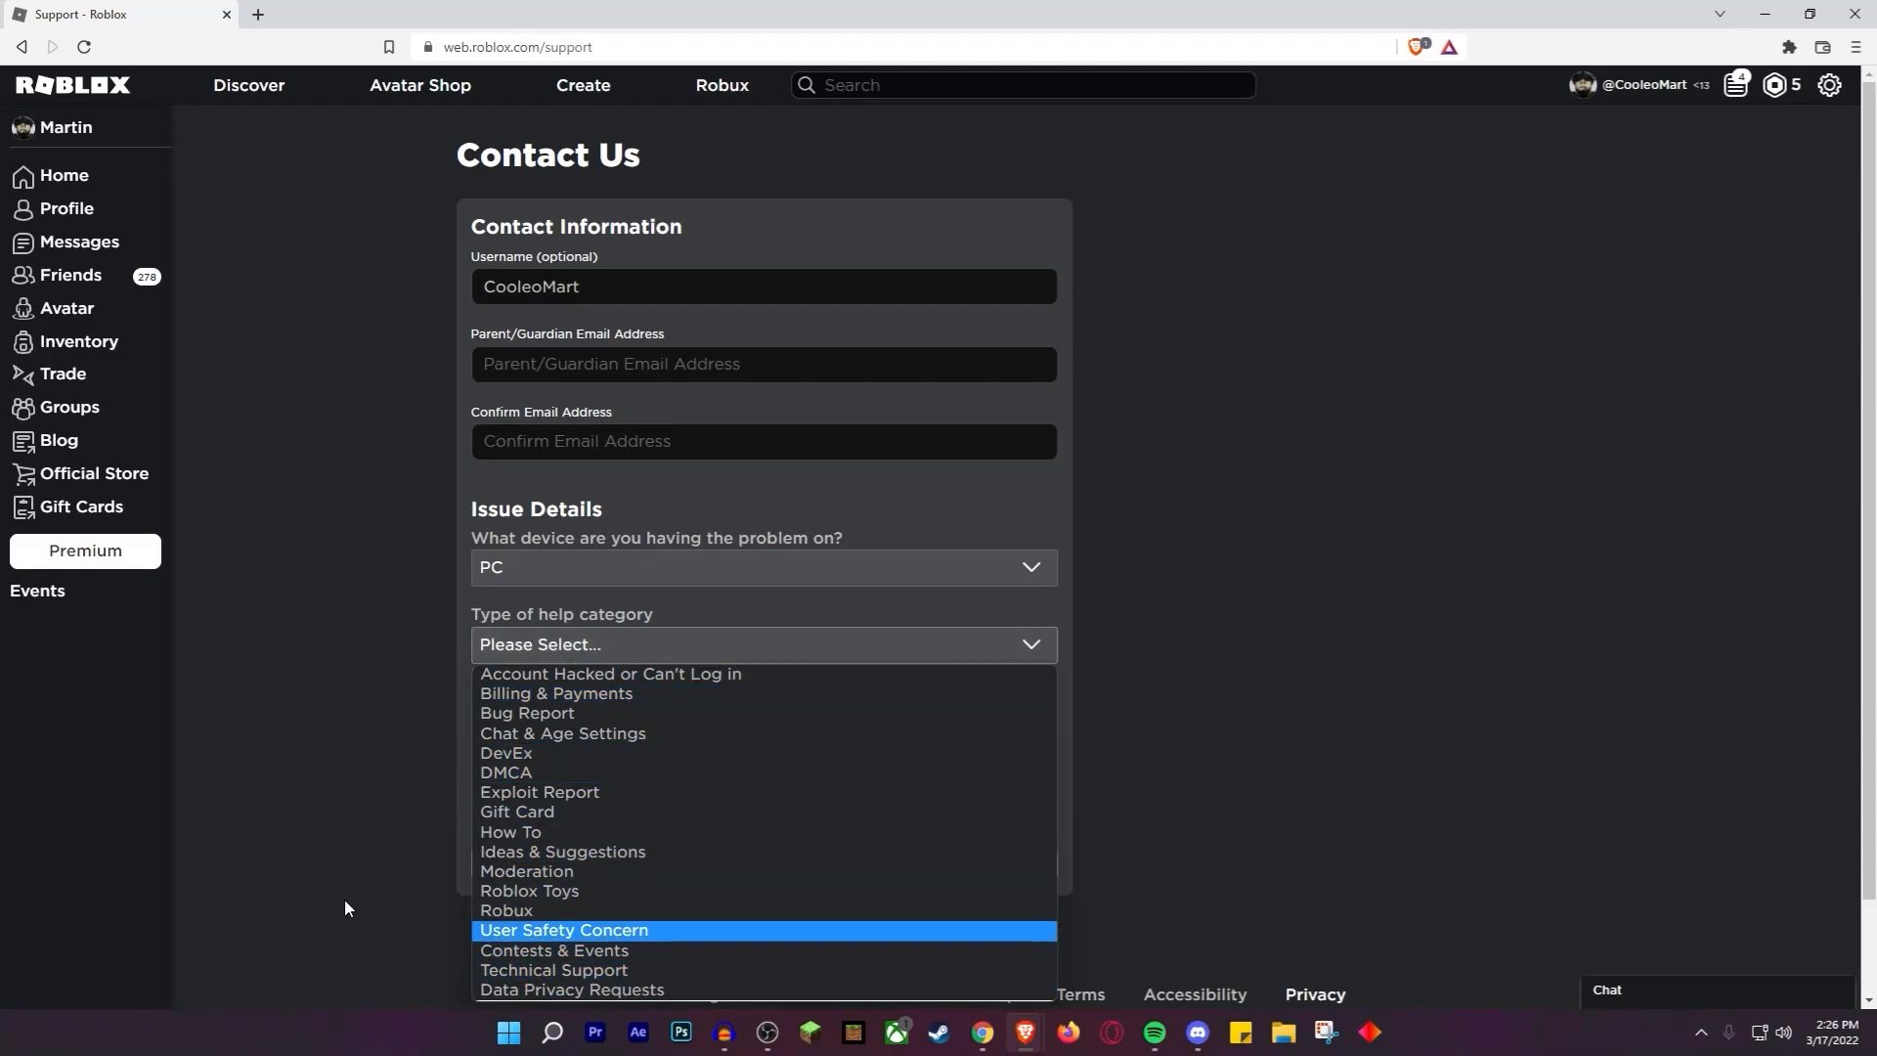
mouse_move(712, 766)
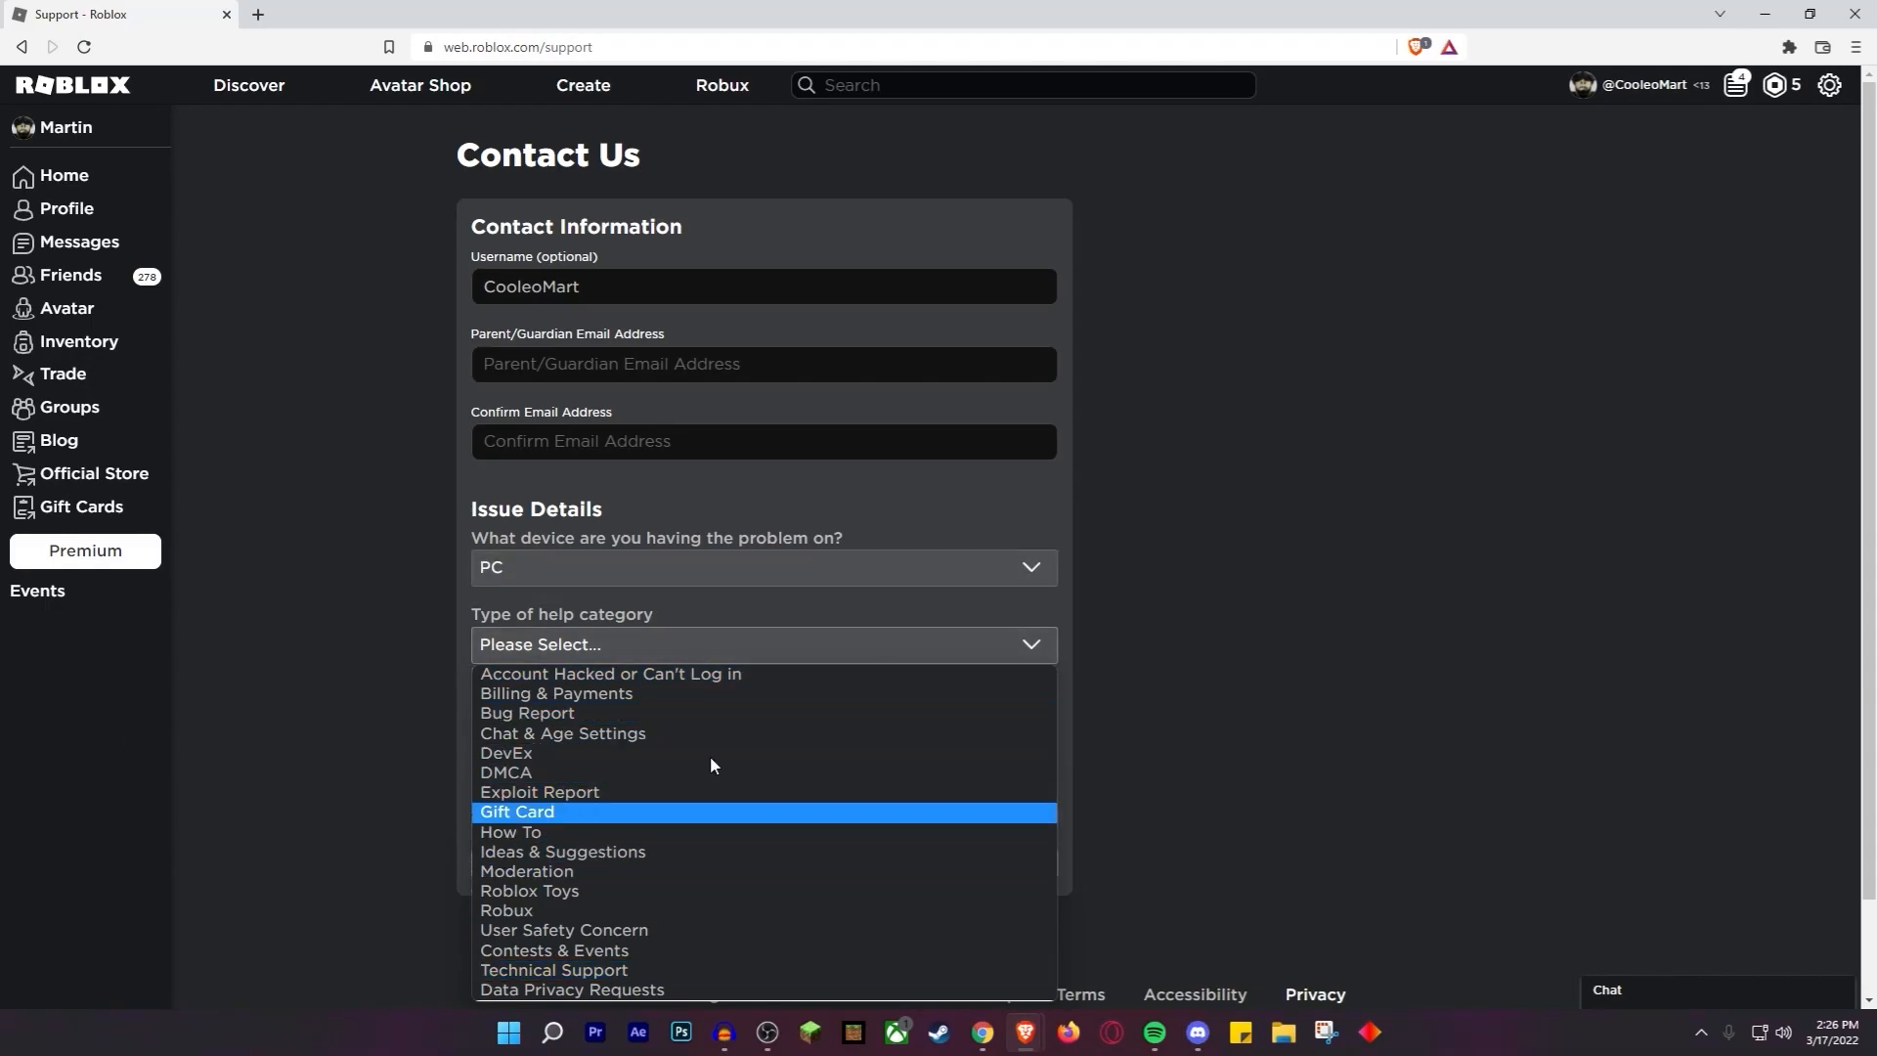
mouse_move(847, 892)
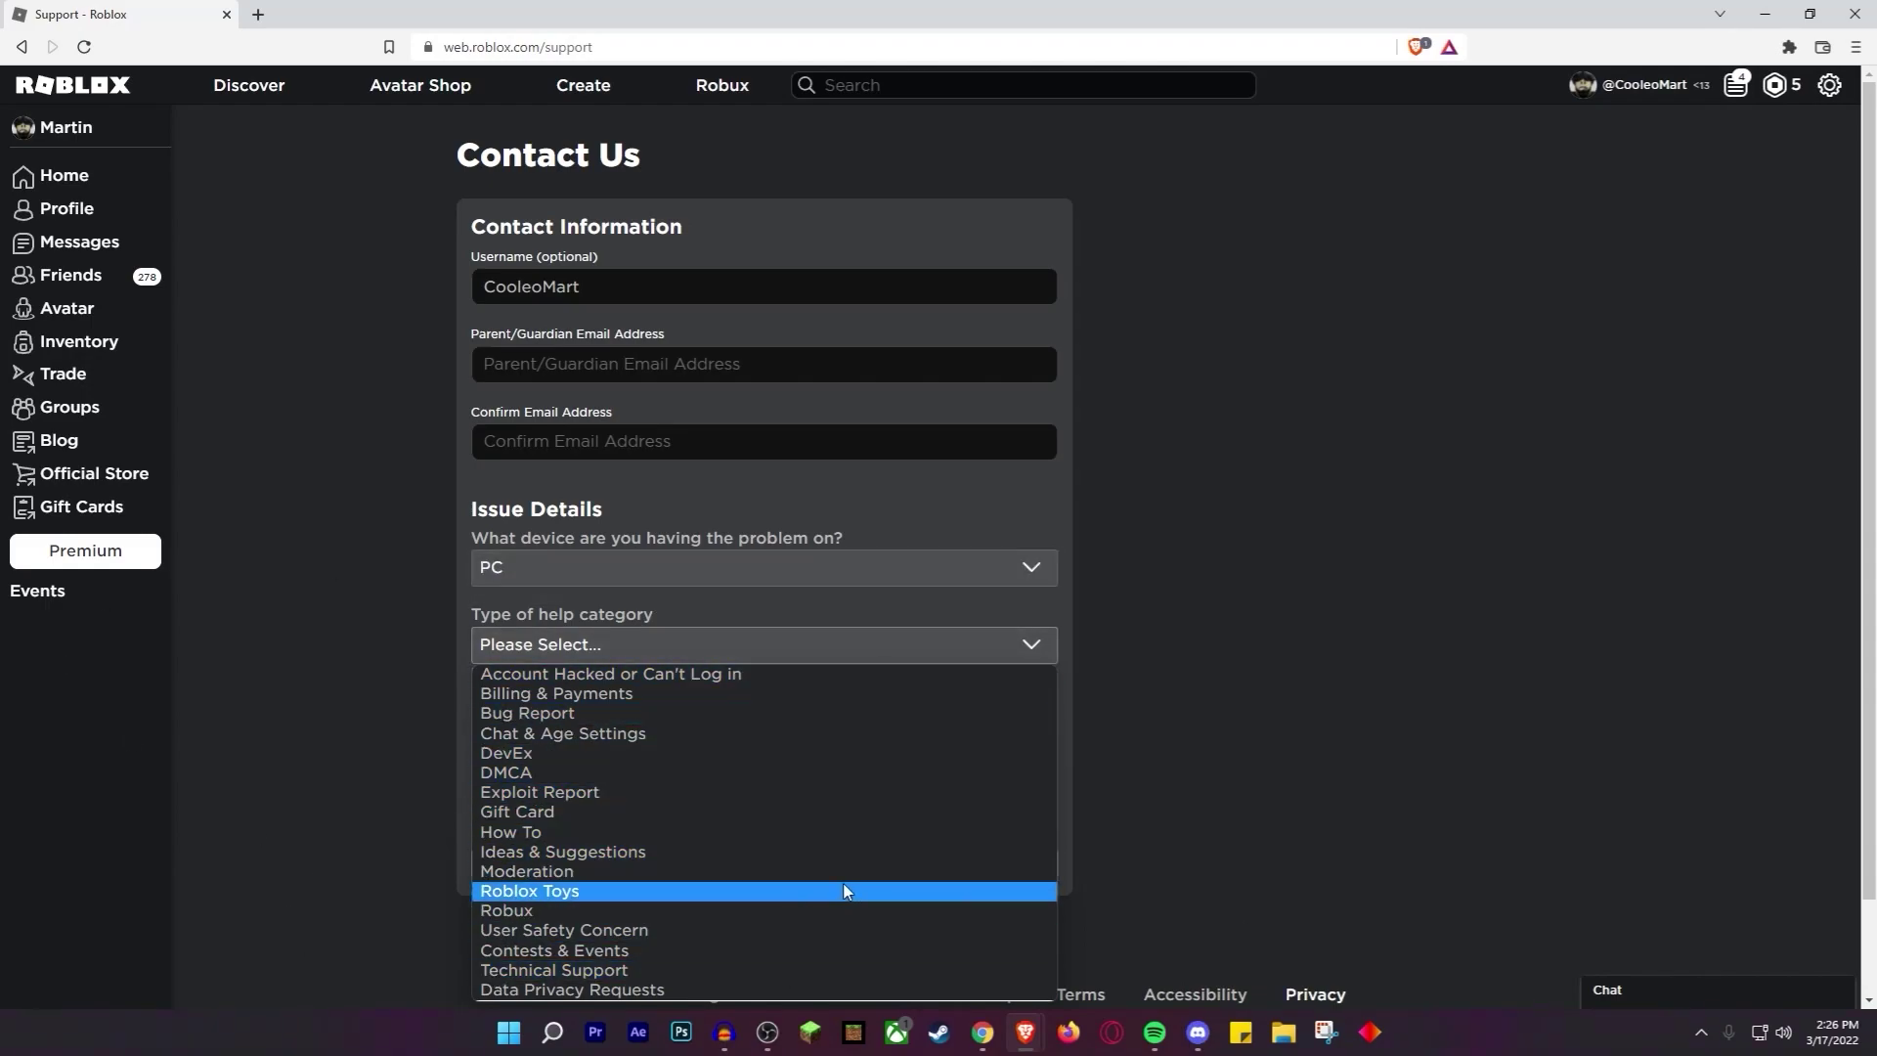
mouse_move(850, 888)
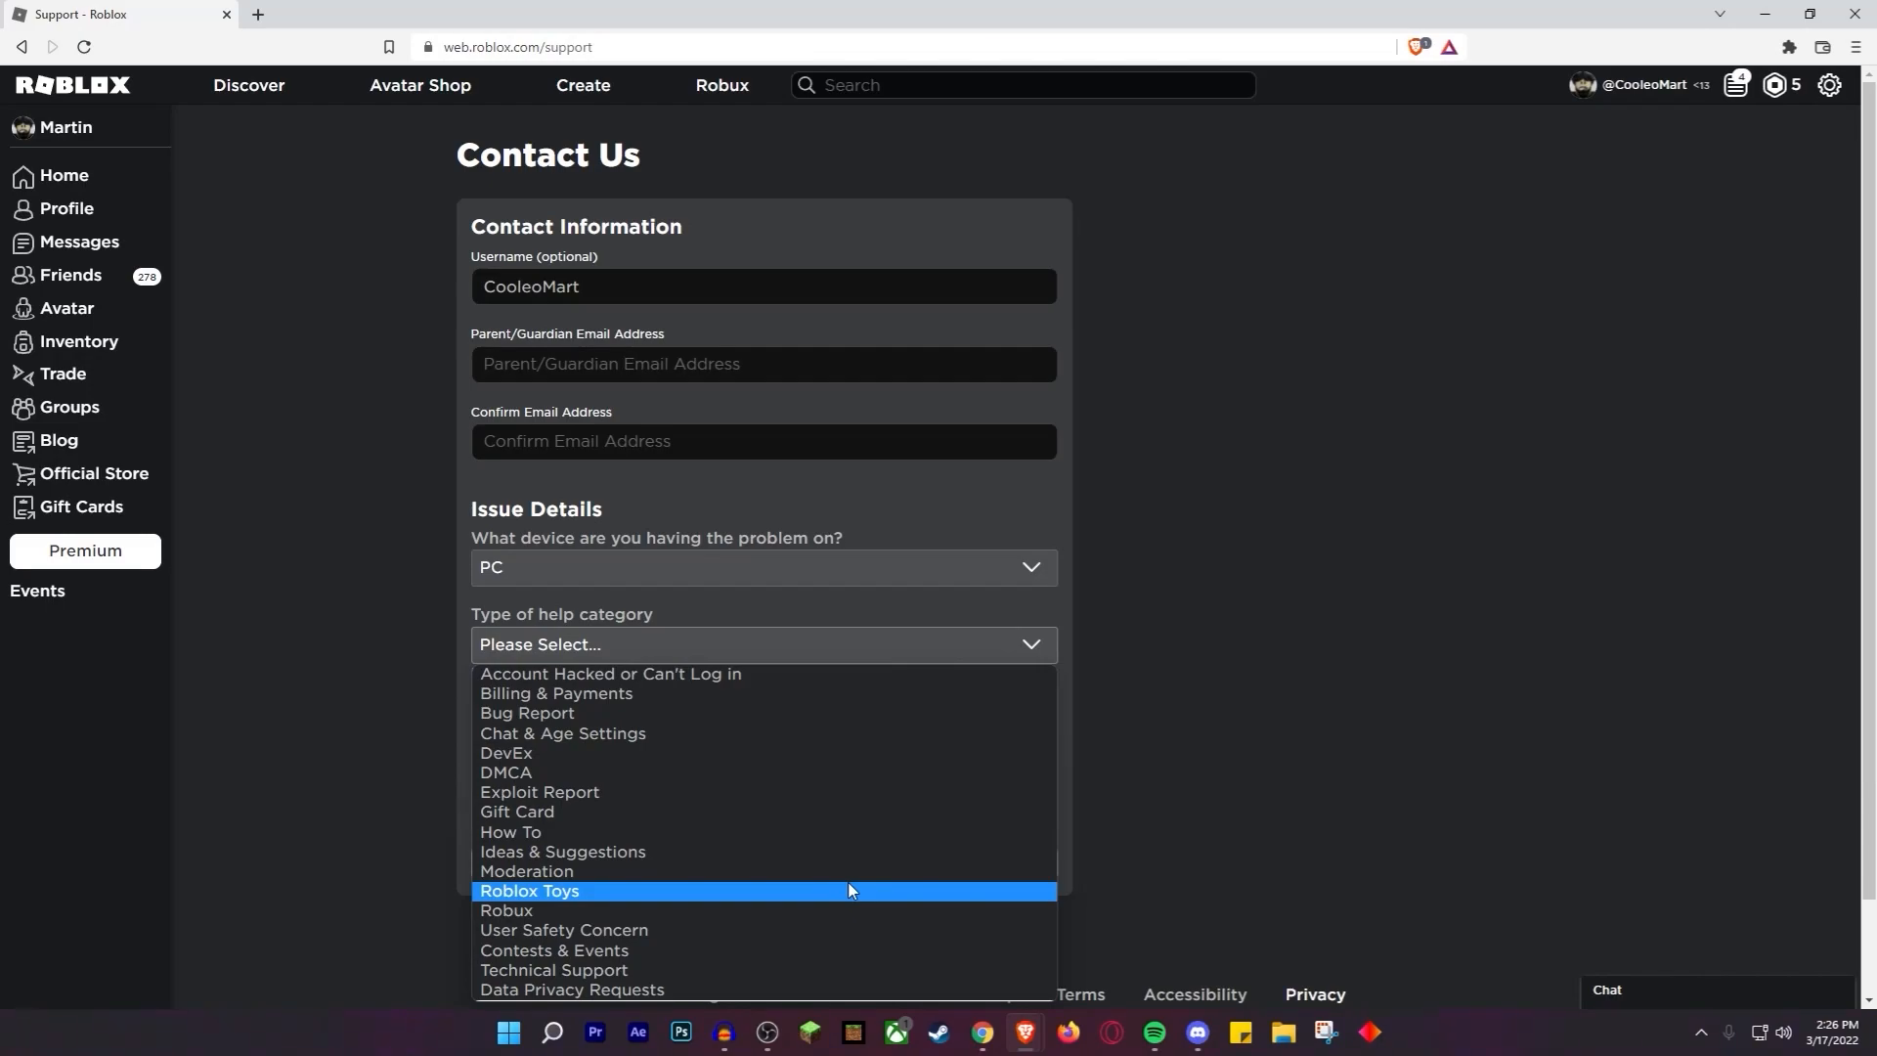
mouse_move(841, 886)
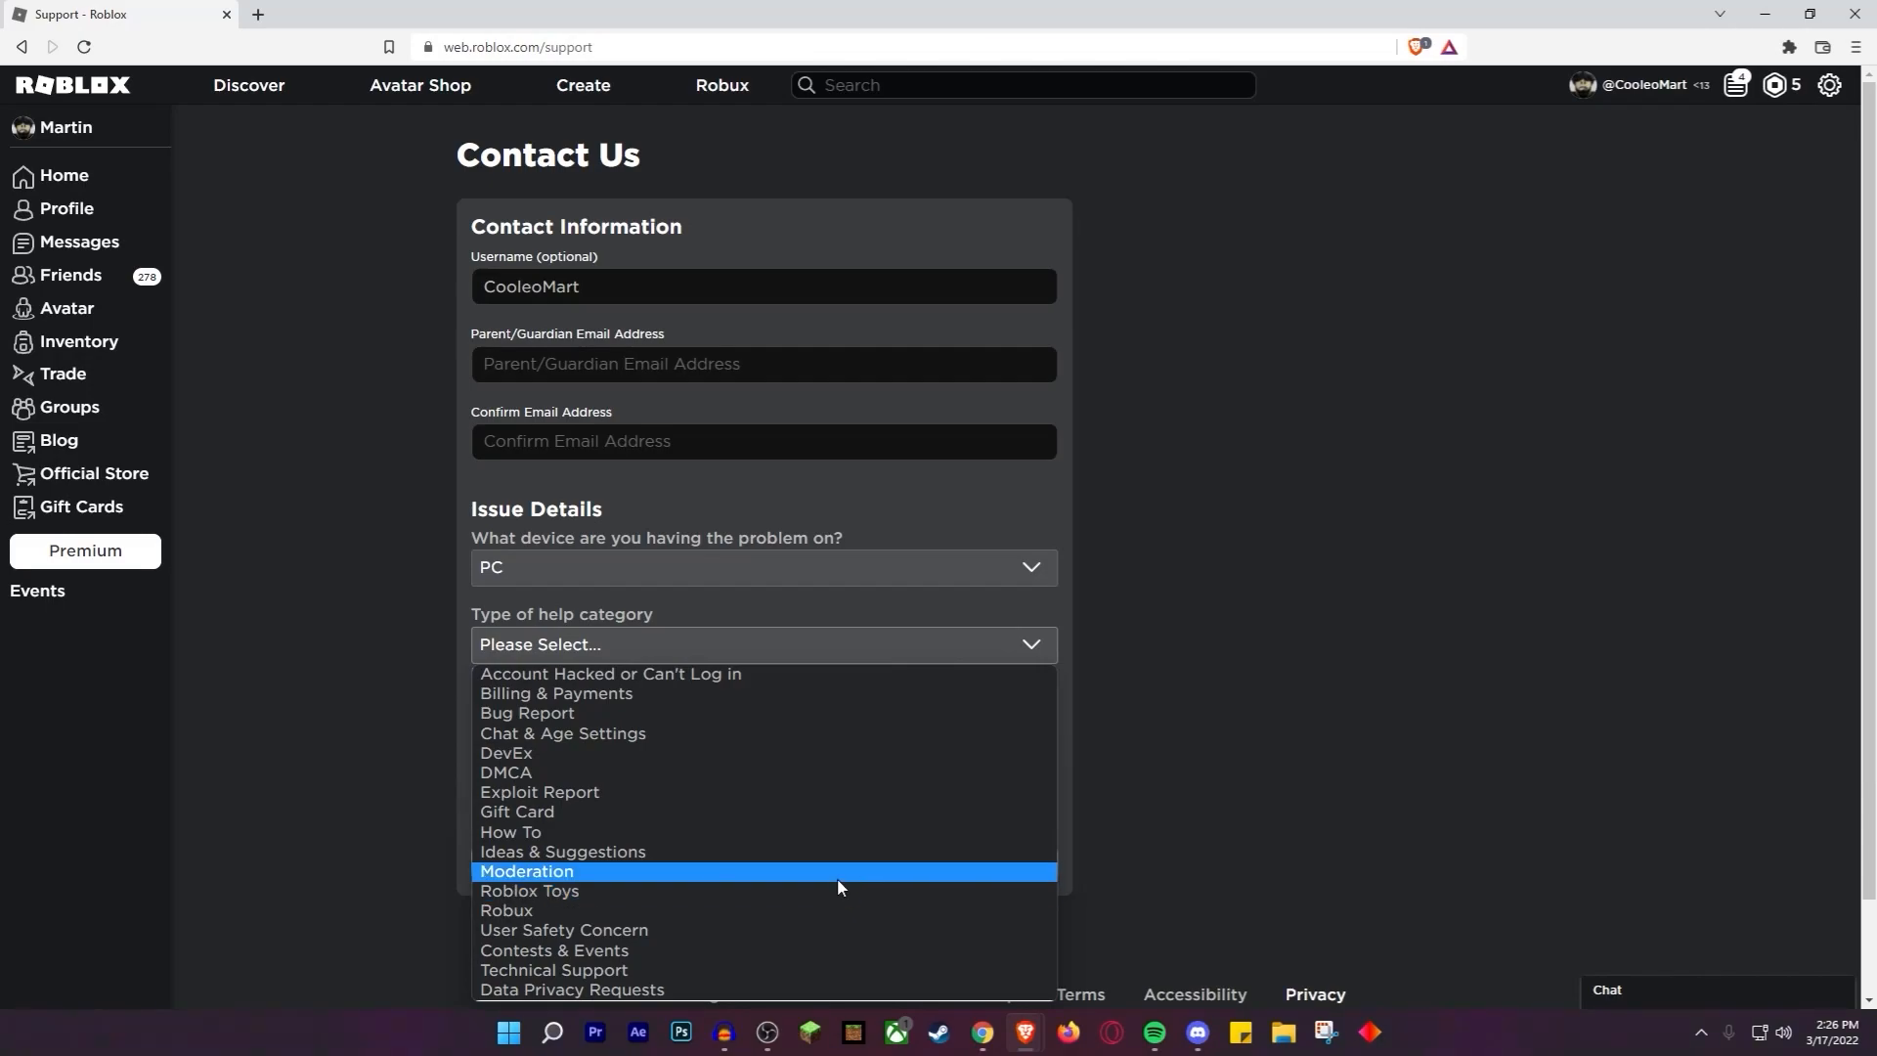
mouse_move(634, 716)
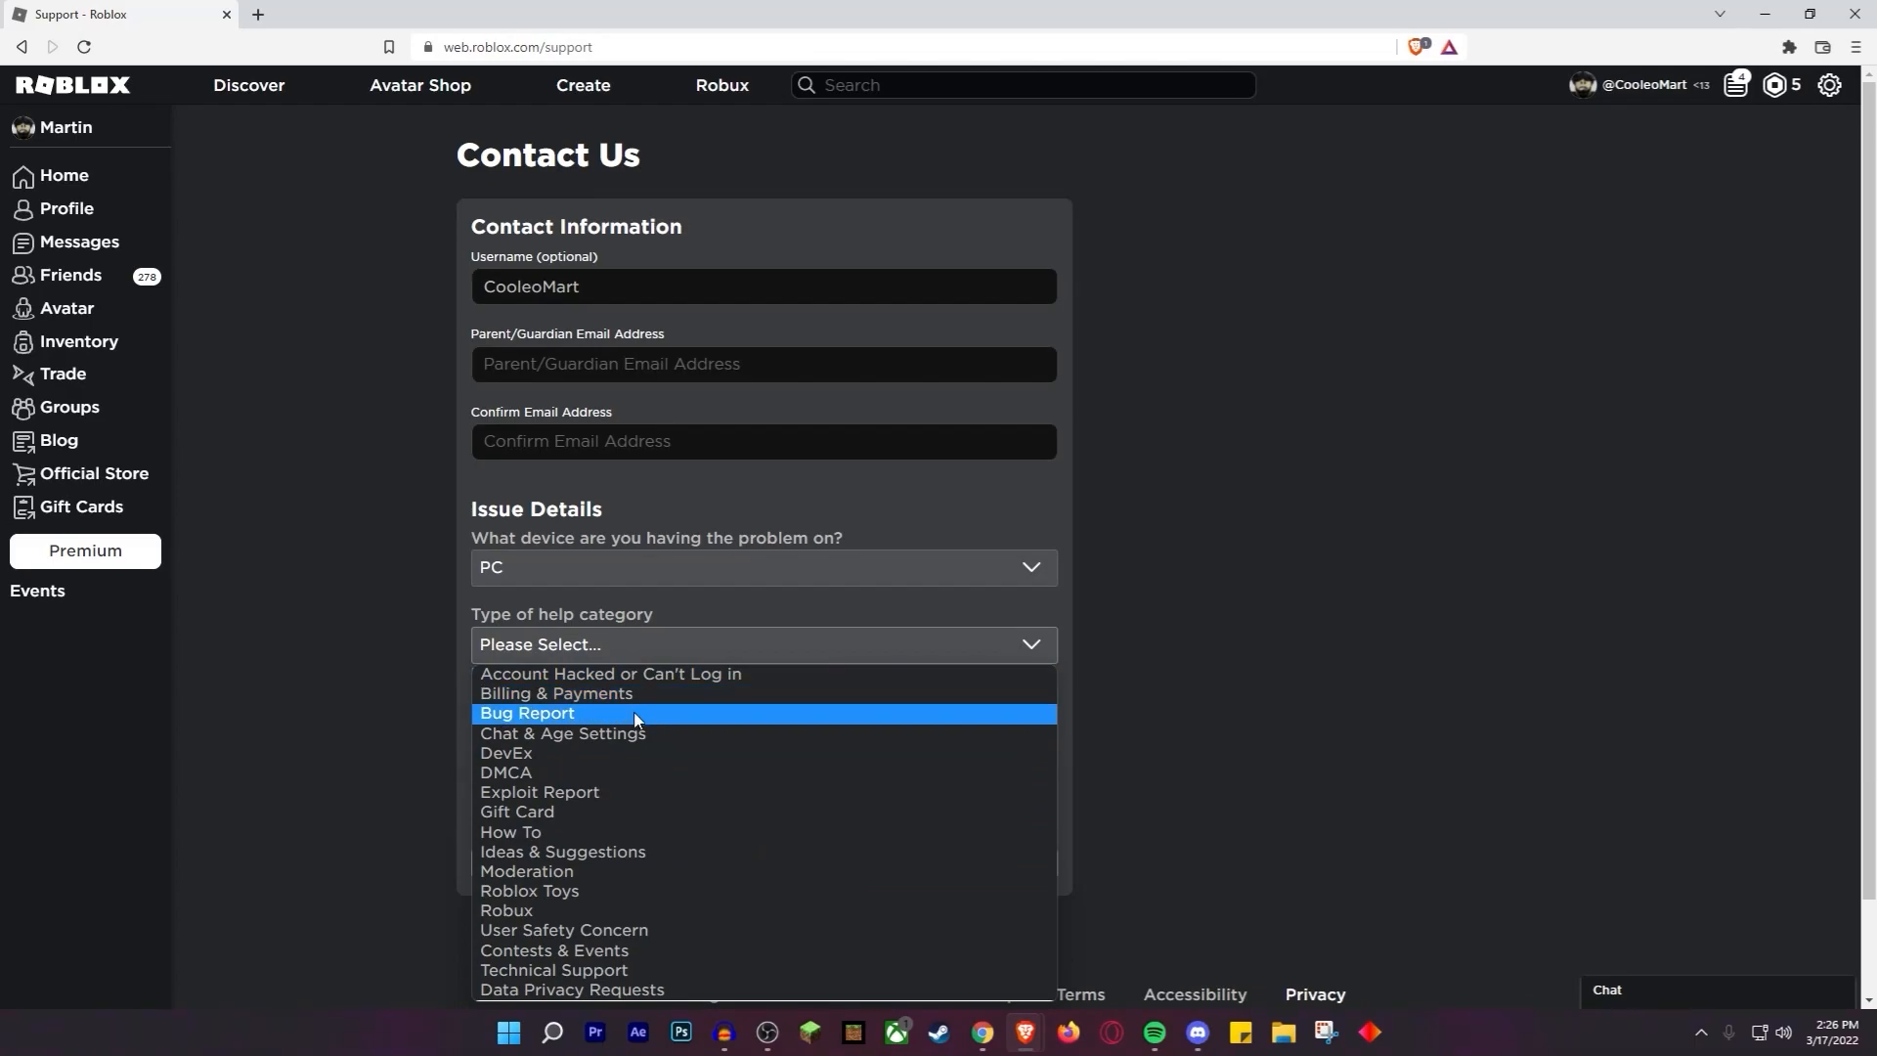
mouse_move(629, 758)
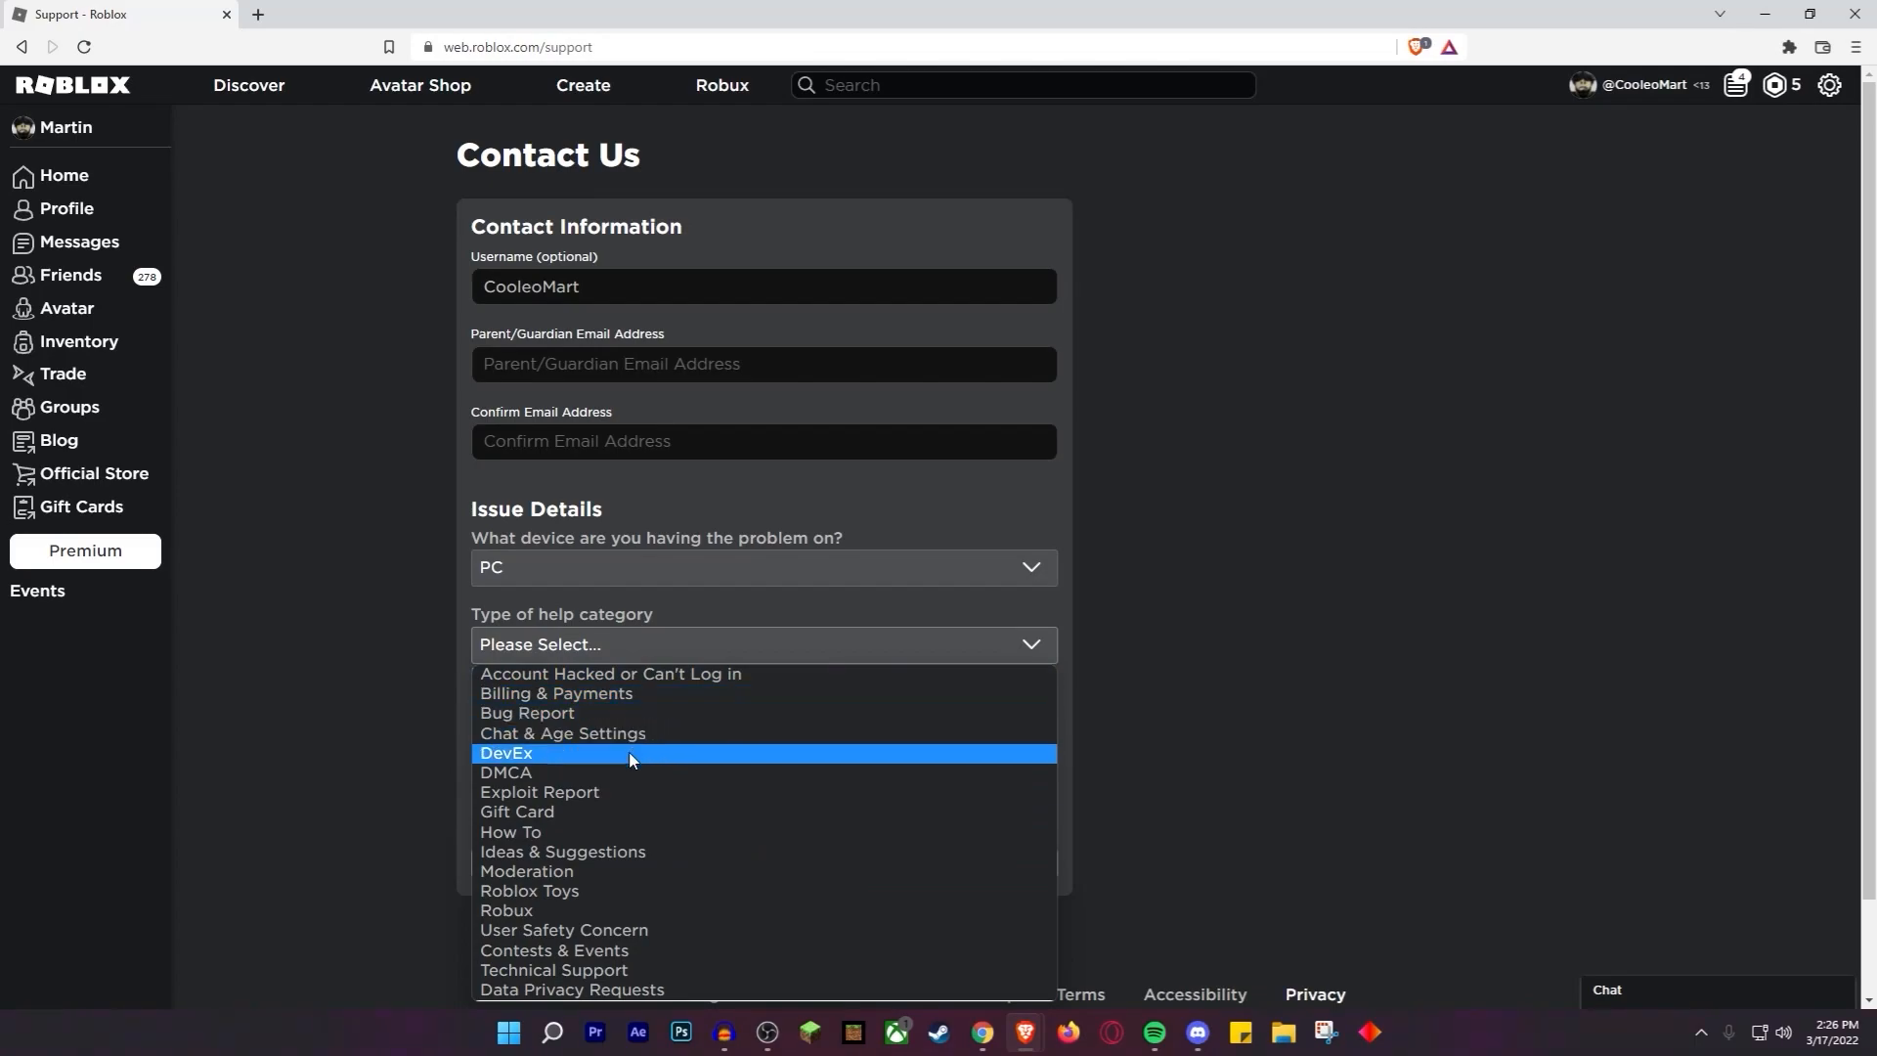
mouse_move(635, 793)
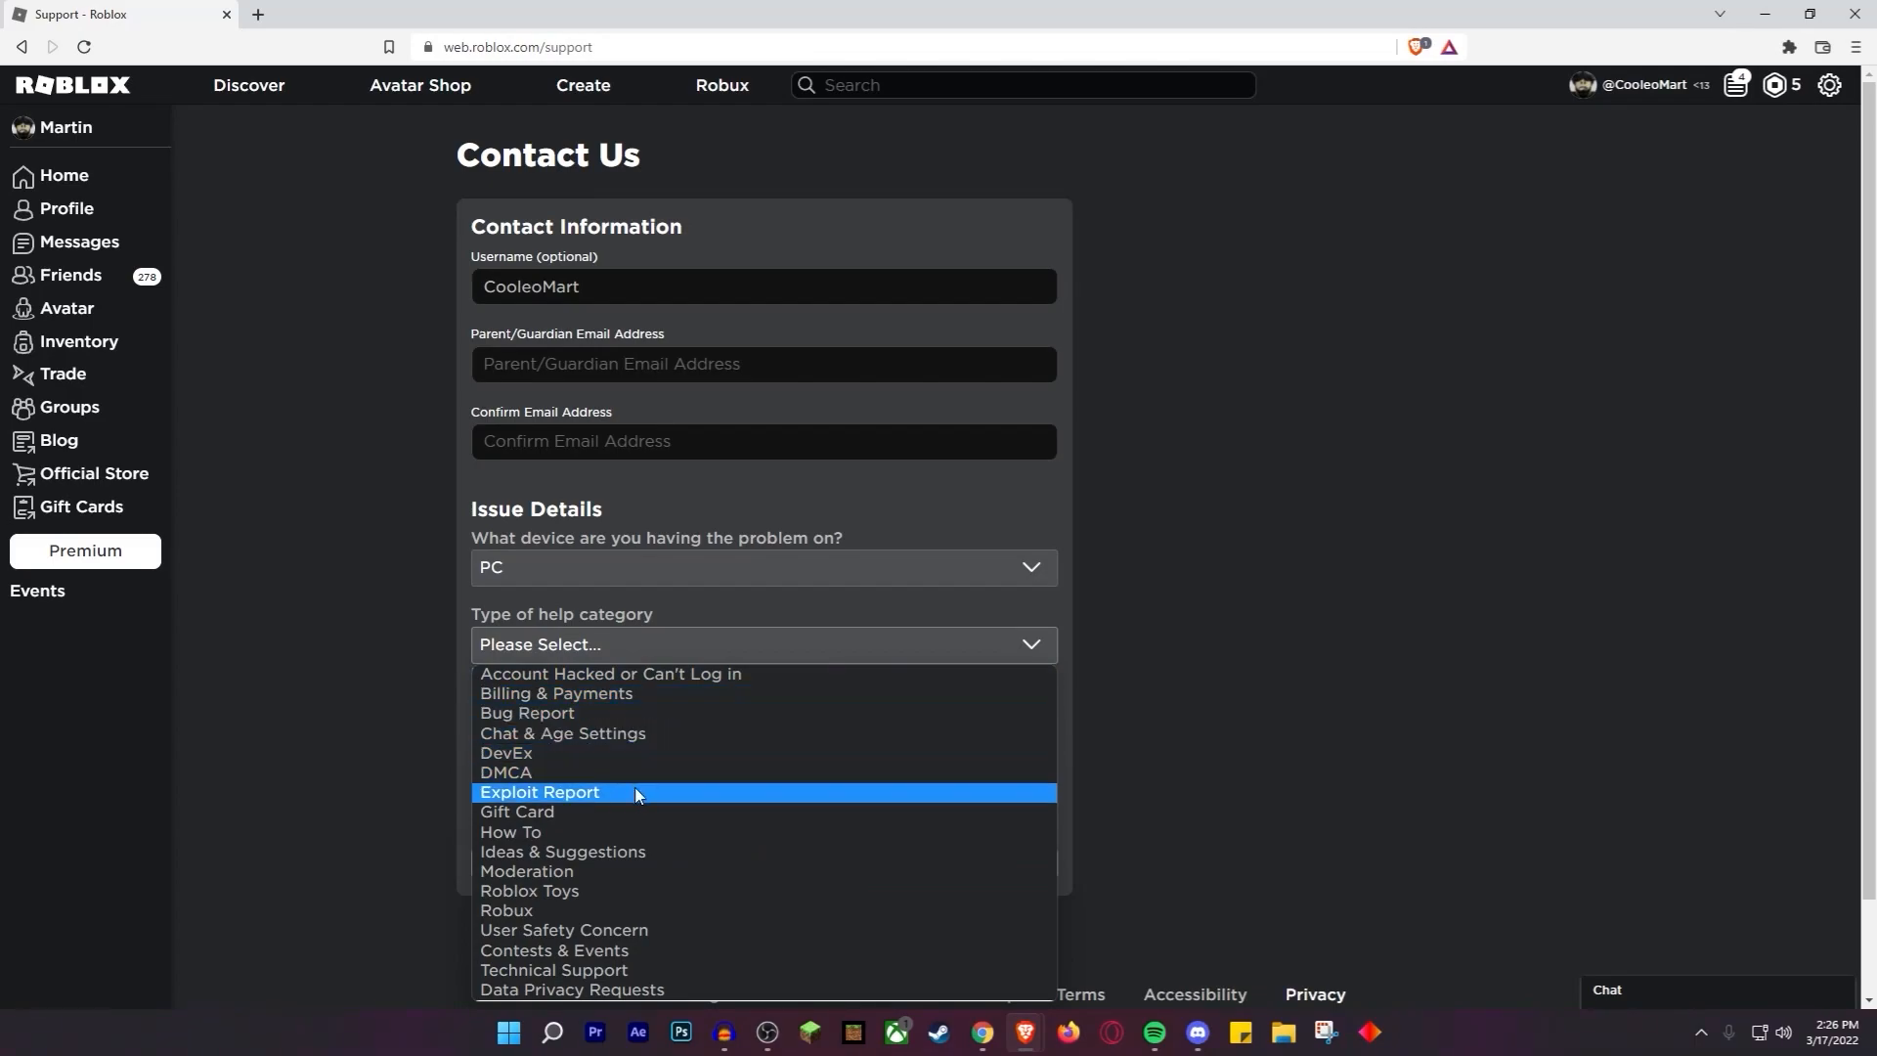
mouse_move(618, 864)
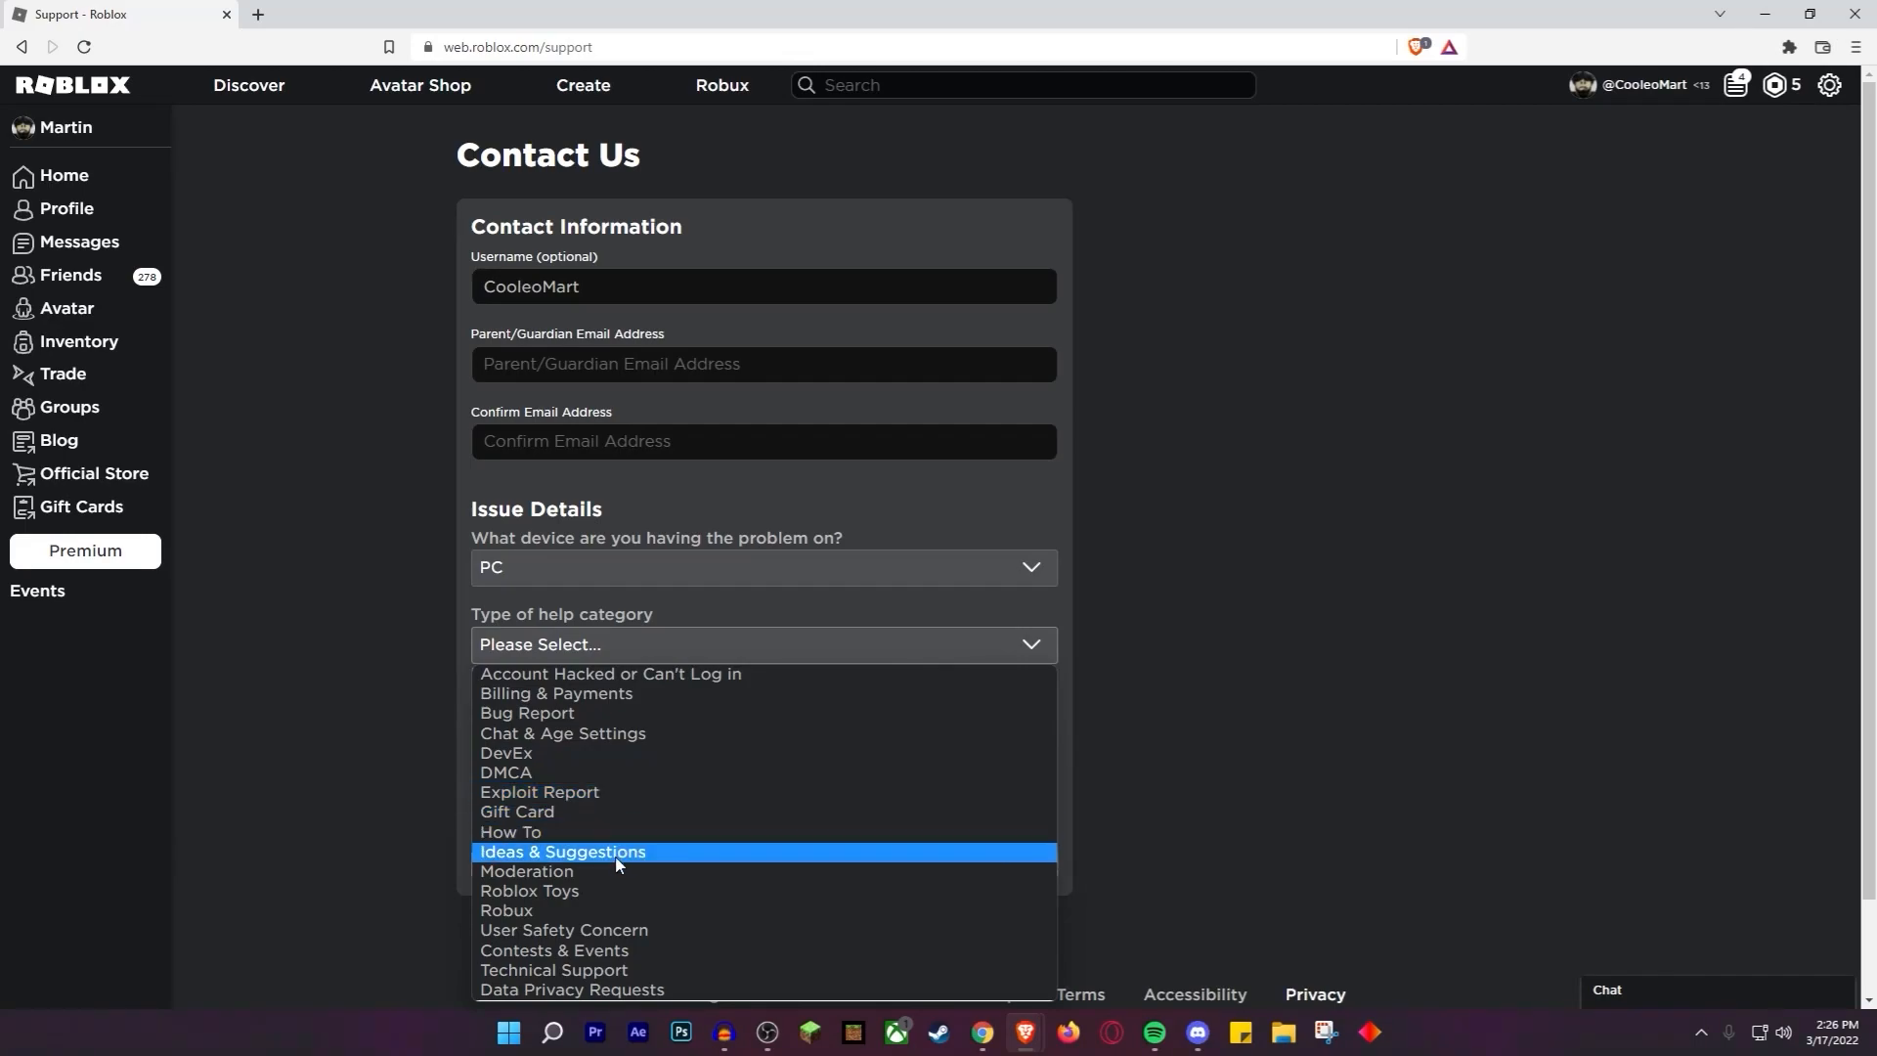
mouse_move(592, 974)
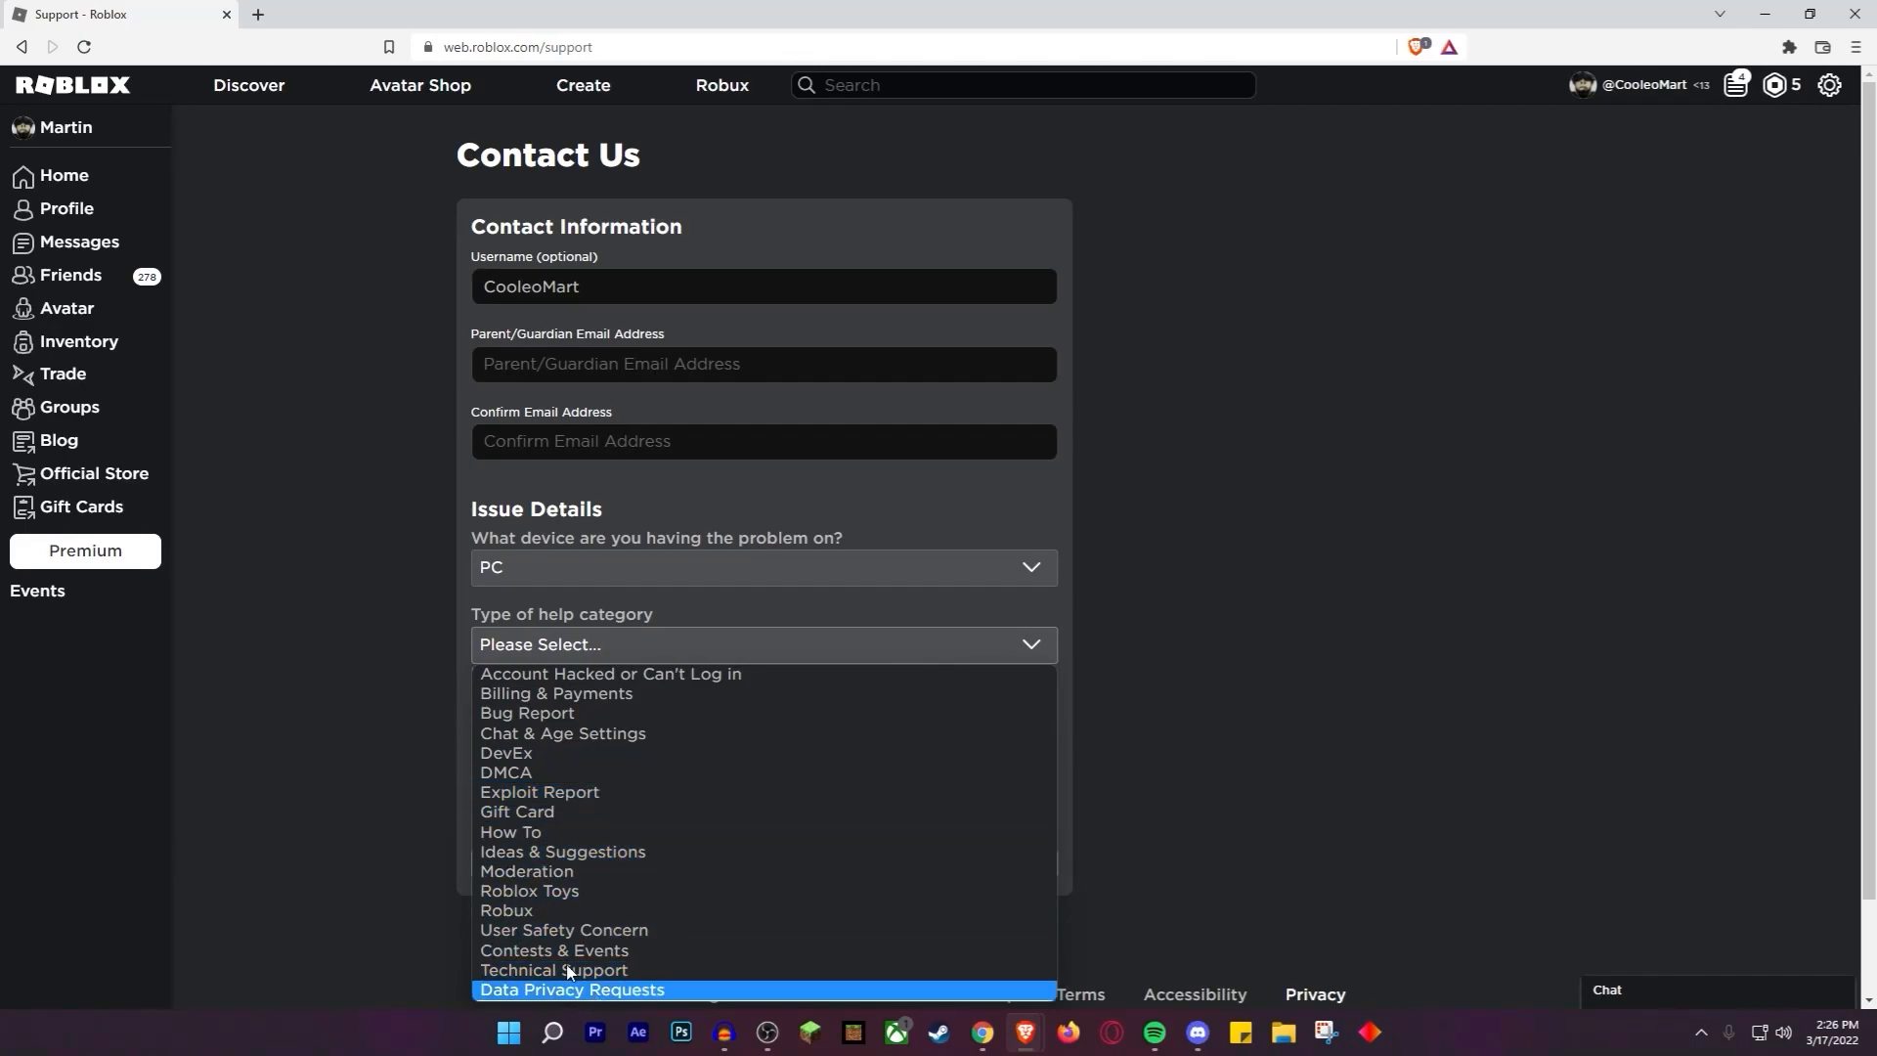
mouse_move(522, 692)
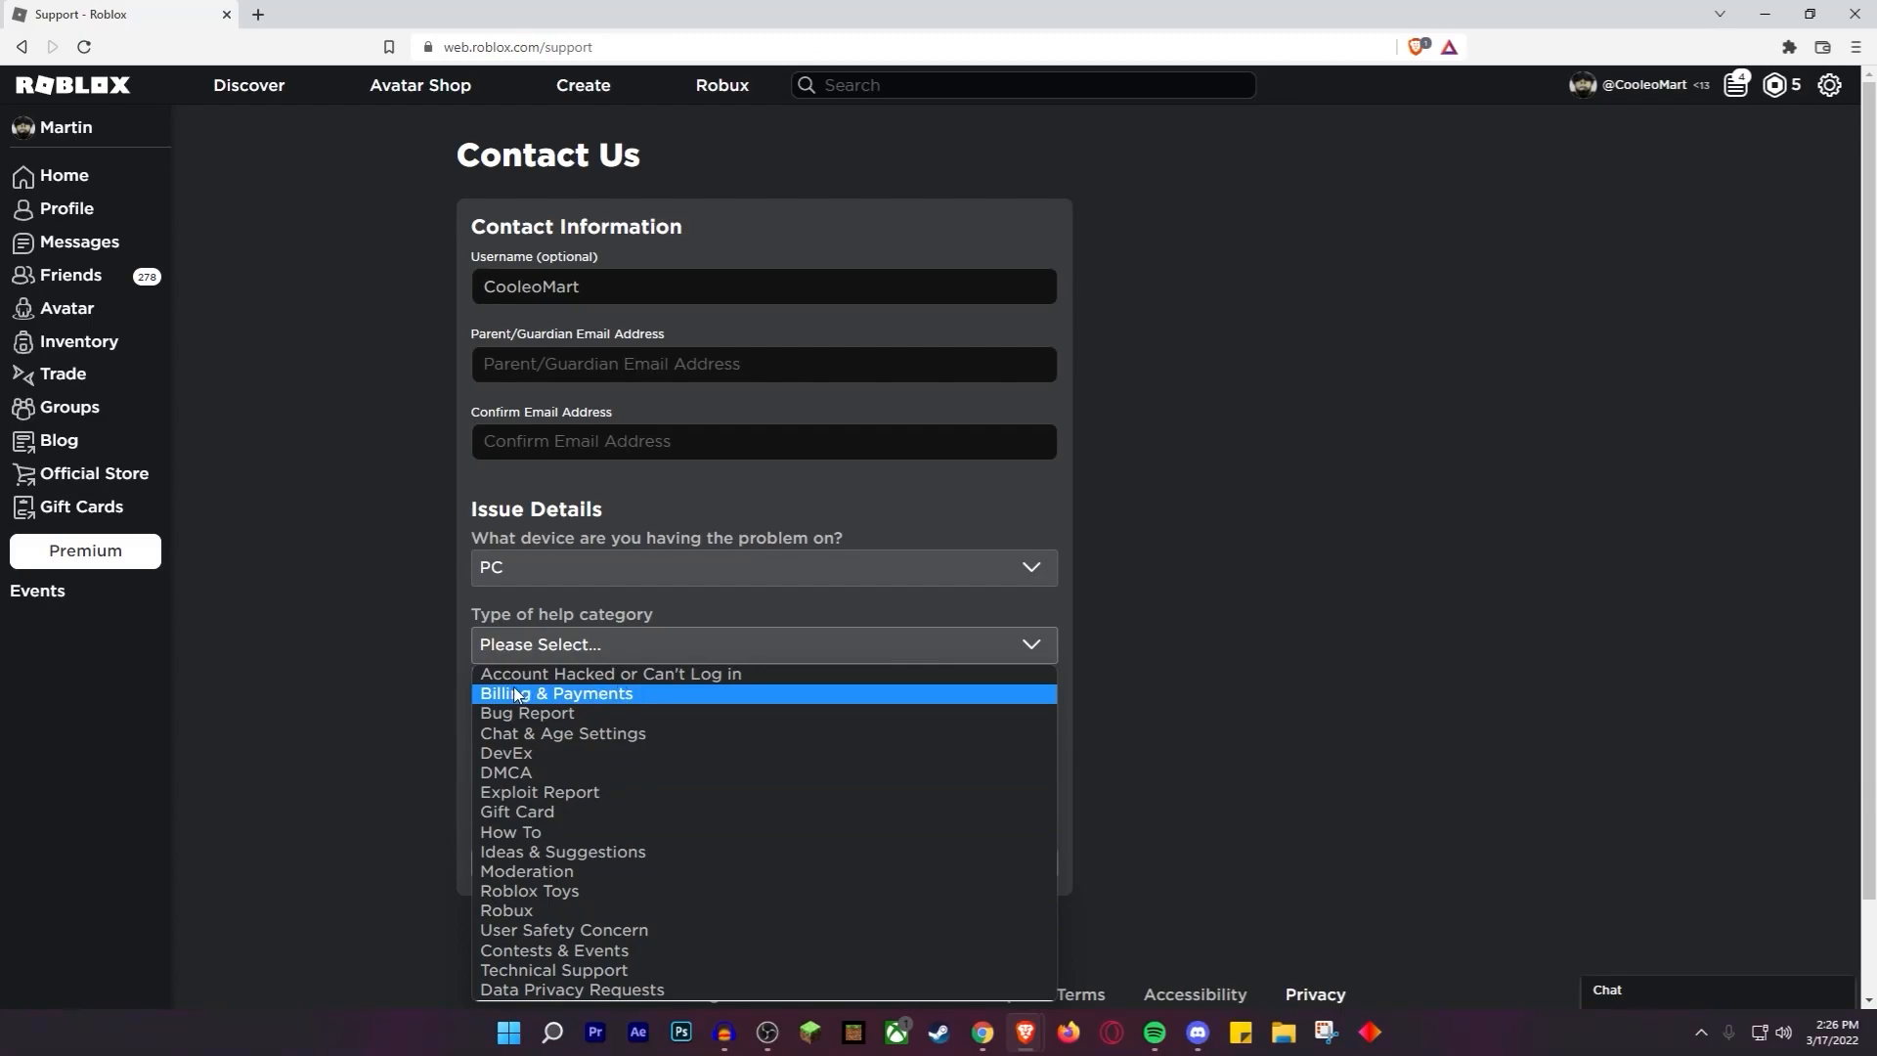
Set category Billing & Payments and issue type Purchase - Did Not Receive.
click(556, 692)
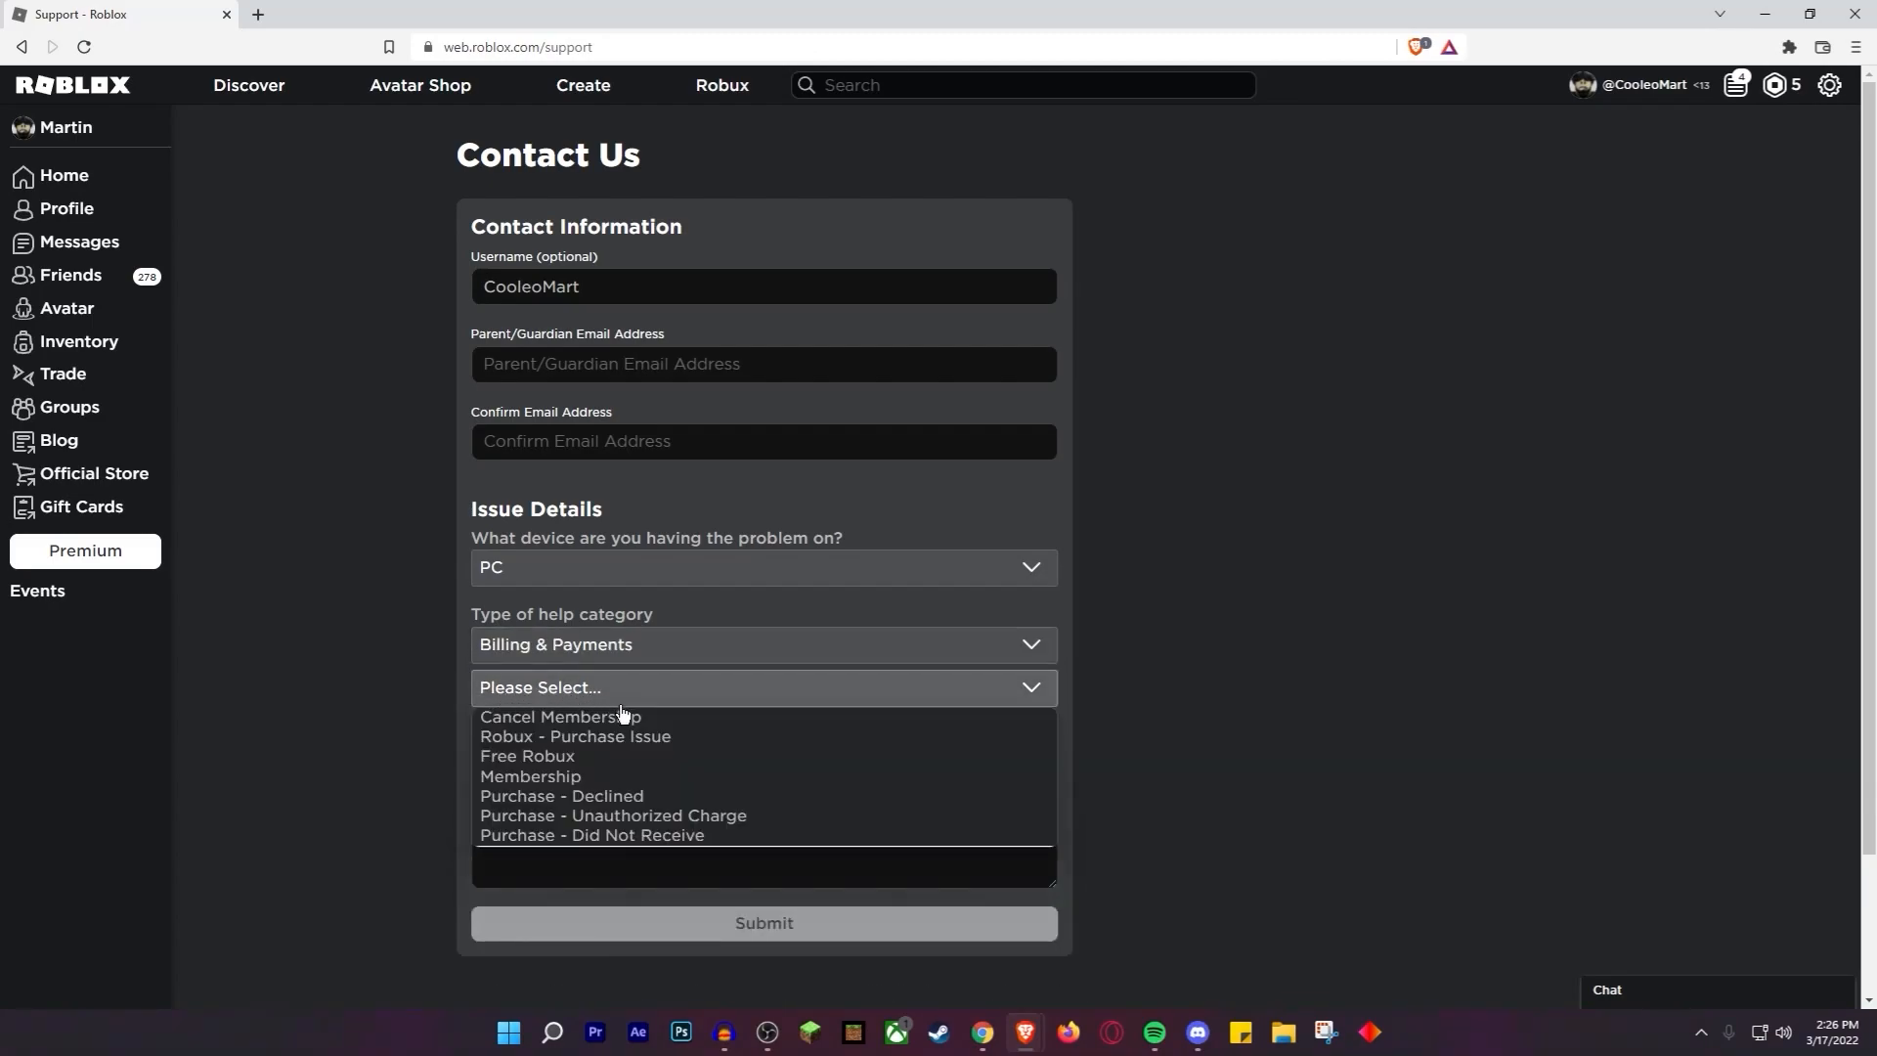
mouse_move(559, 845)
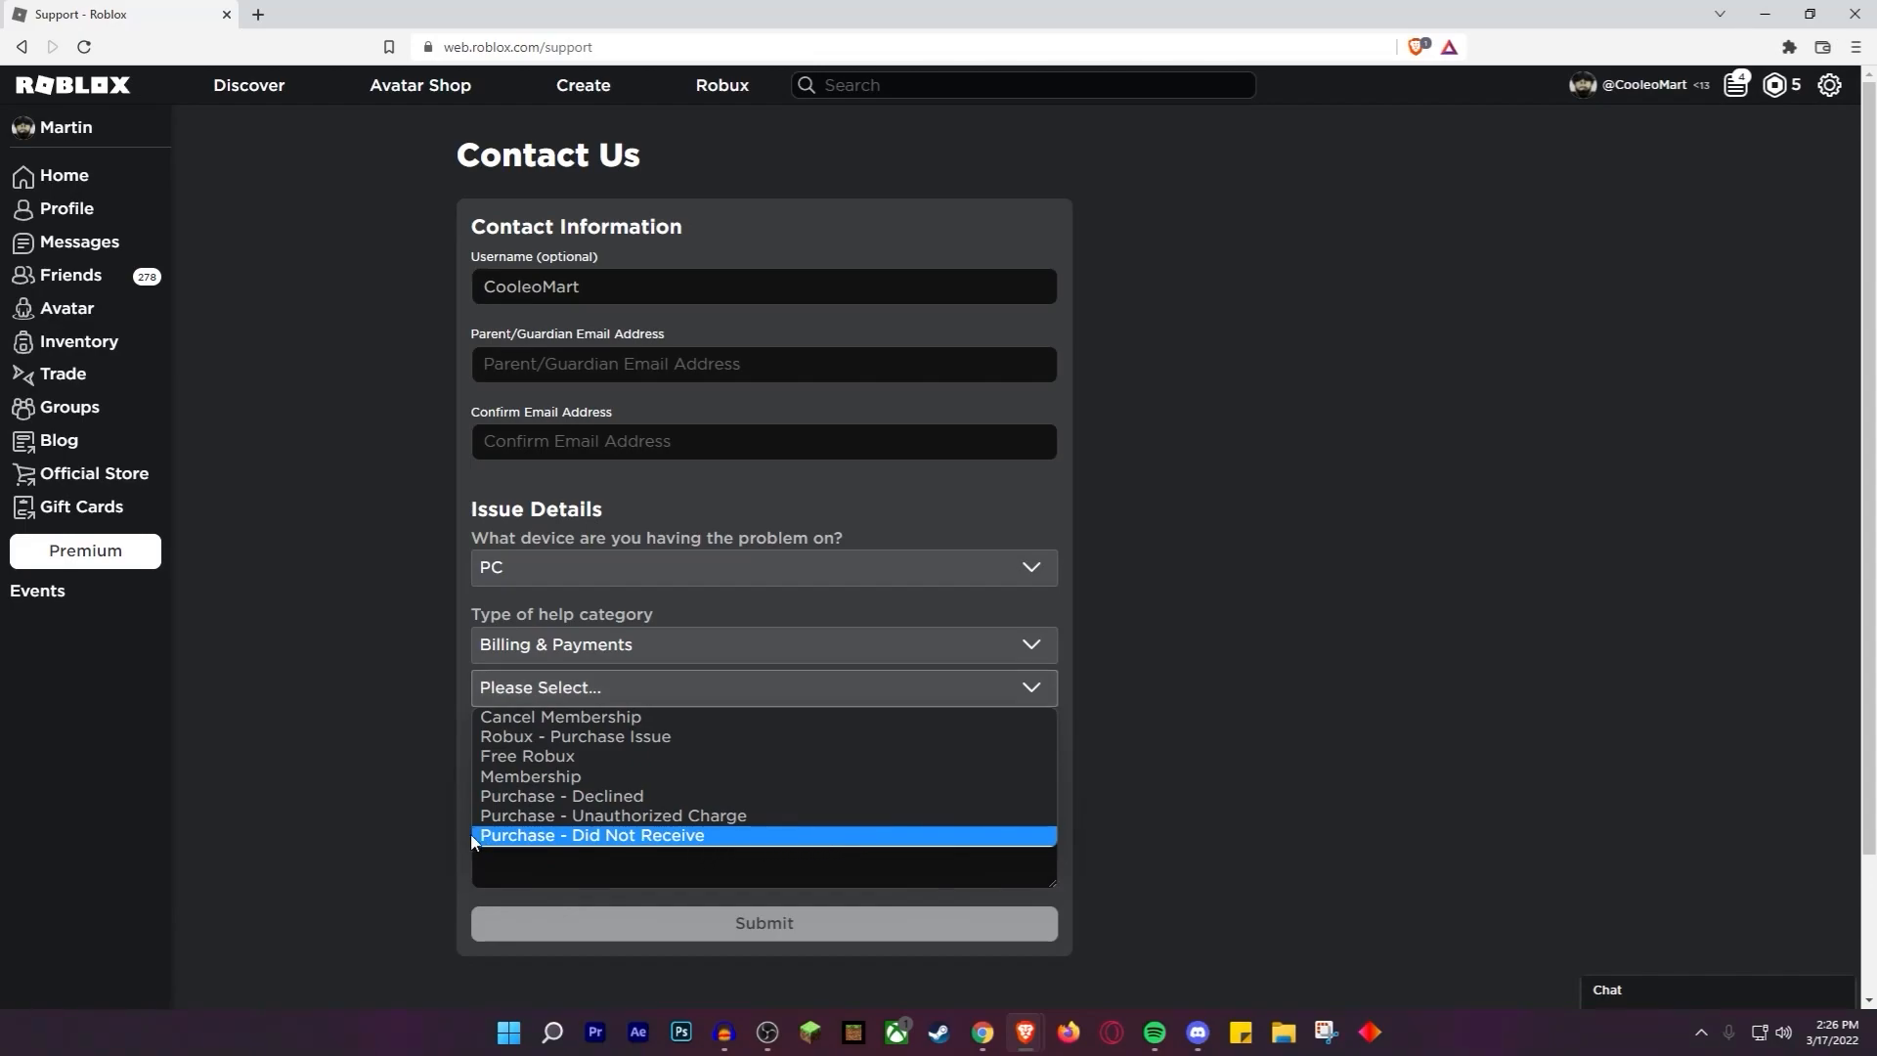
mouse_move(489, 845)
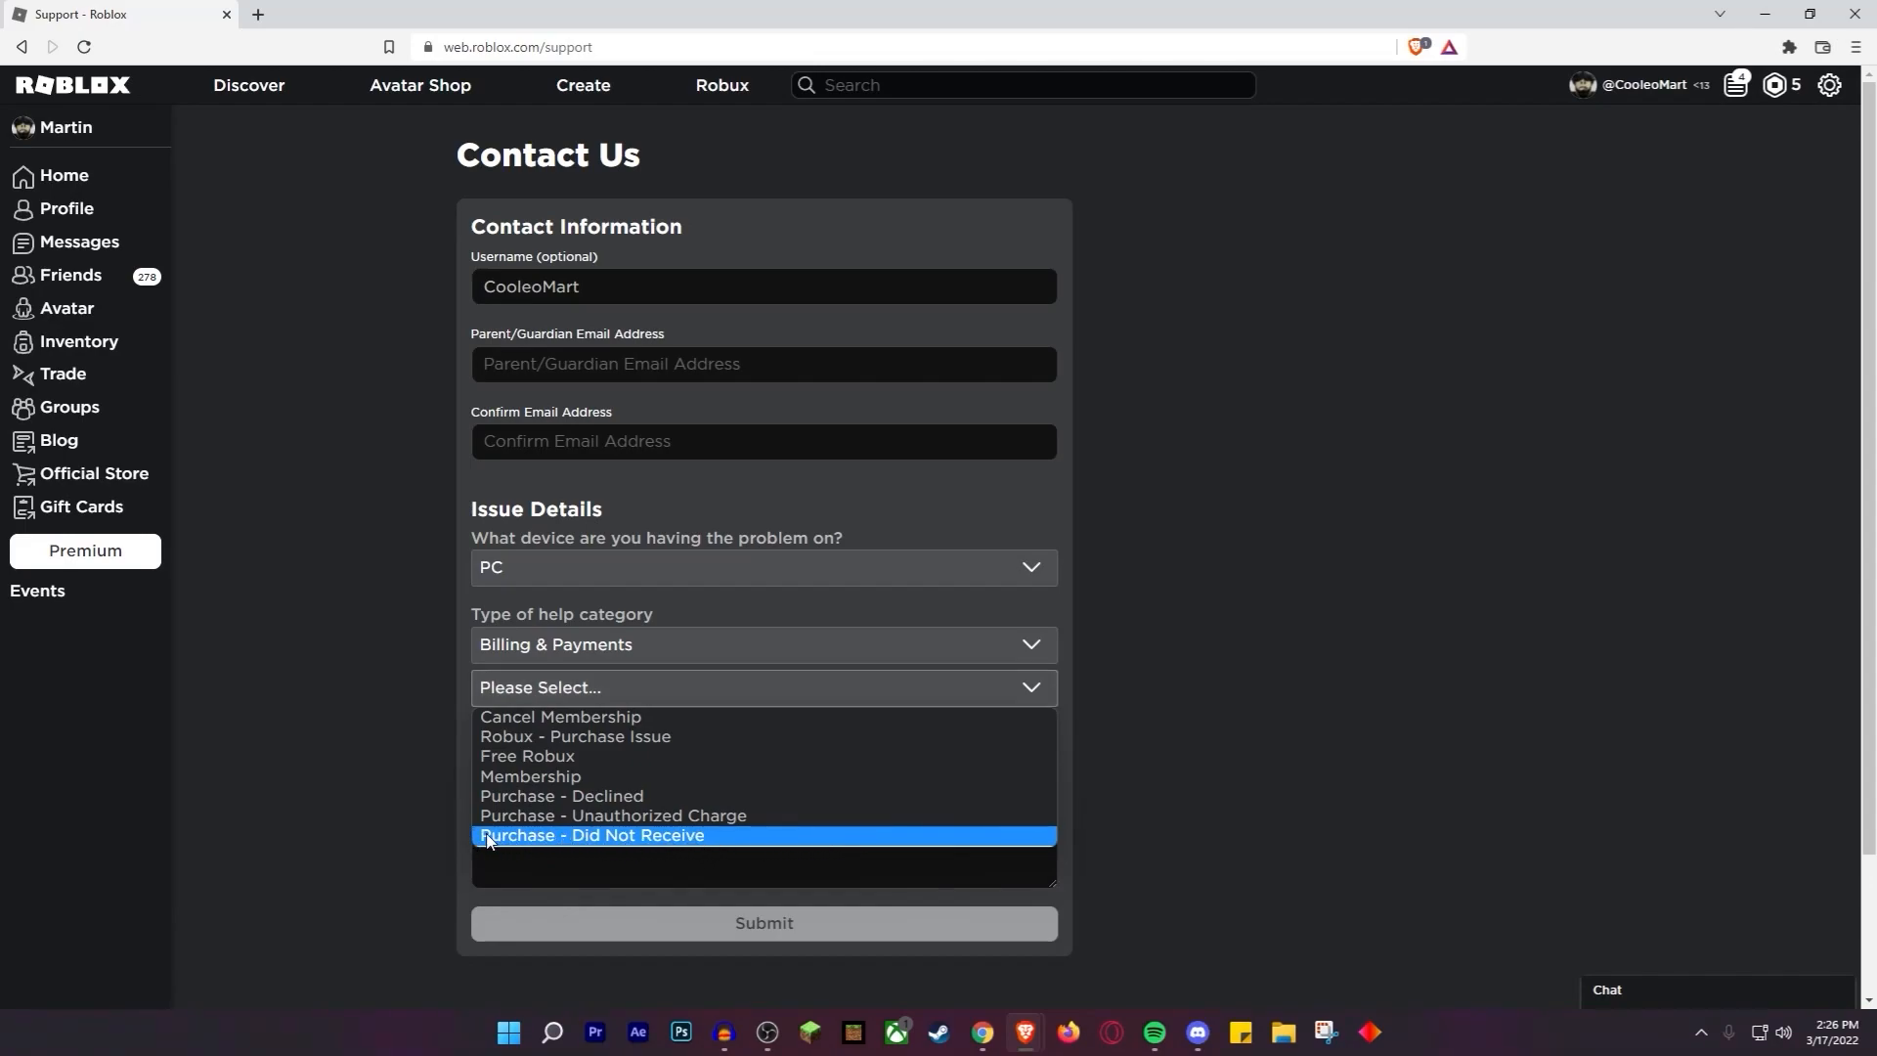
mouse_move(272, 837)
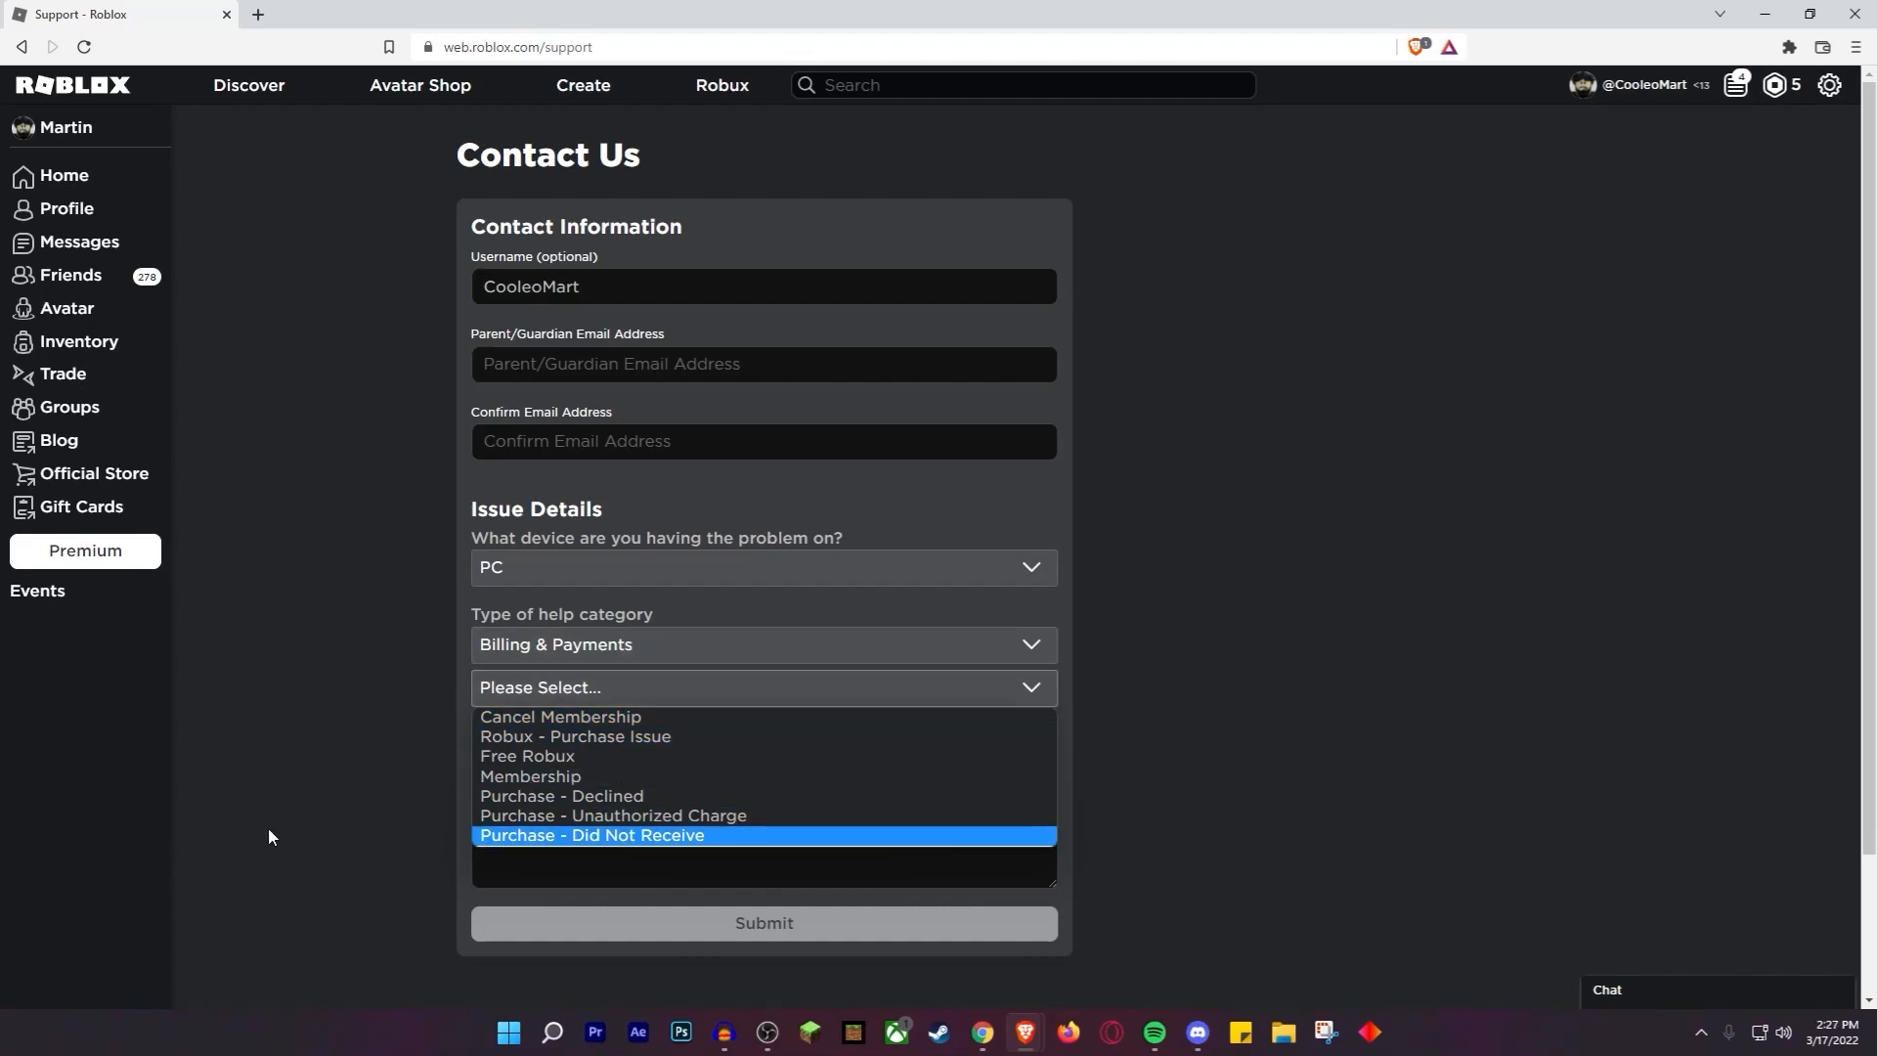
click(528, 754)
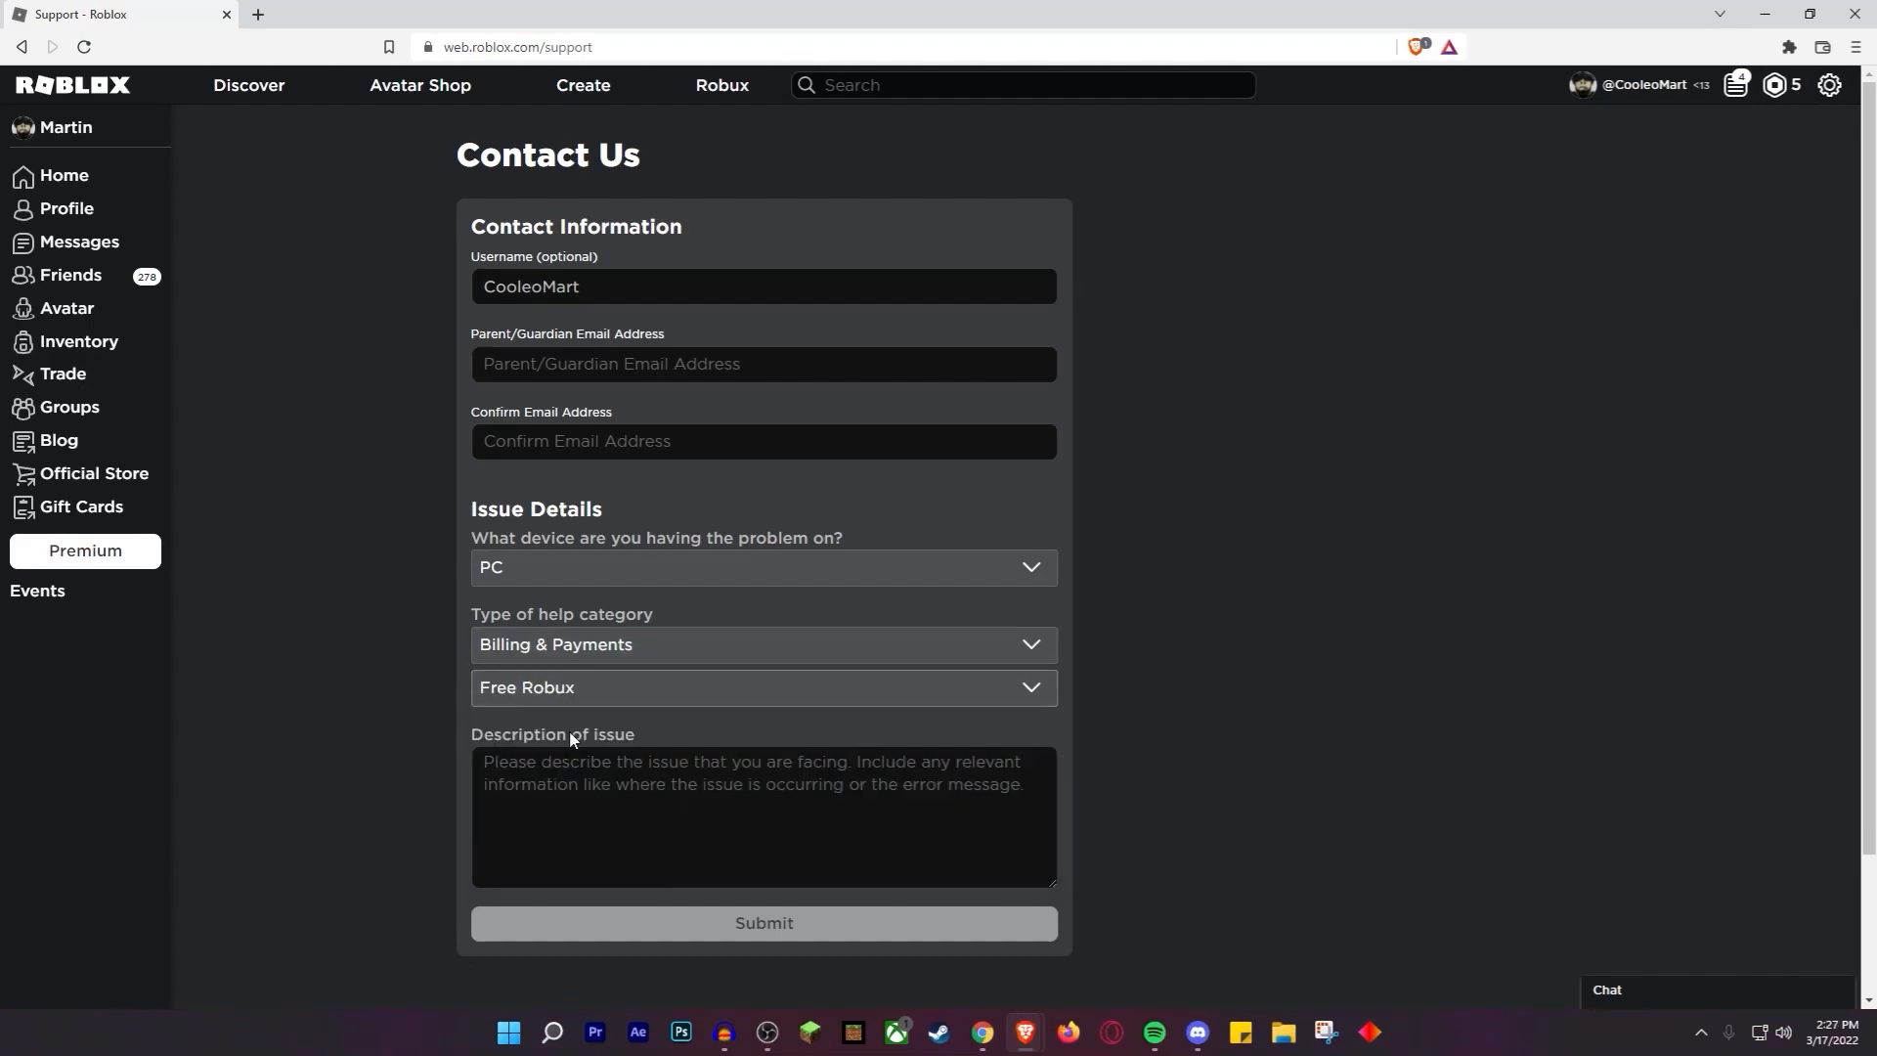
click(762, 688)
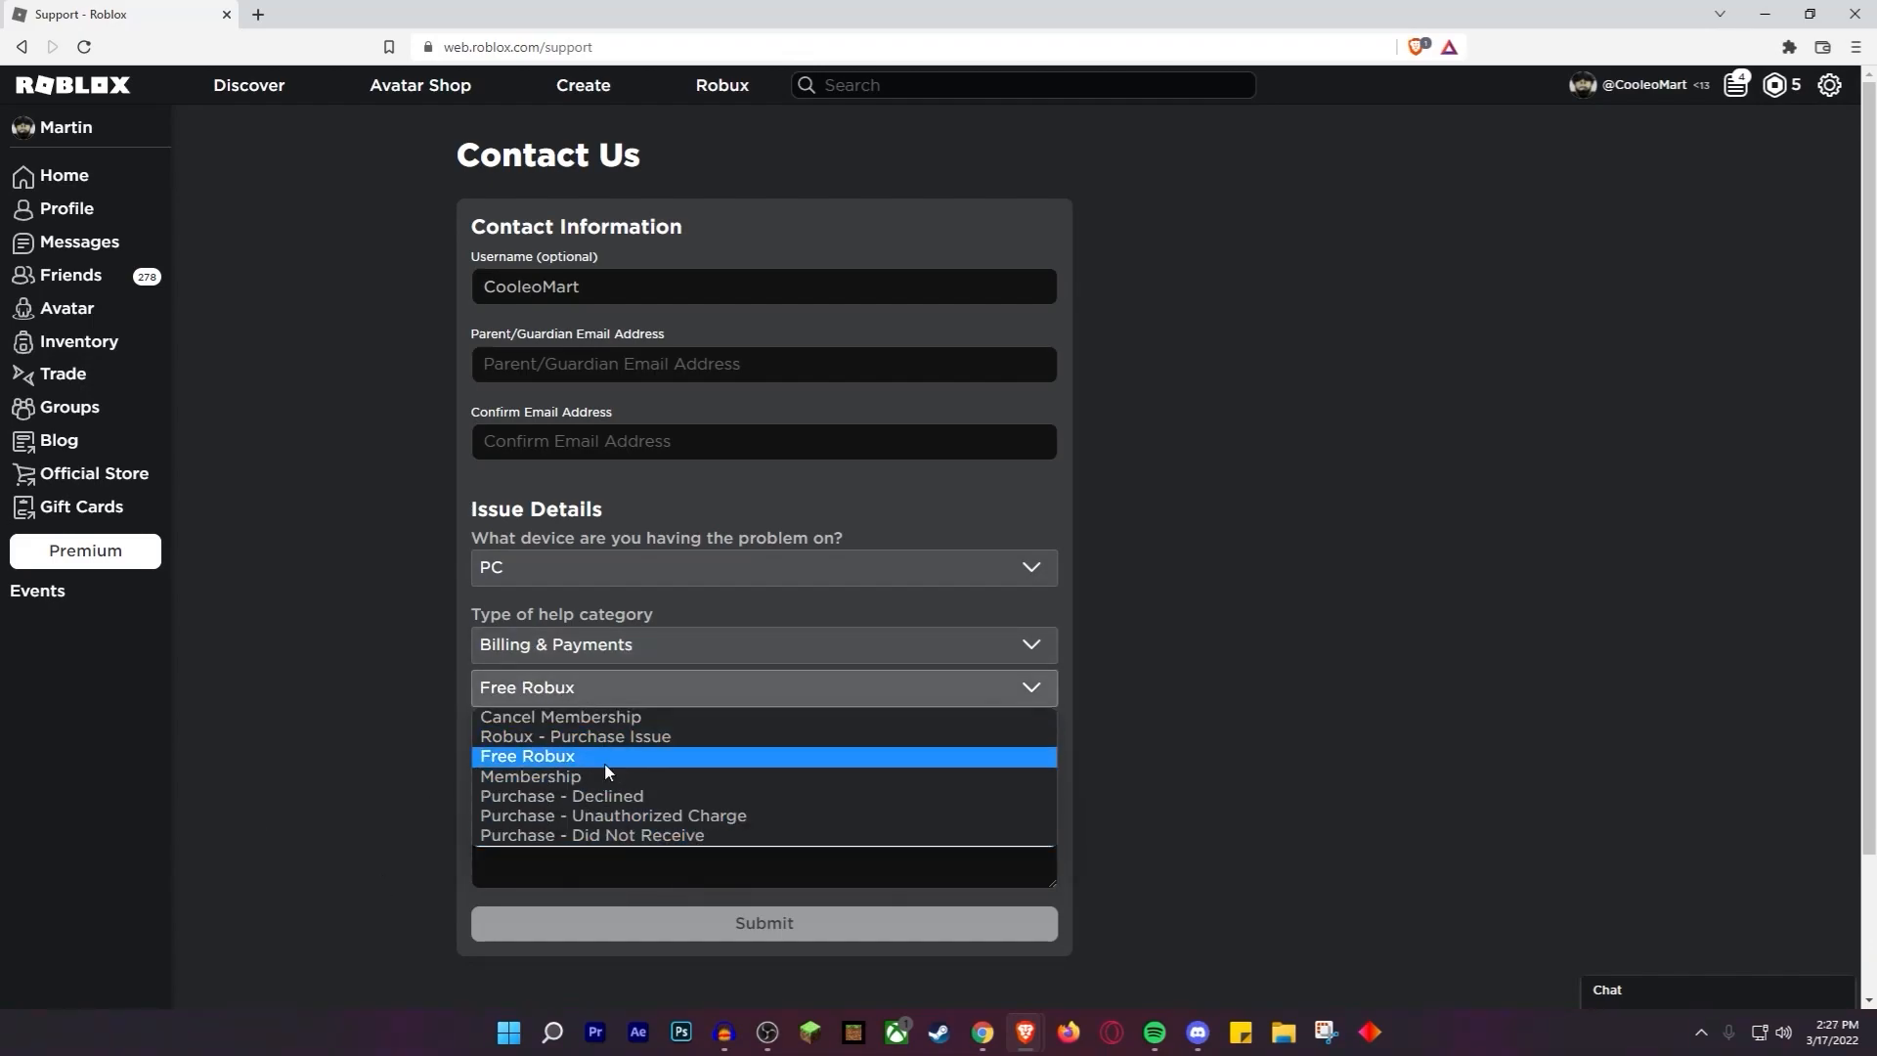
mouse_move(520, 777)
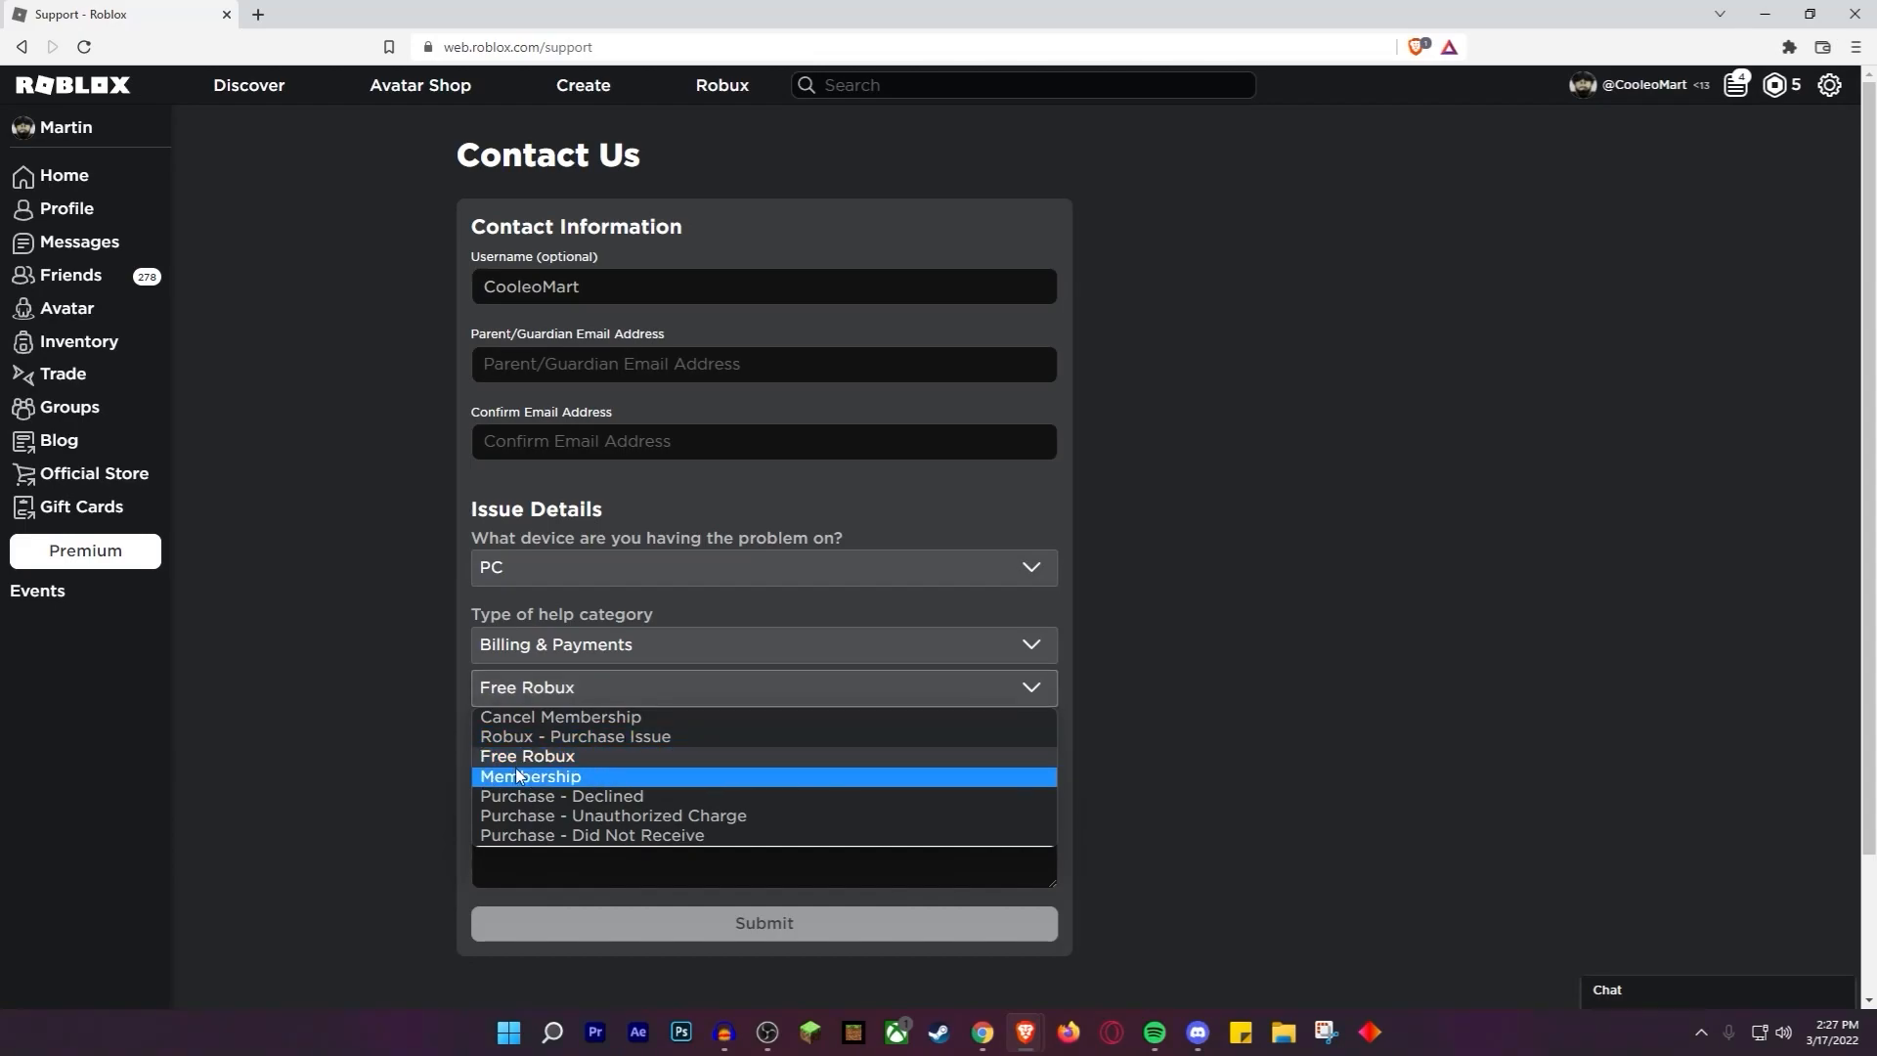
click(591, 835)
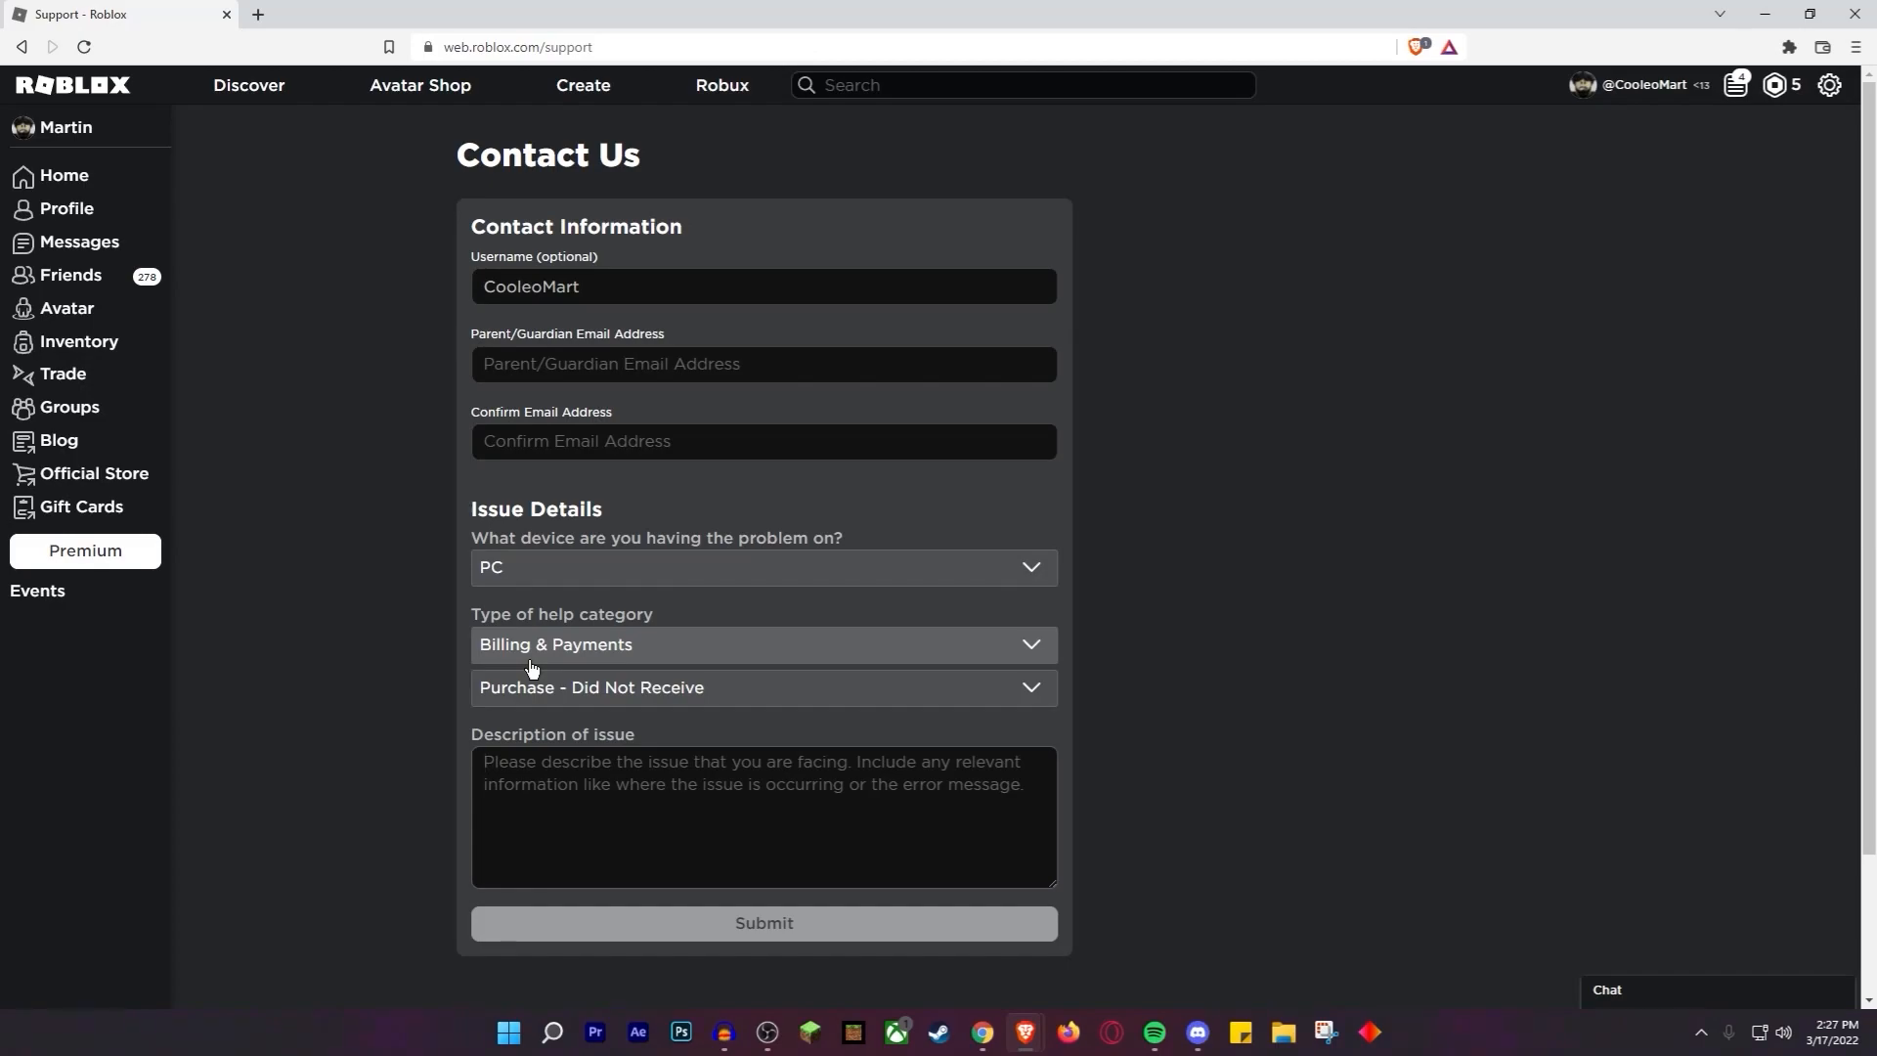
click(762, 689)
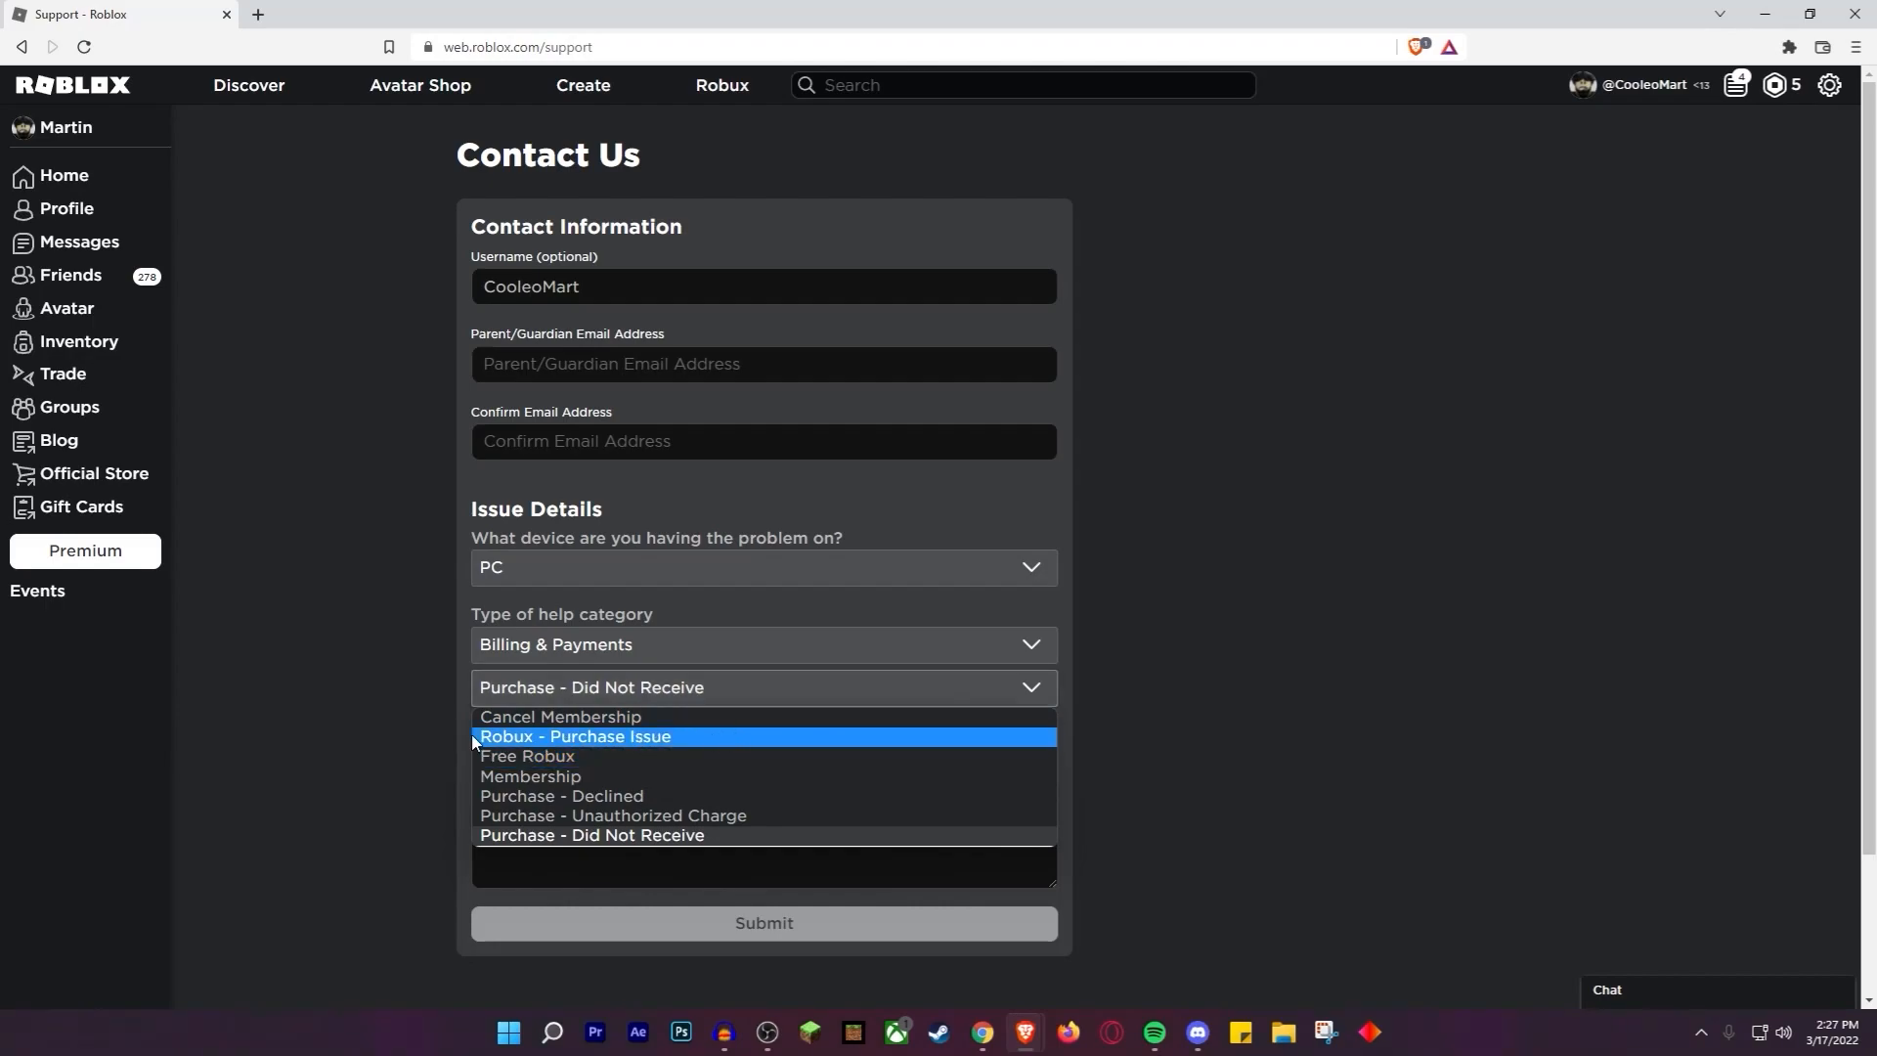
mouse_move(727, 744)
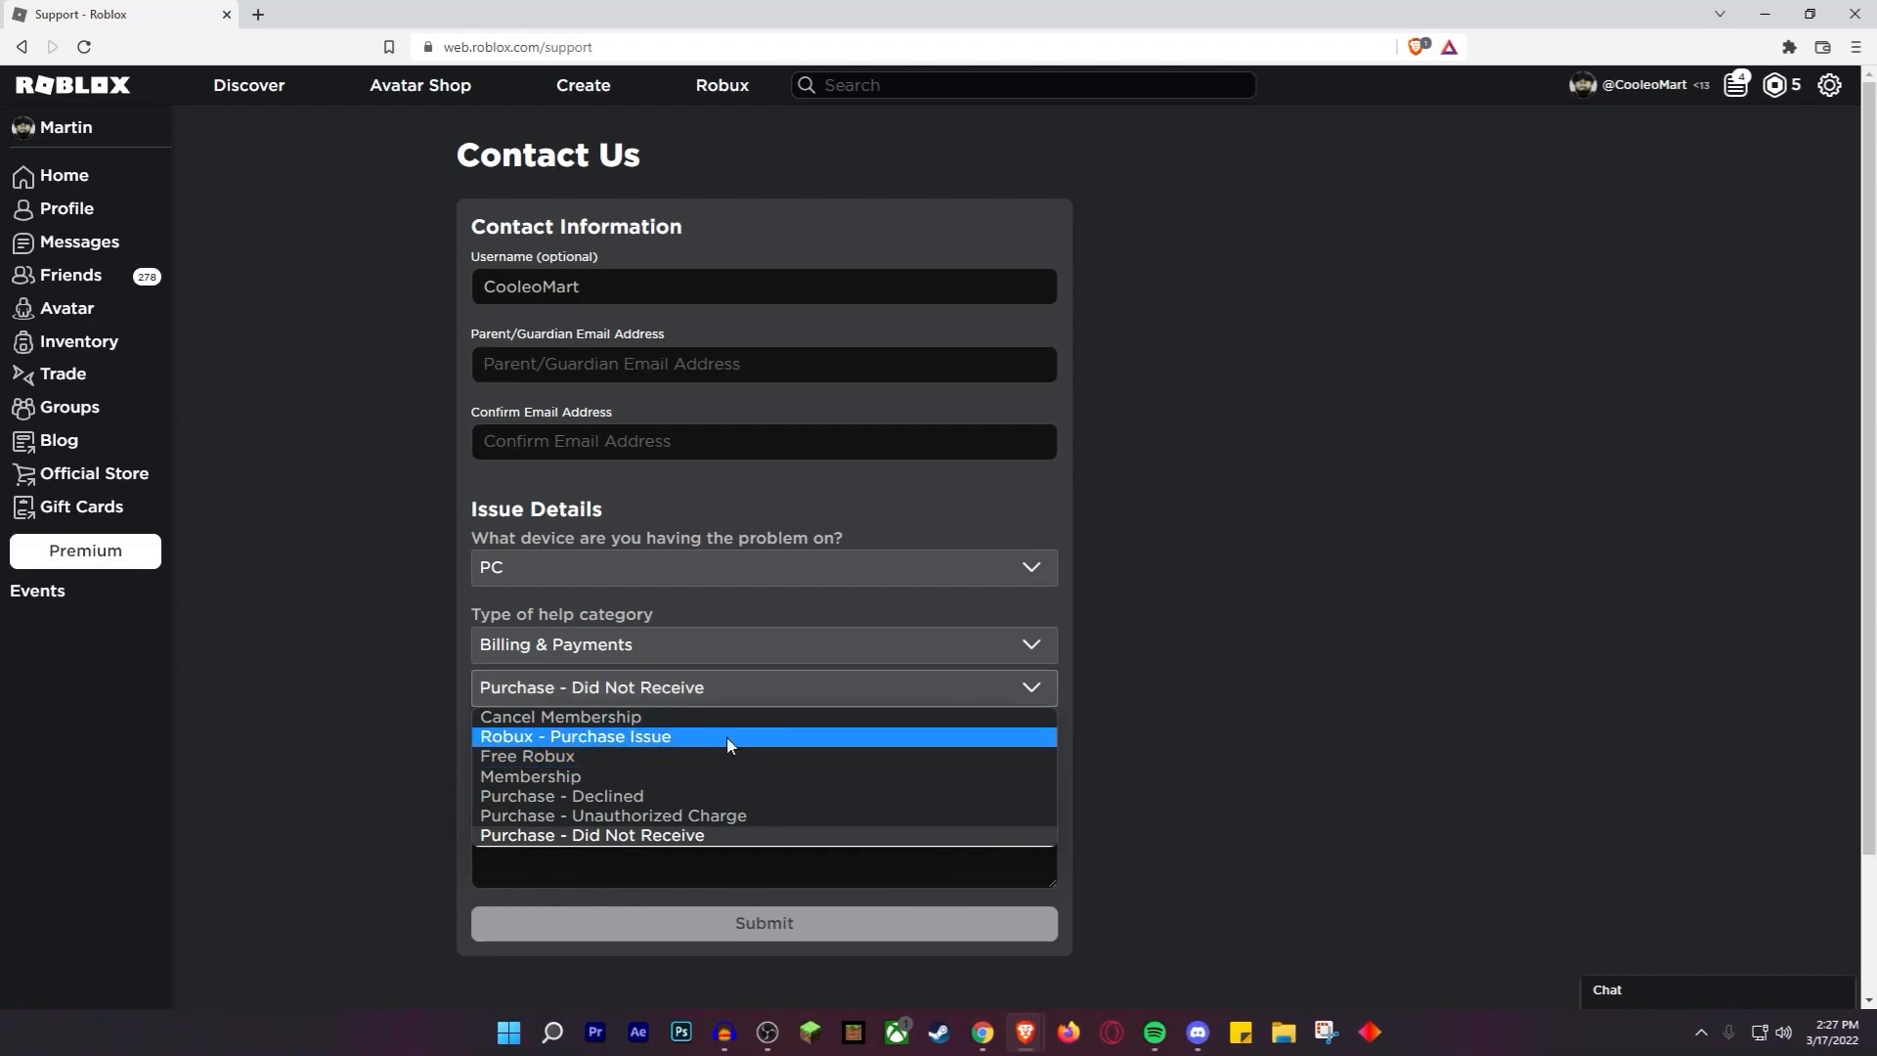
mouse_move(494, 778)
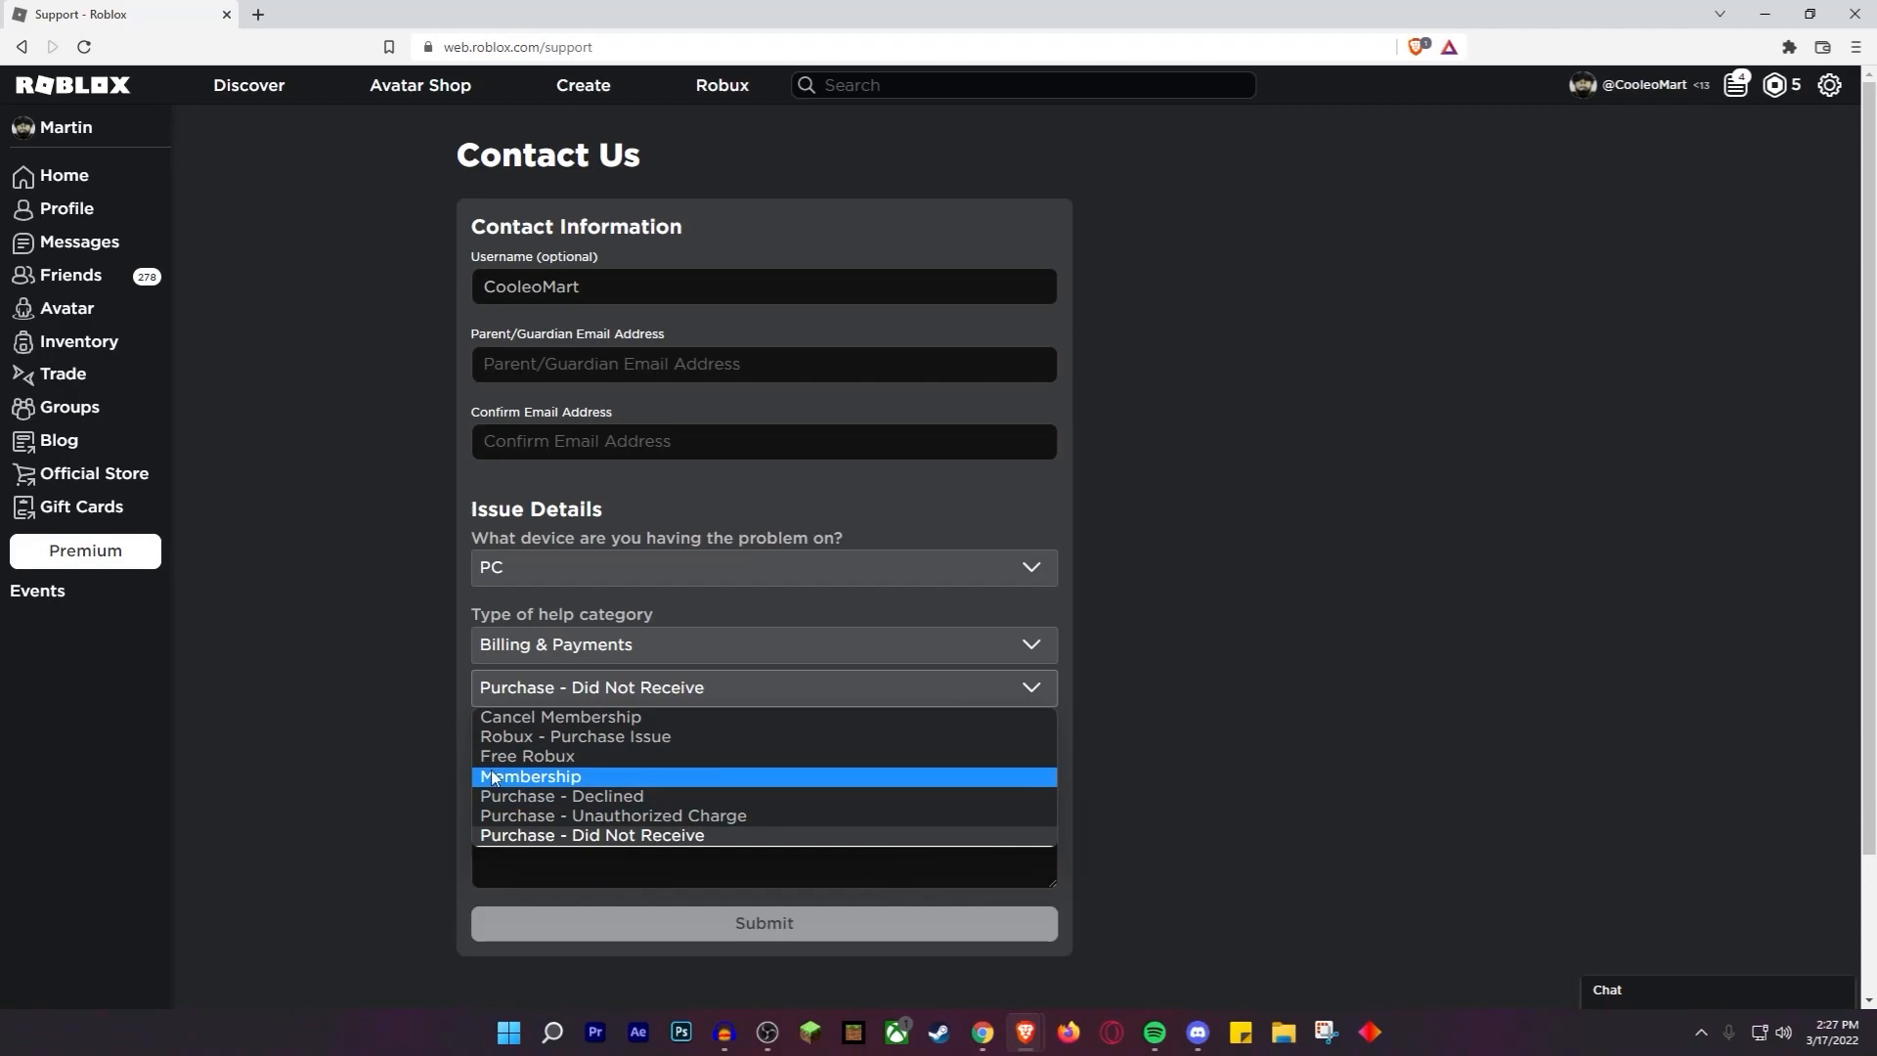
mouse_move(480, 770)
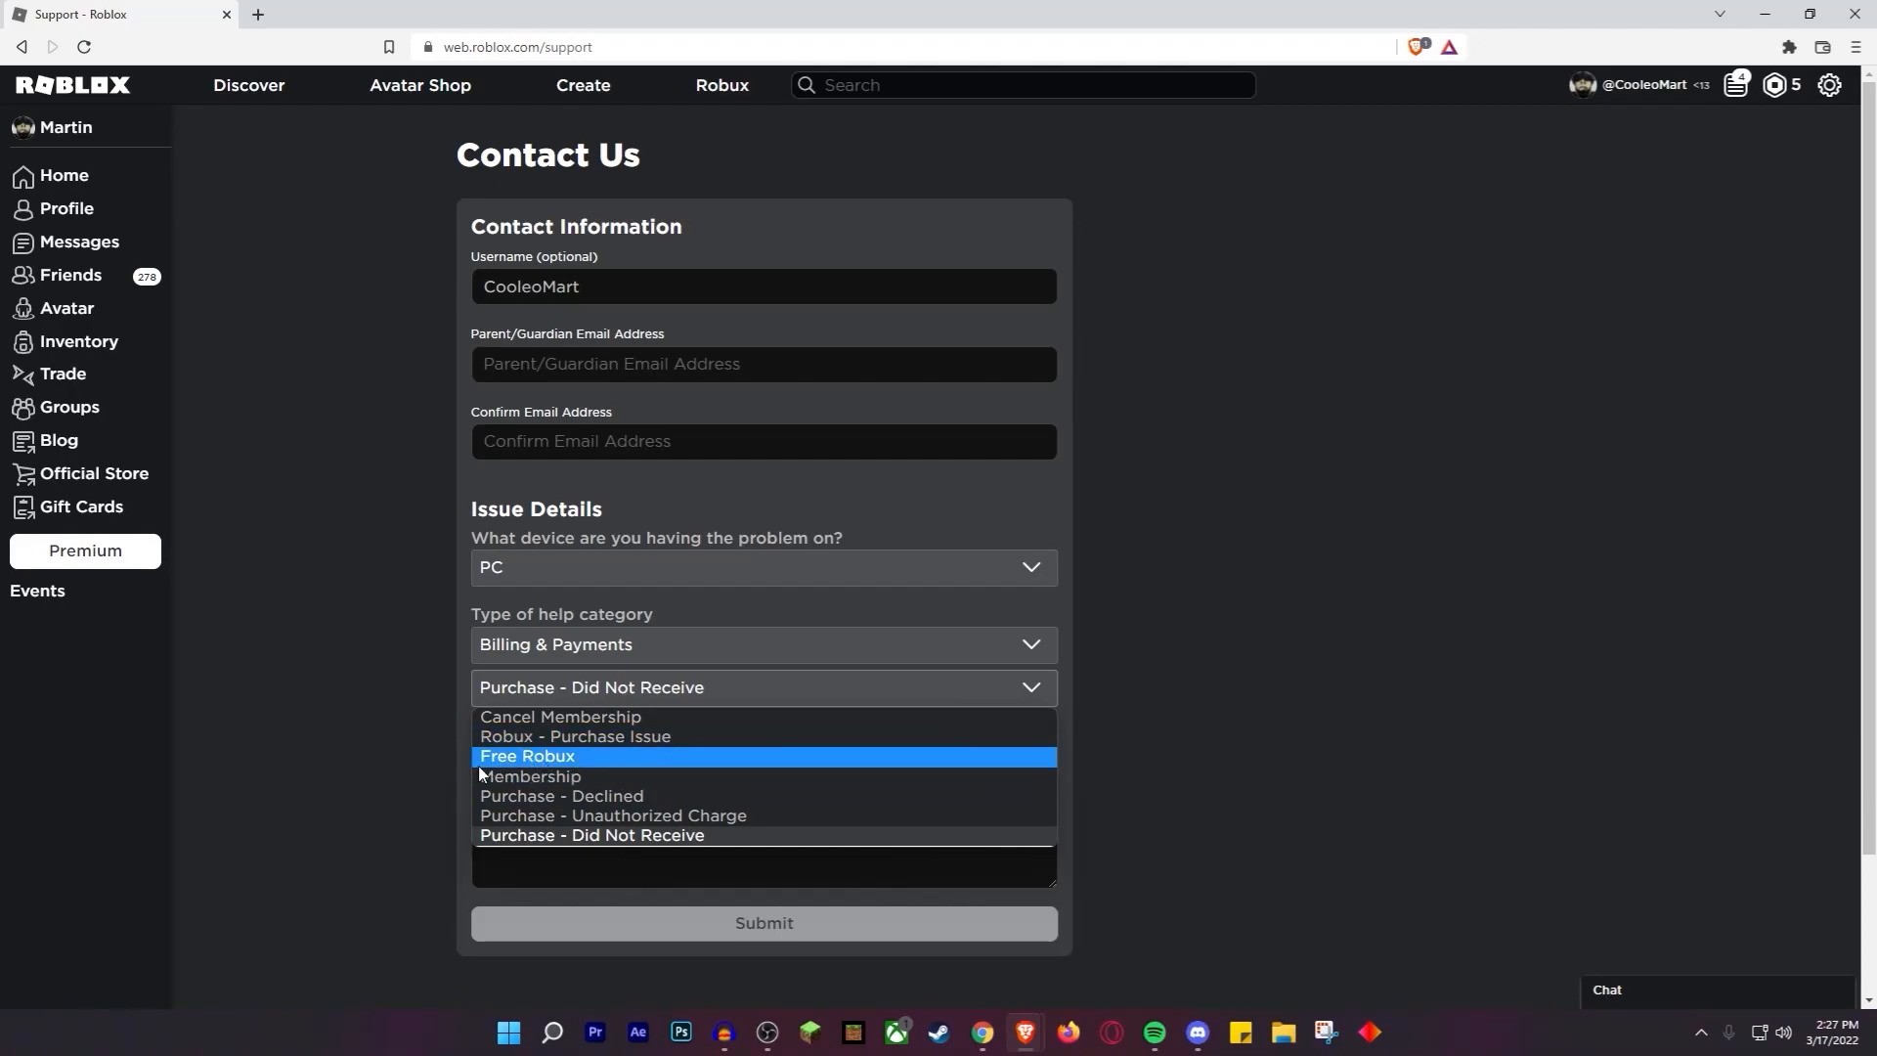
mouse_move(499, 746)
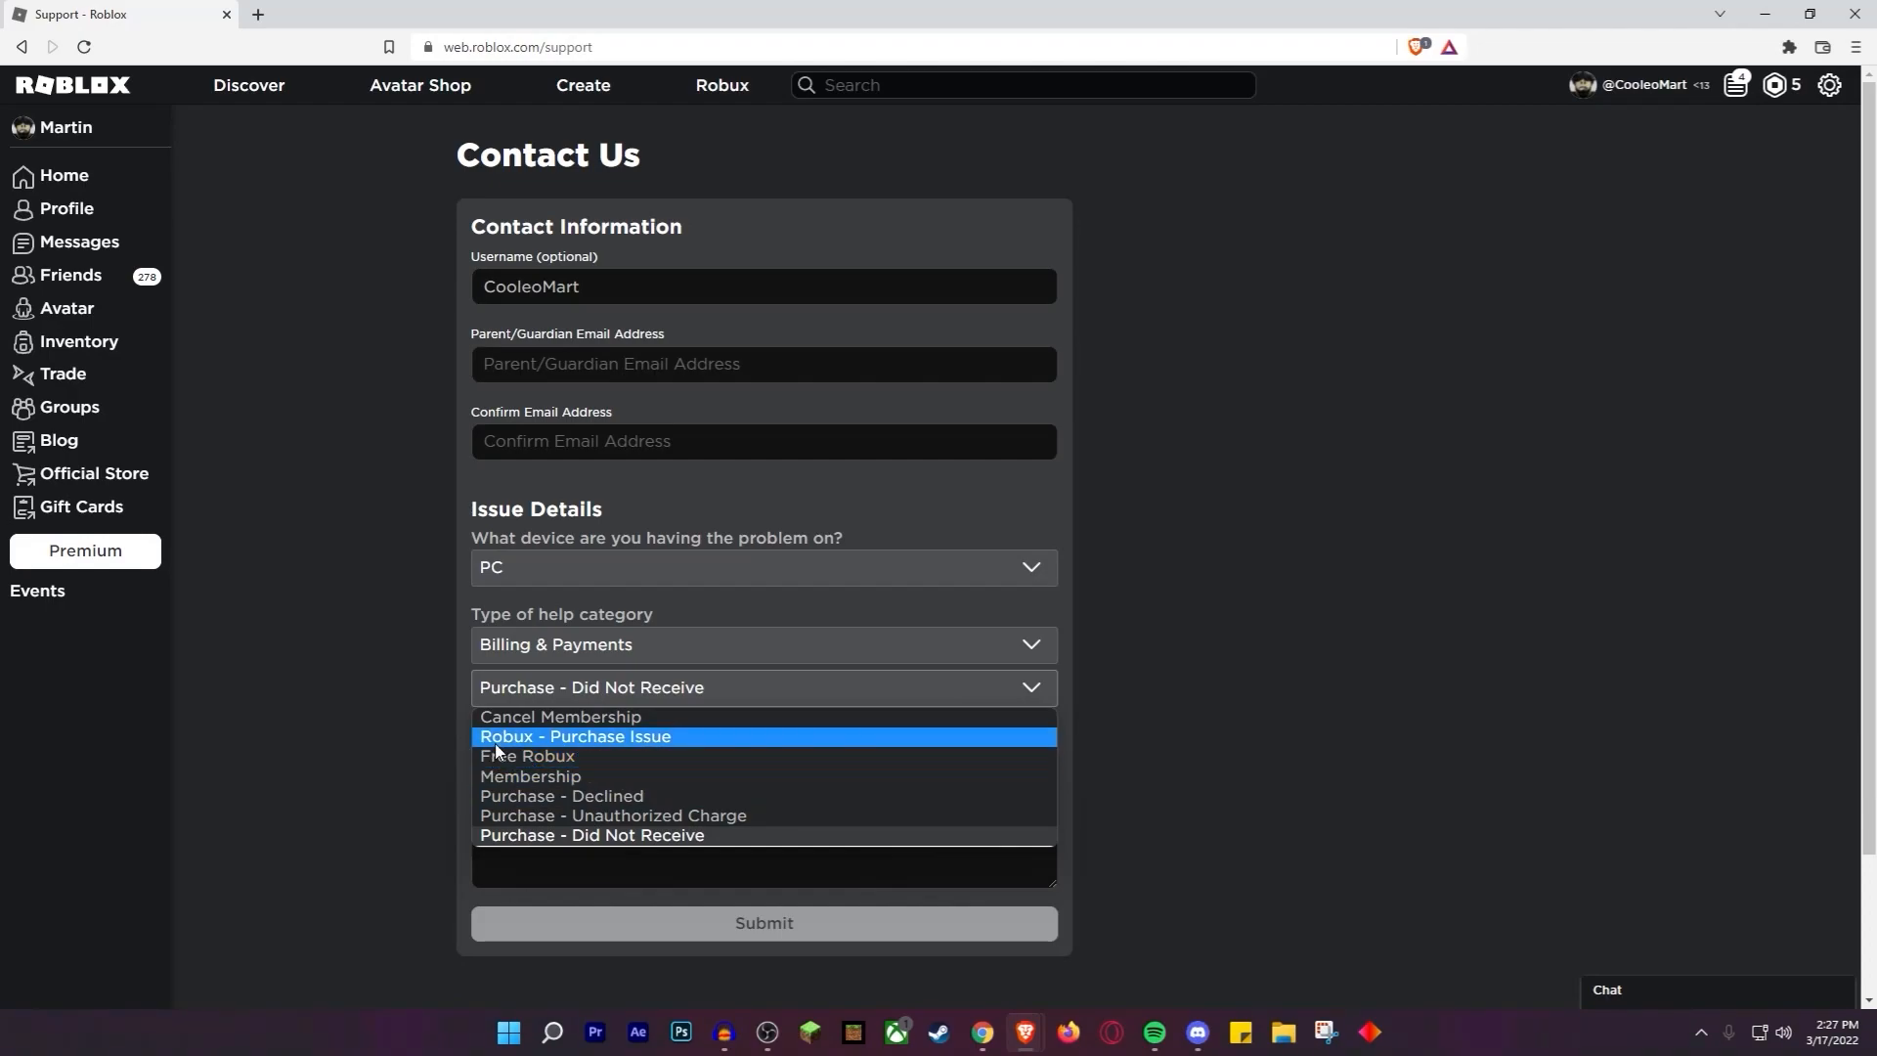
mouse_move(514, 783)
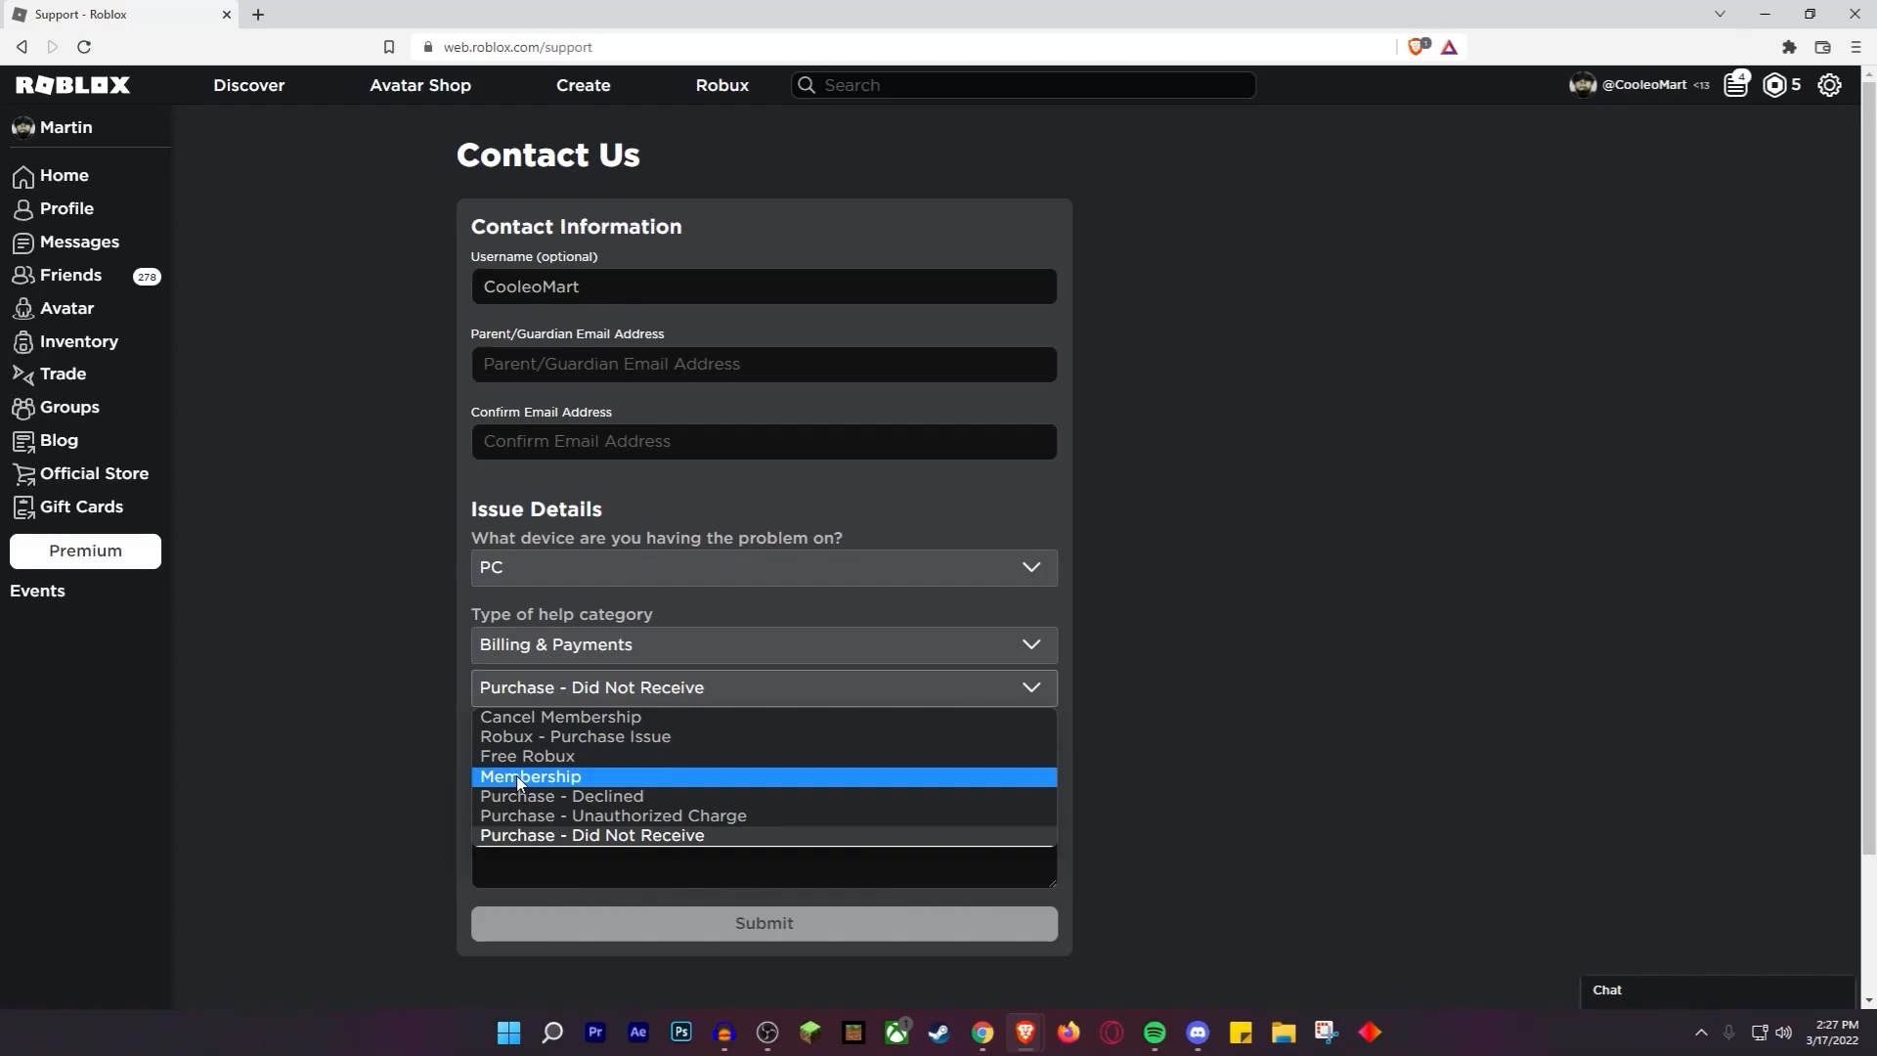
mouse_move(522, 782)
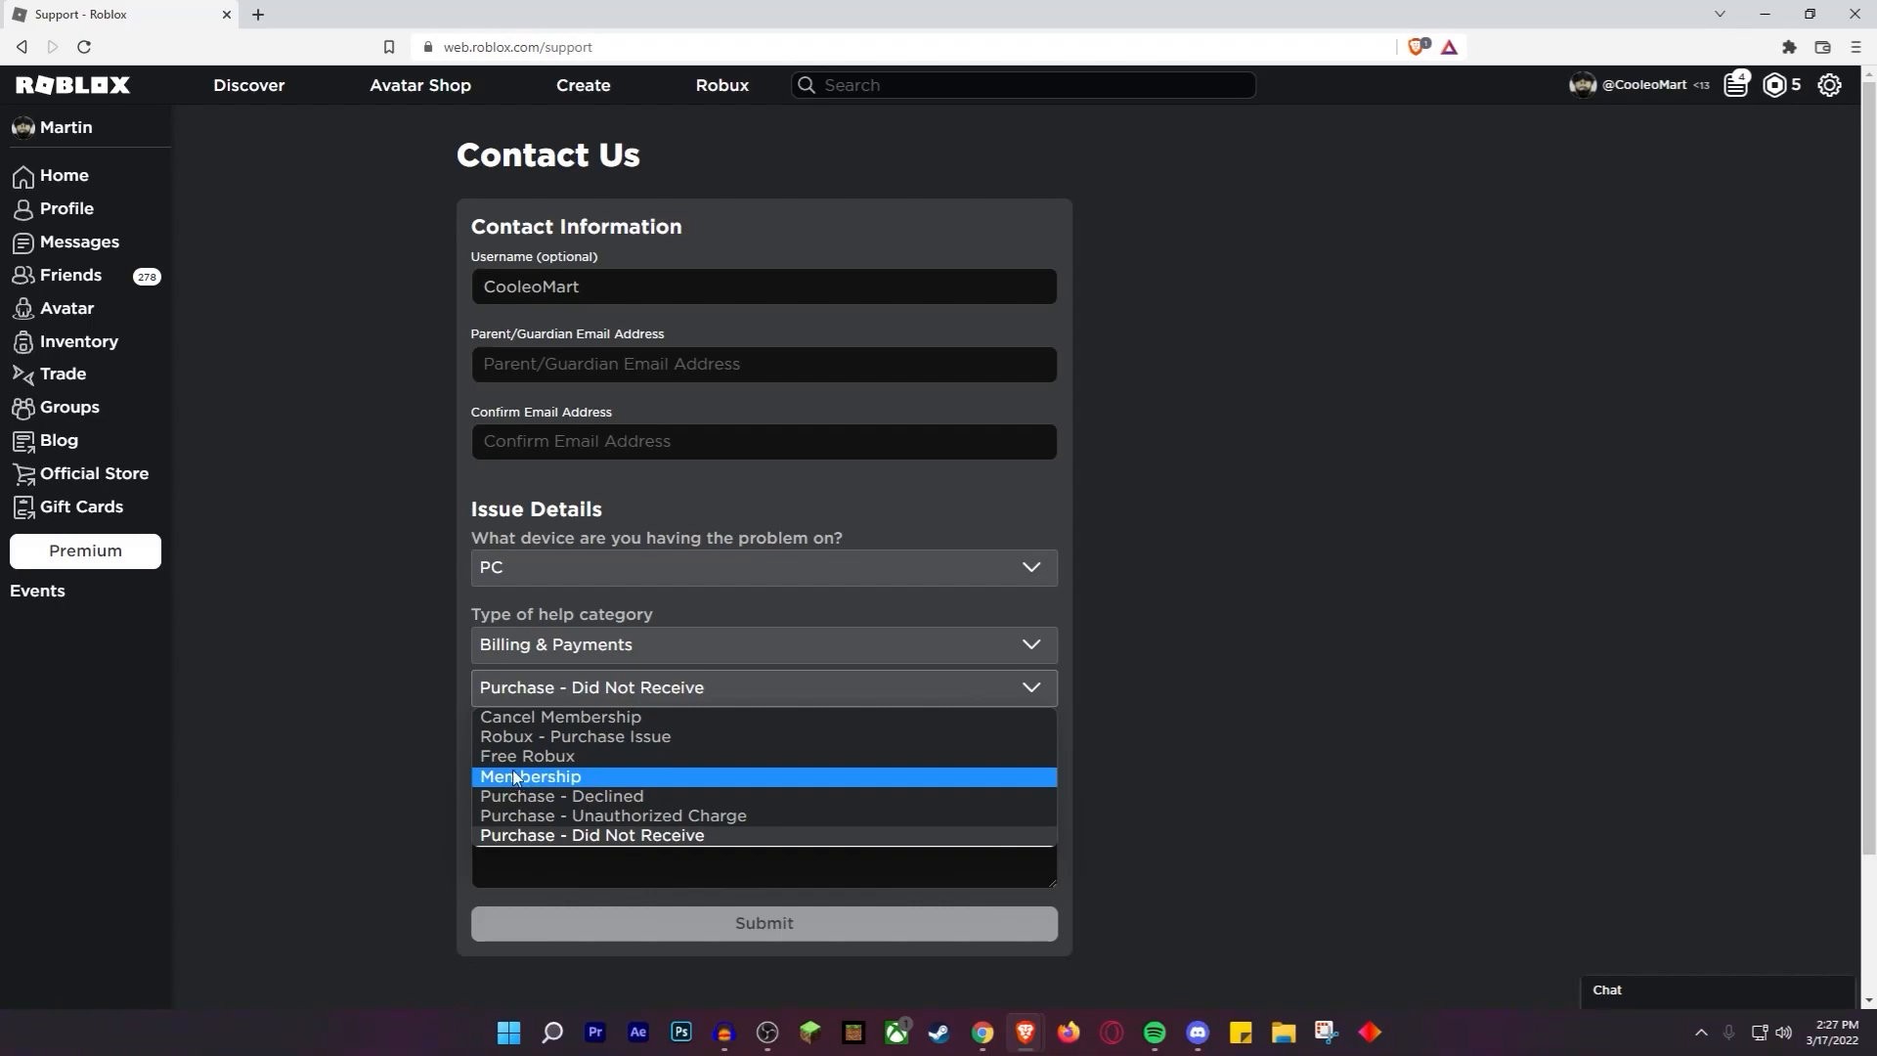
mouse_move(593, 803)
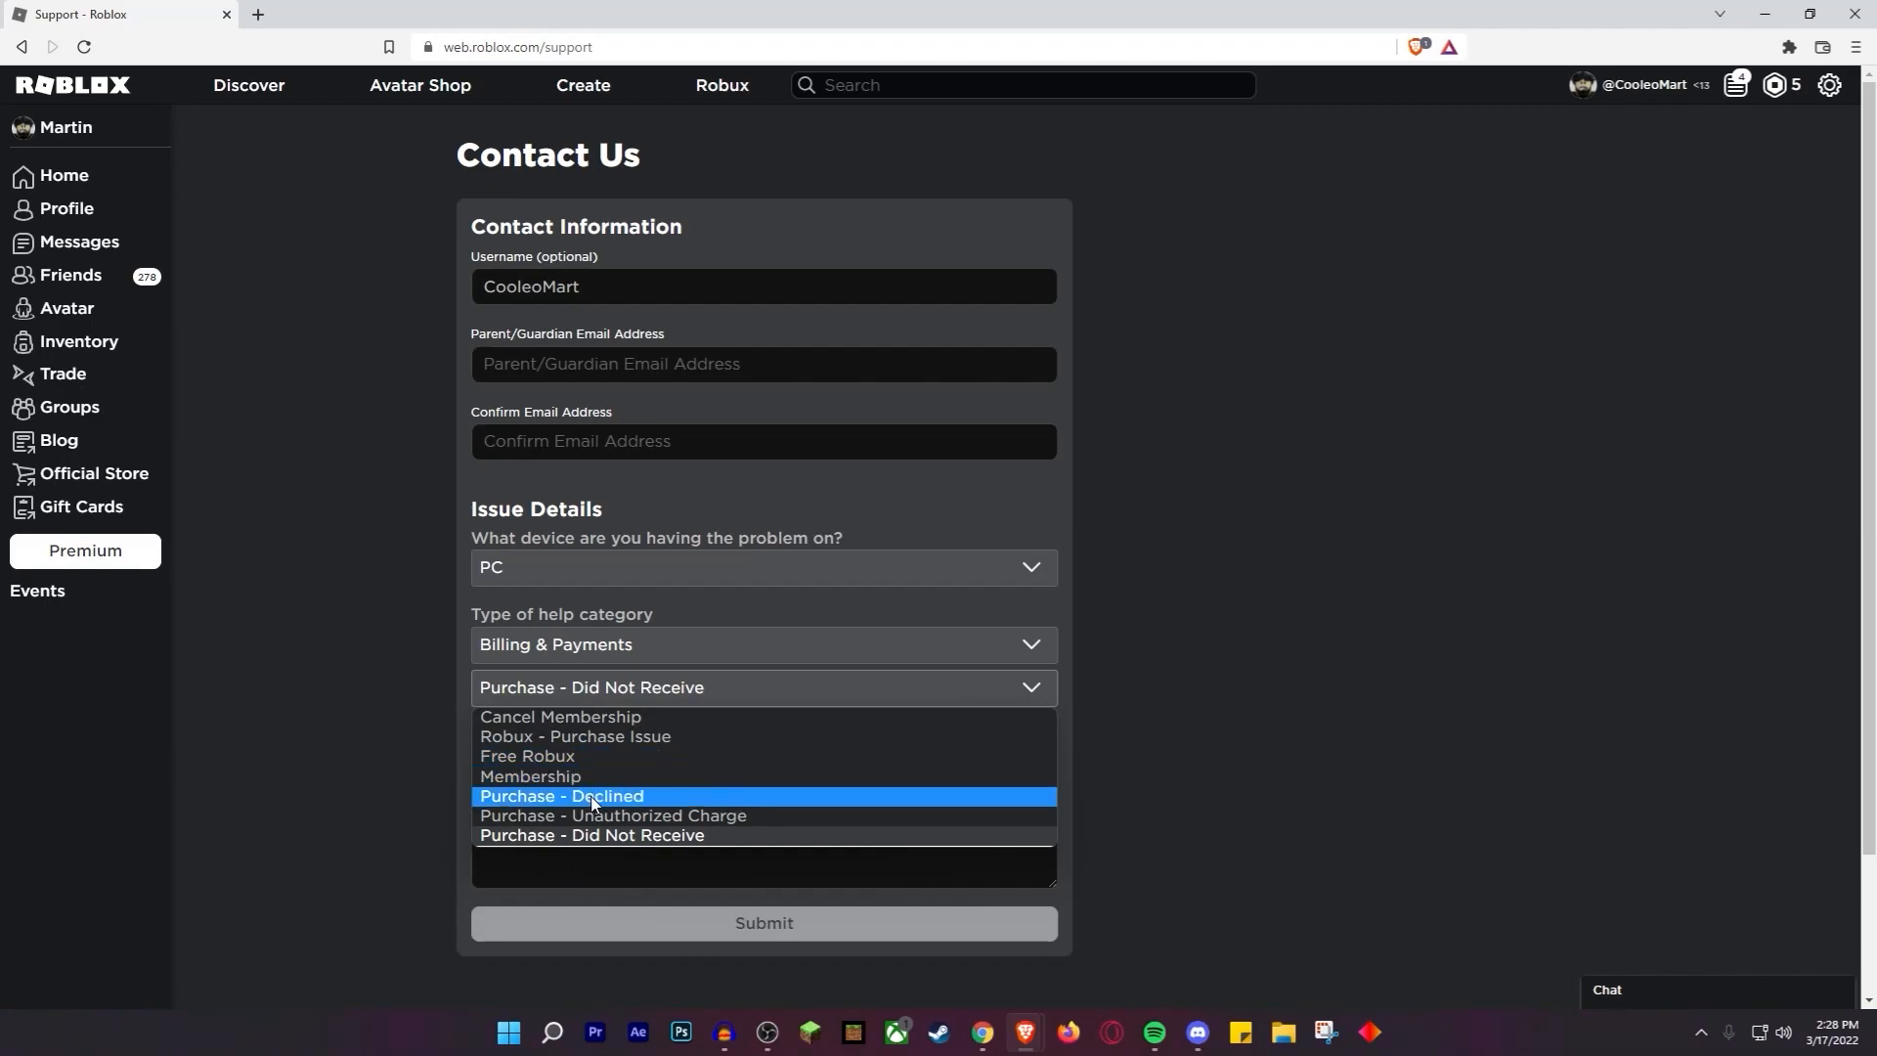
mouse_move(602, 825)
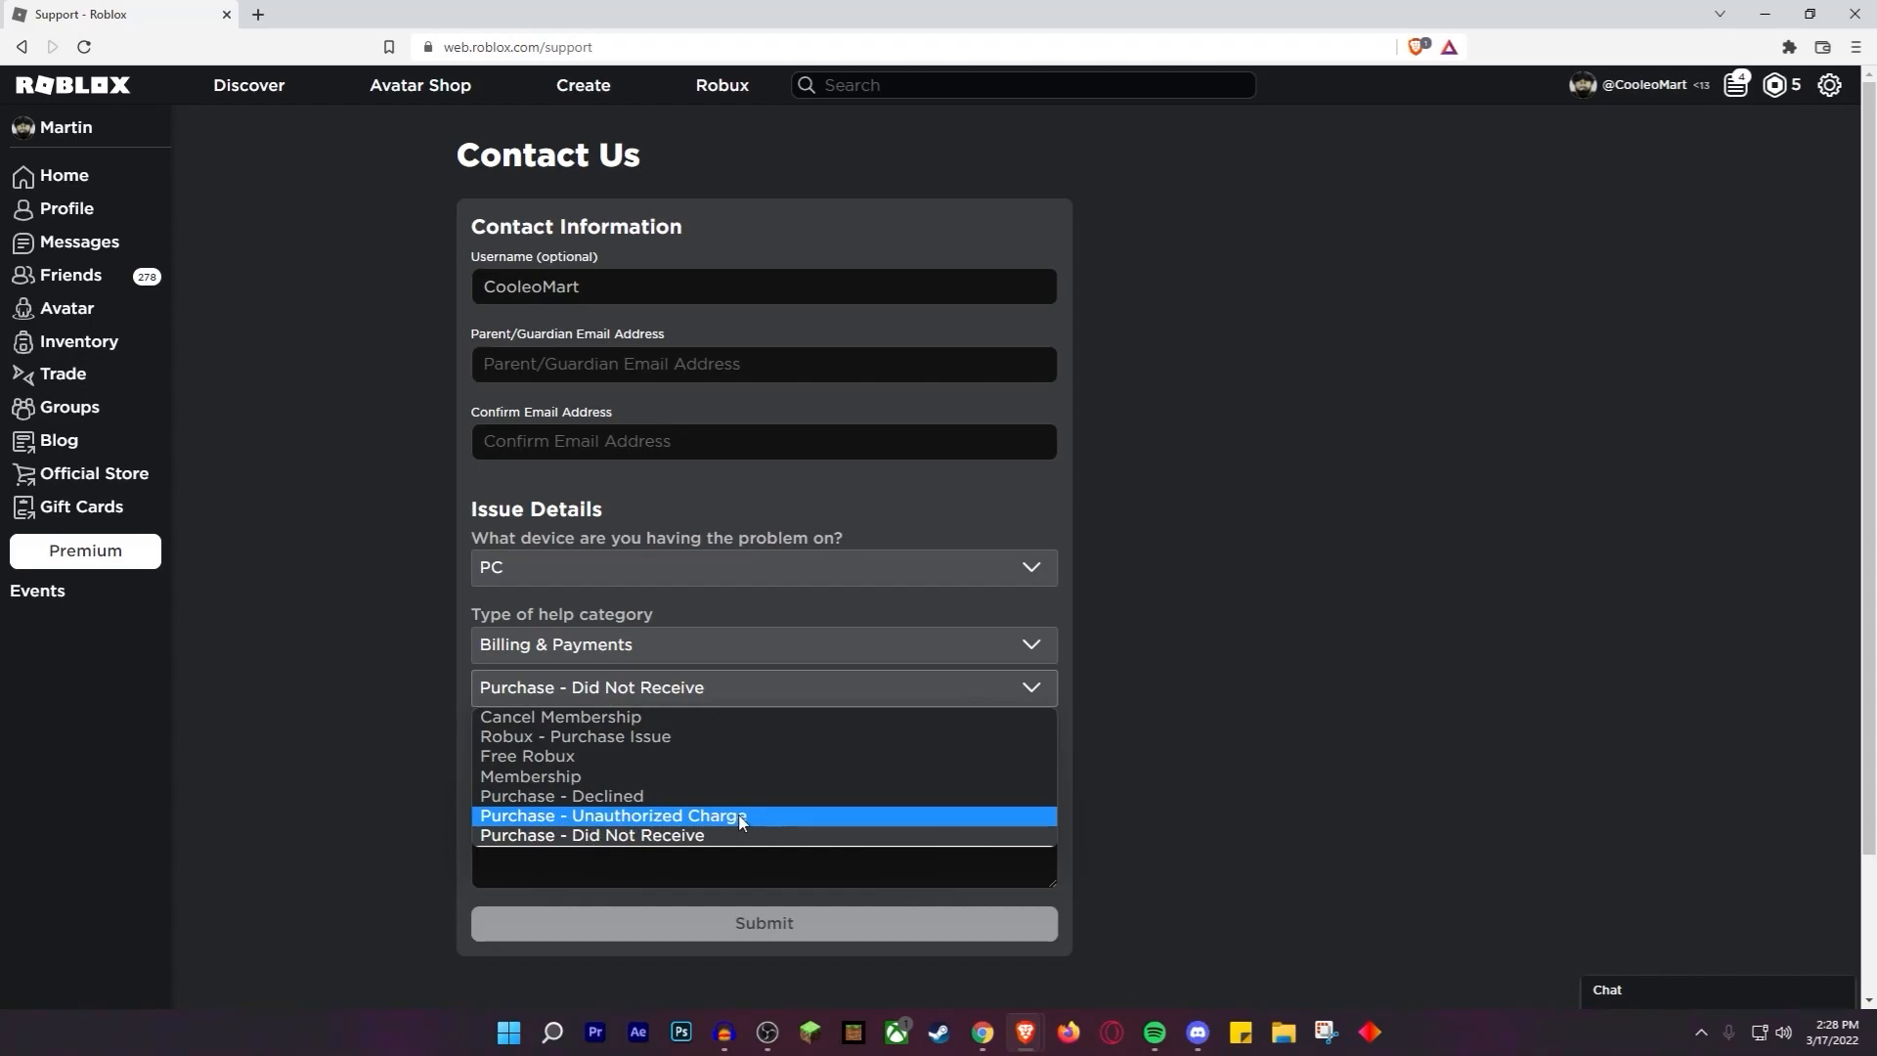
mouse_move(722, 845)
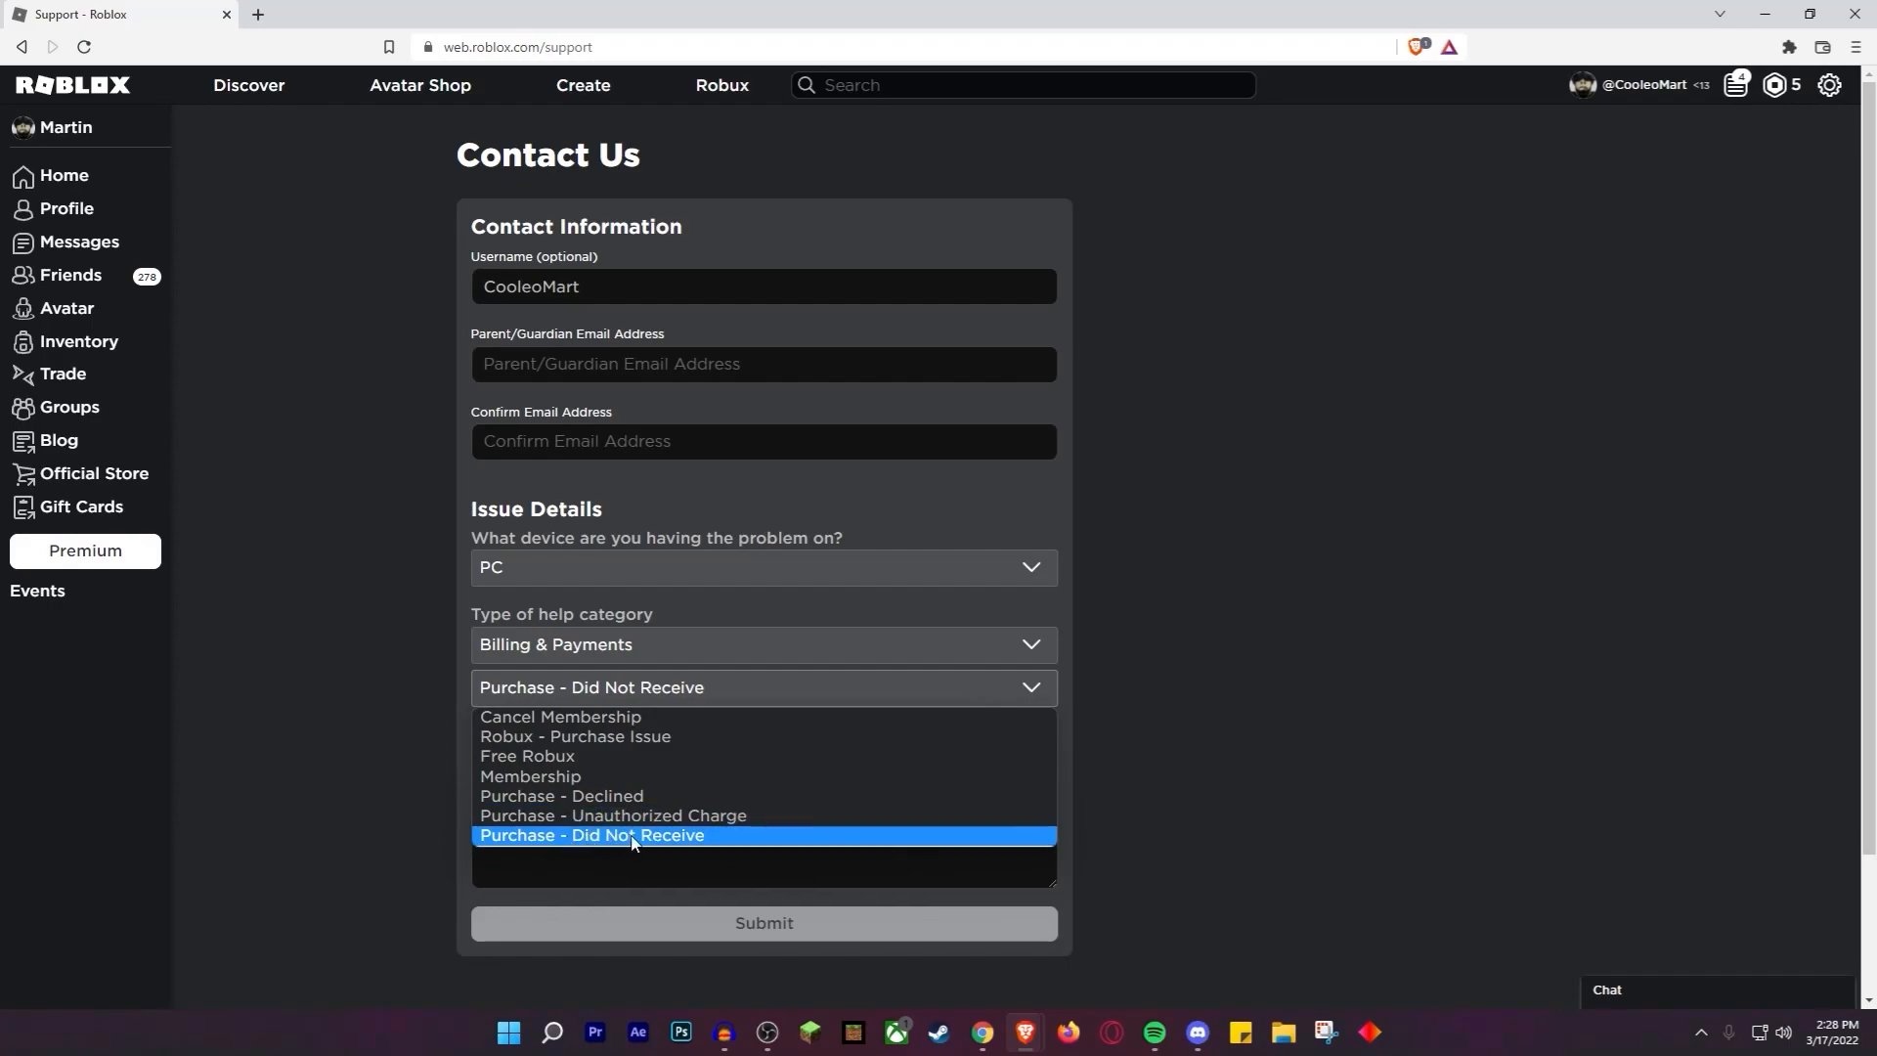
click(590, 835)
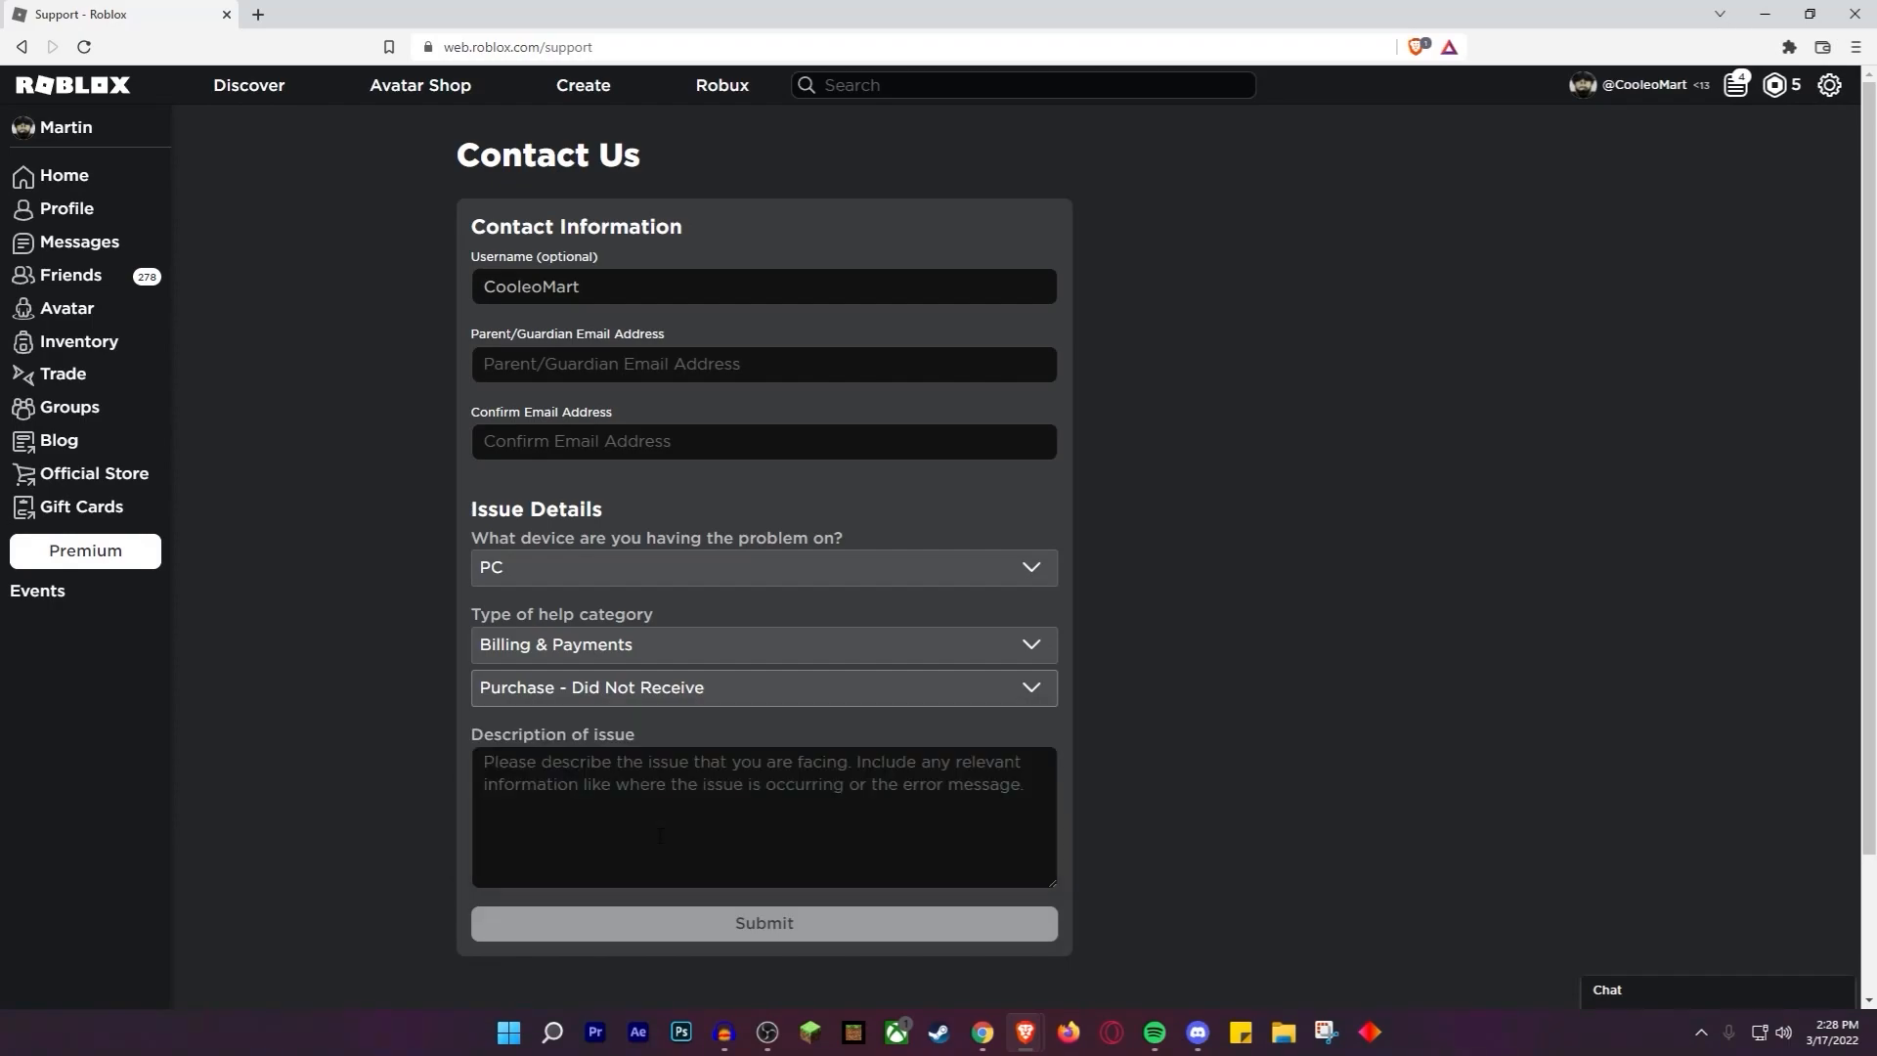